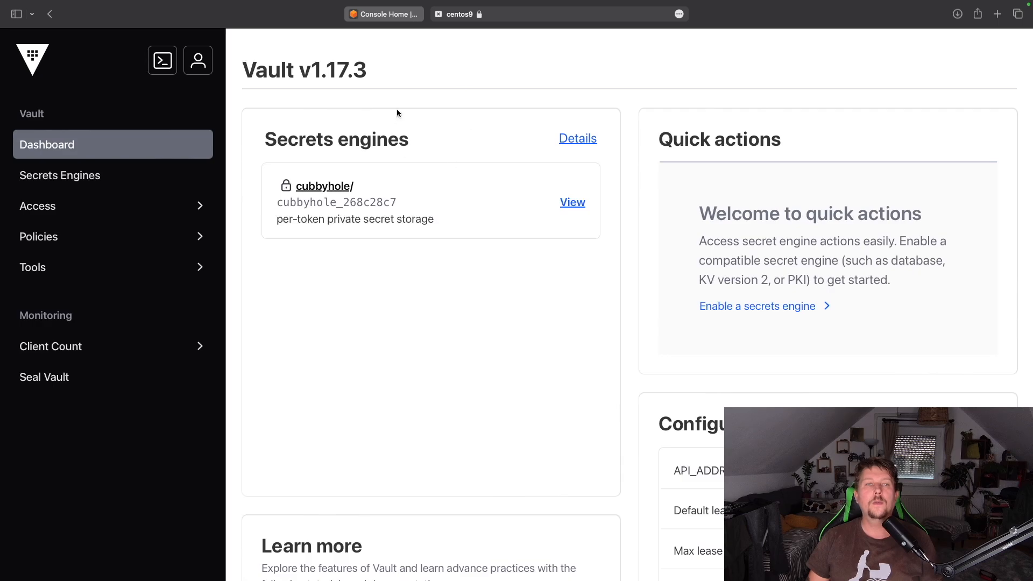
pyautogui.moveTo(488, 87)
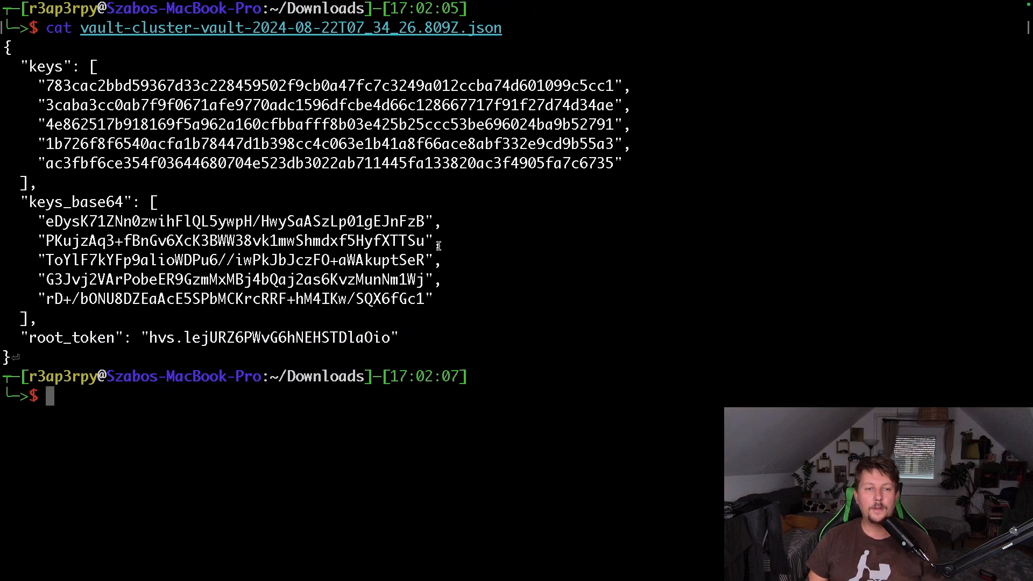
# SSH into centos9 and issue sudo systemctl restart vault
pyautogui.write('ssh pi')
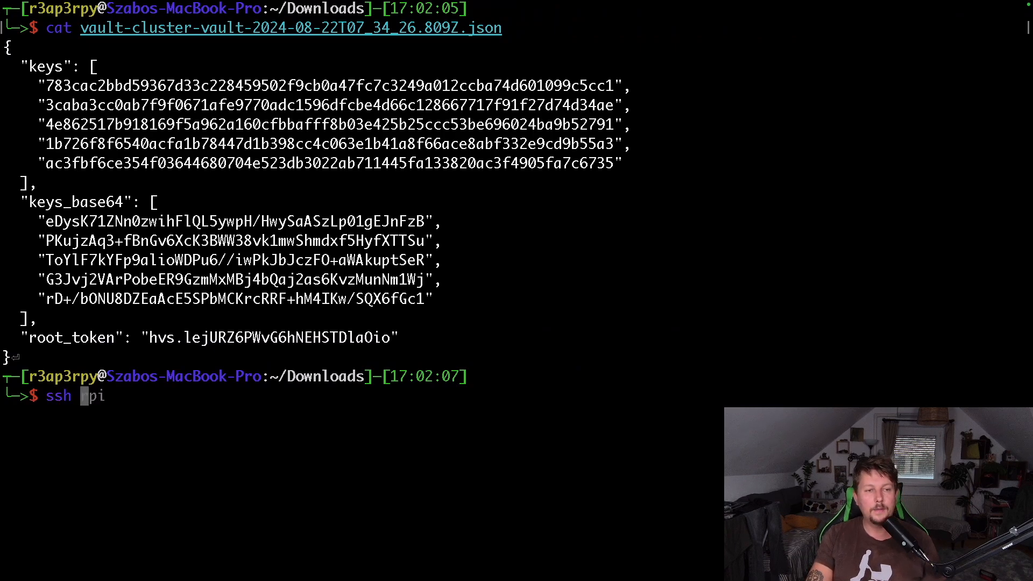
pyautogui.write('centos9')
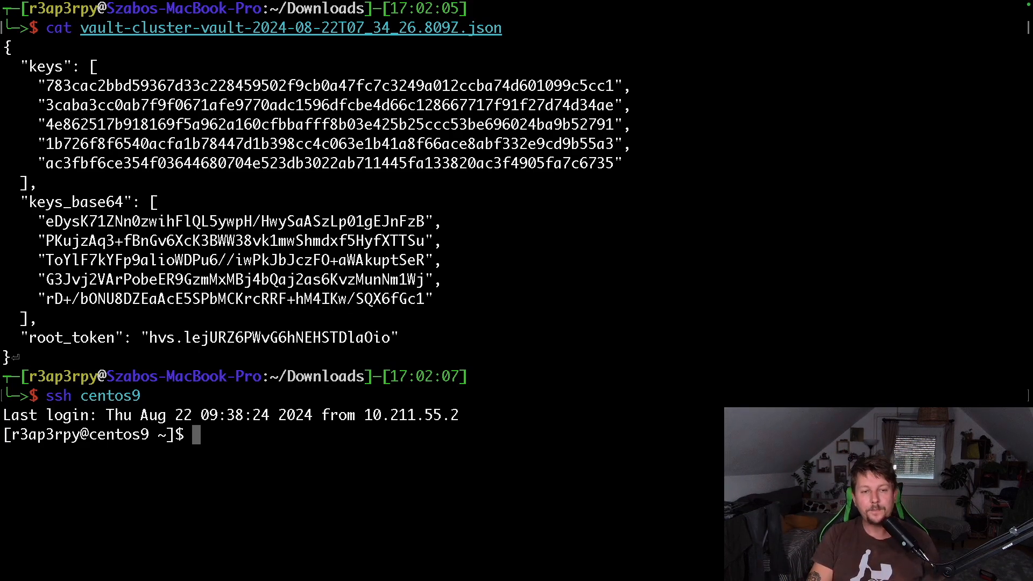
pyautogui.write('sudo syst')
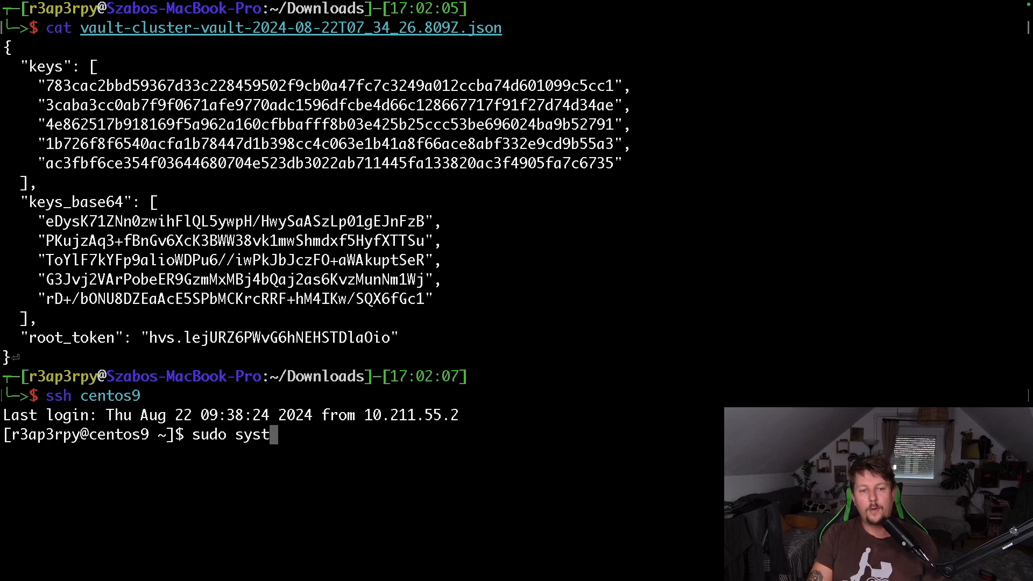
pyautogui.write('emctl restart')
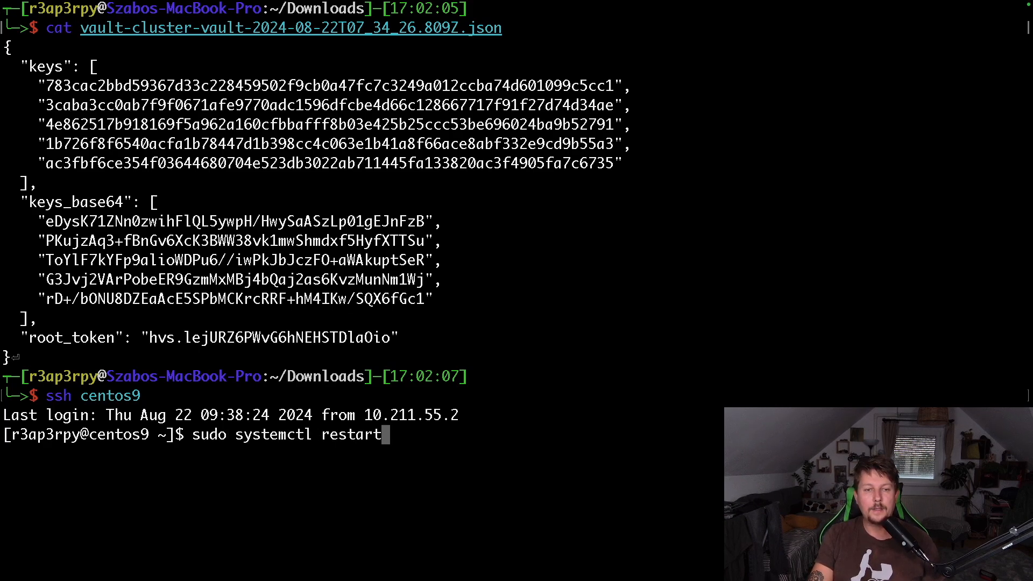
pyautogui.write('vault')
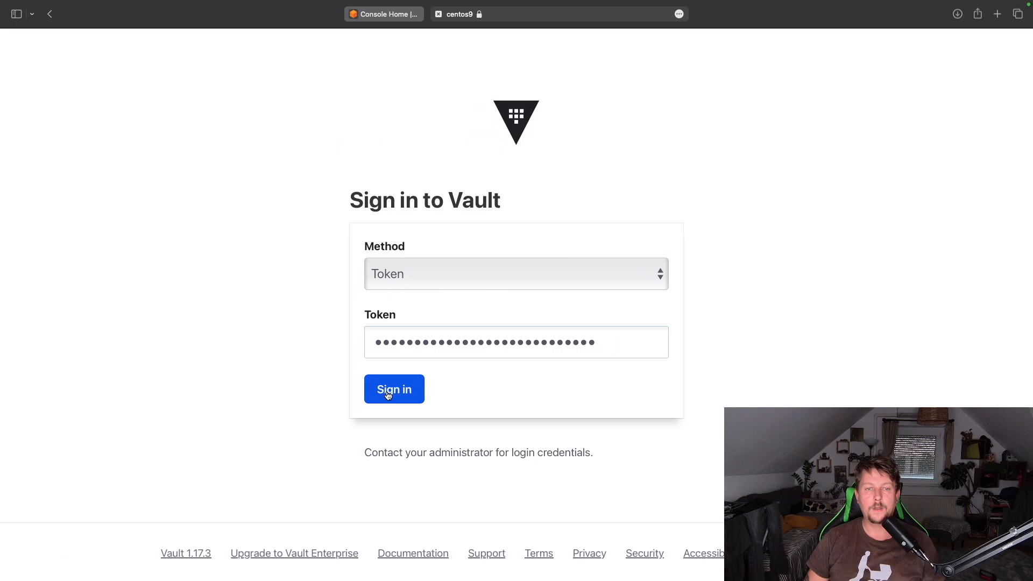
# Sign in to the Vault UI with the pasted token
pyautogui.click(394, 388)
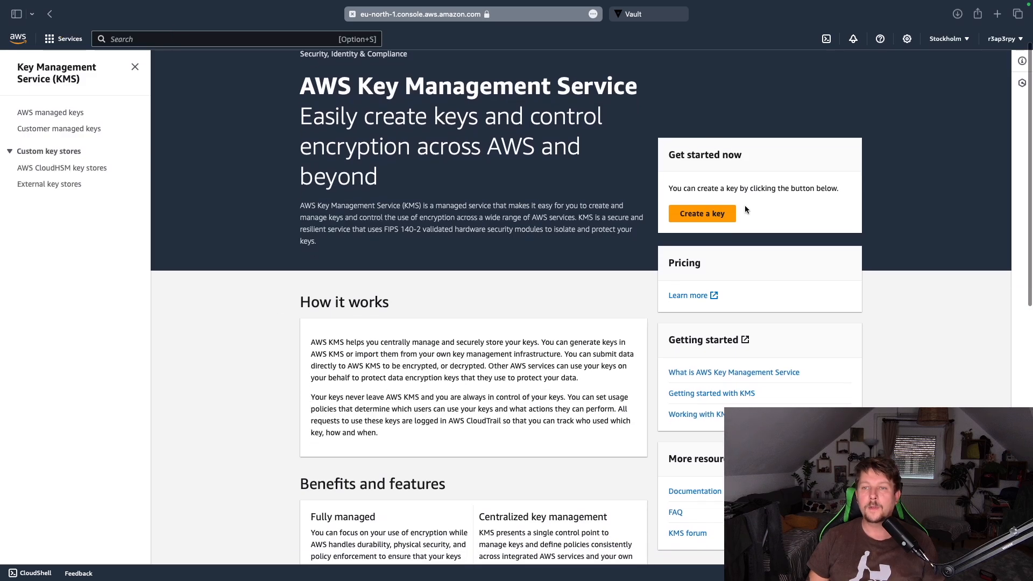
# Create a symmetric encrypt-and-decrypt KMS key aliased vault-seal with default administrators and users
pyautogui.click(701, 213)
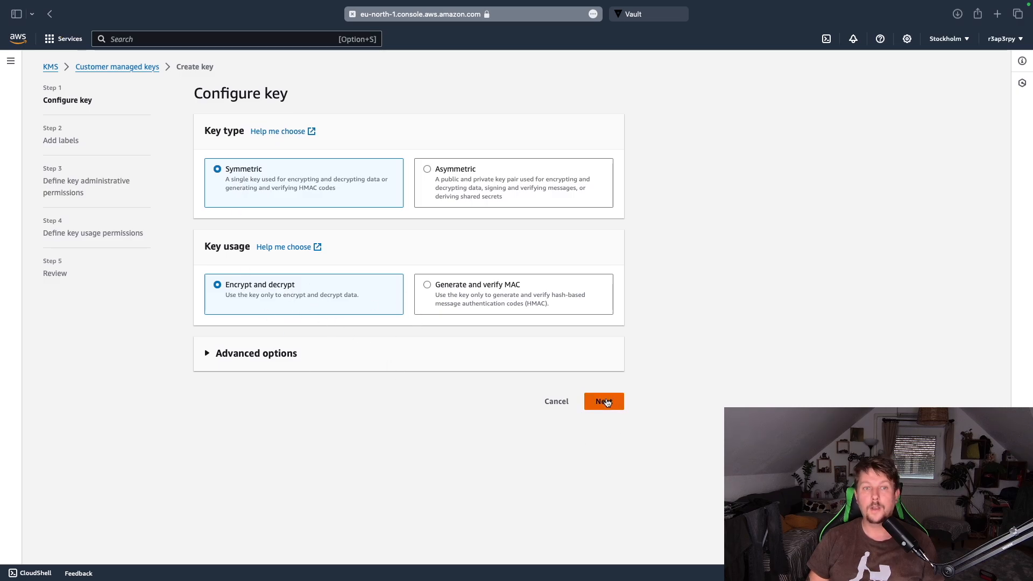
pyautogui.click(603, 401)
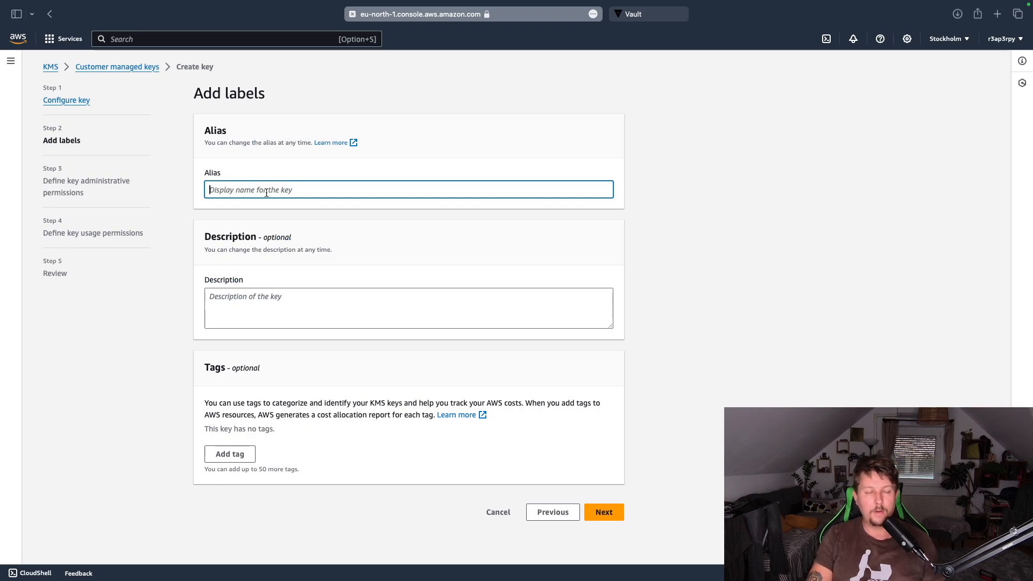
pyautogui.write('vault-seal')
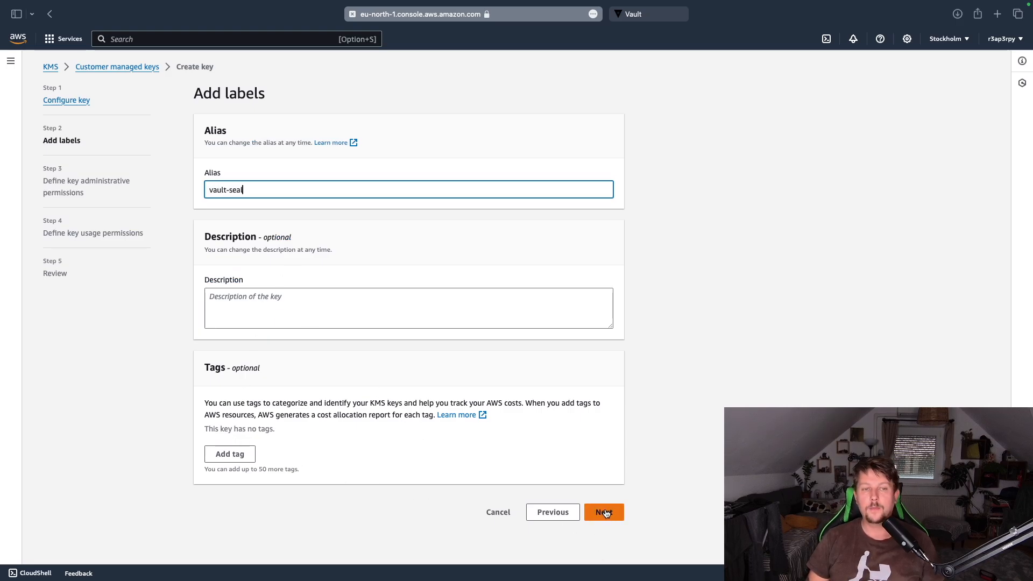
pyautogui.click(603, 513)
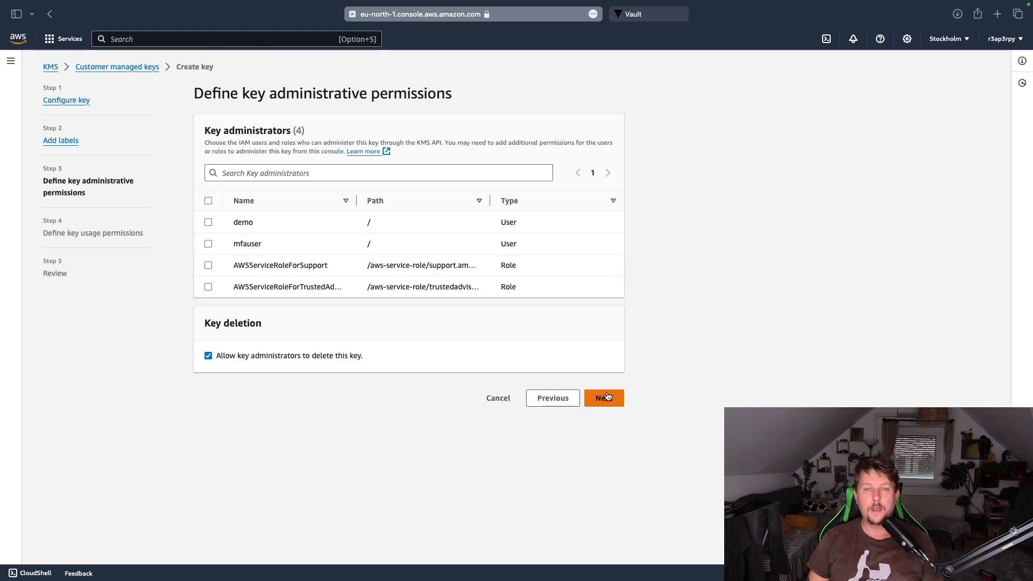
pyautogui.click(603, 397)
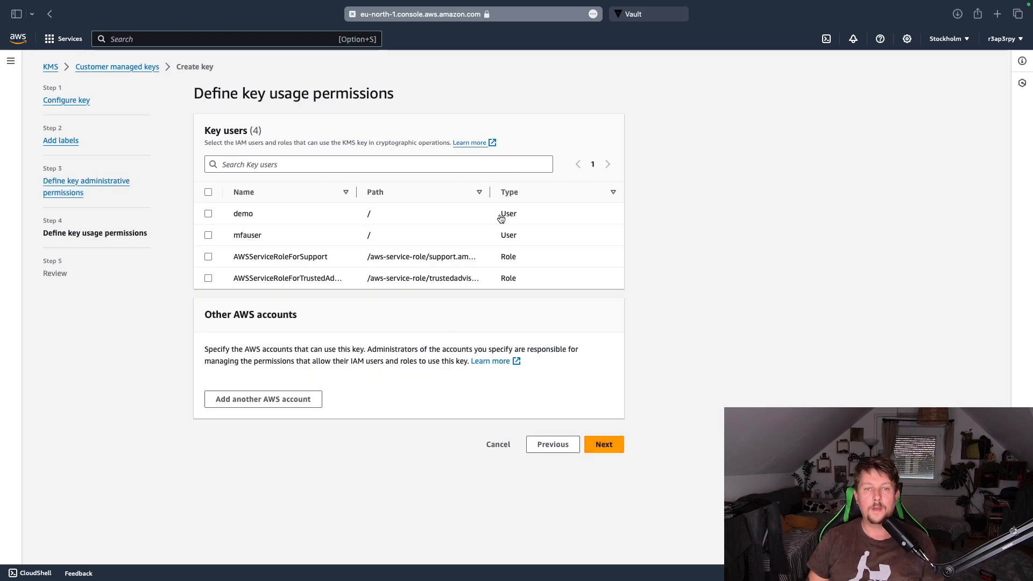
pyautogui.click(603, 445)
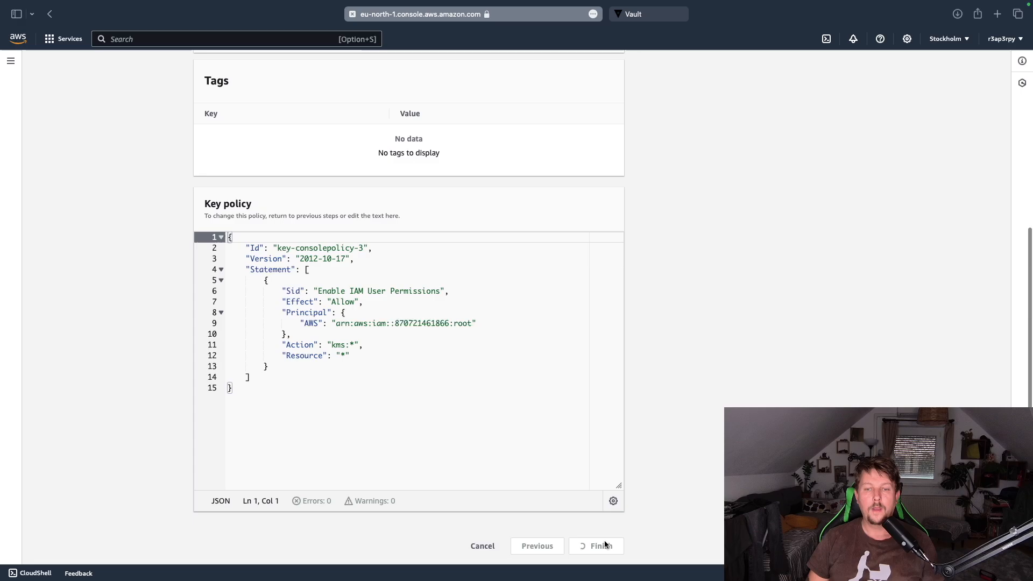
pyautogui.click(595, 545)
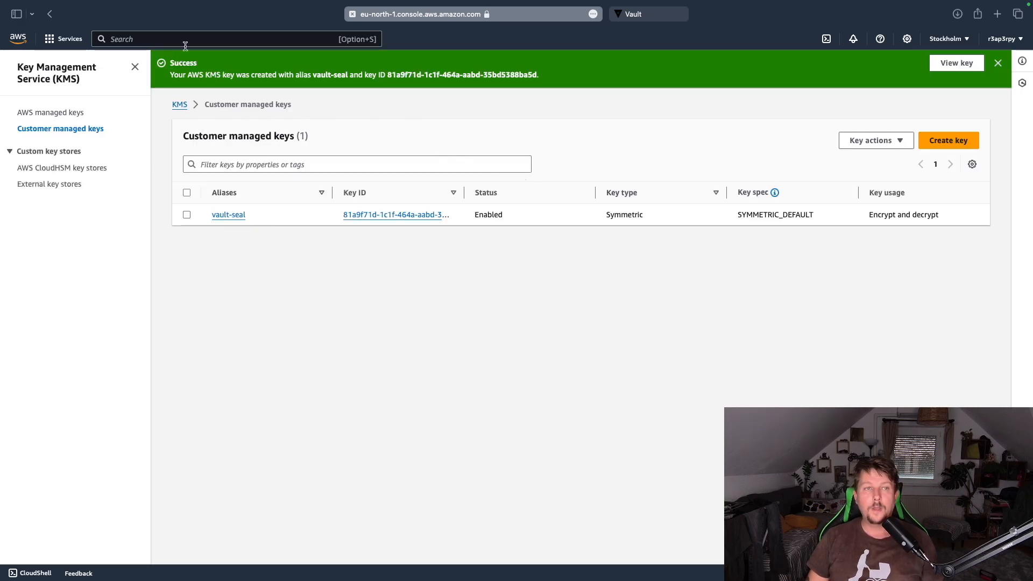
# Find IAM via the console search and start creating a new user
pyautogui.write('l')
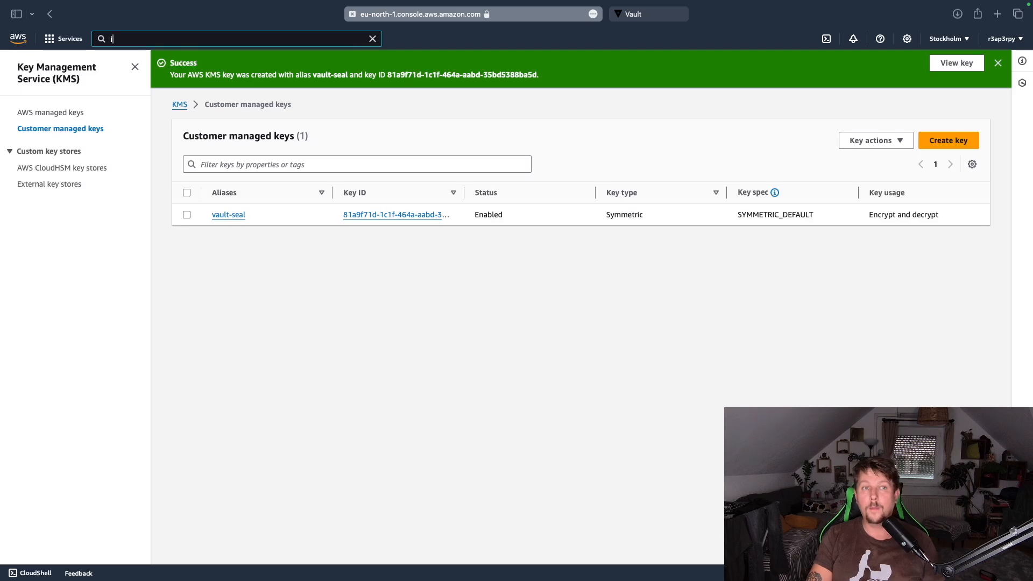
pyautogui.write('iam')
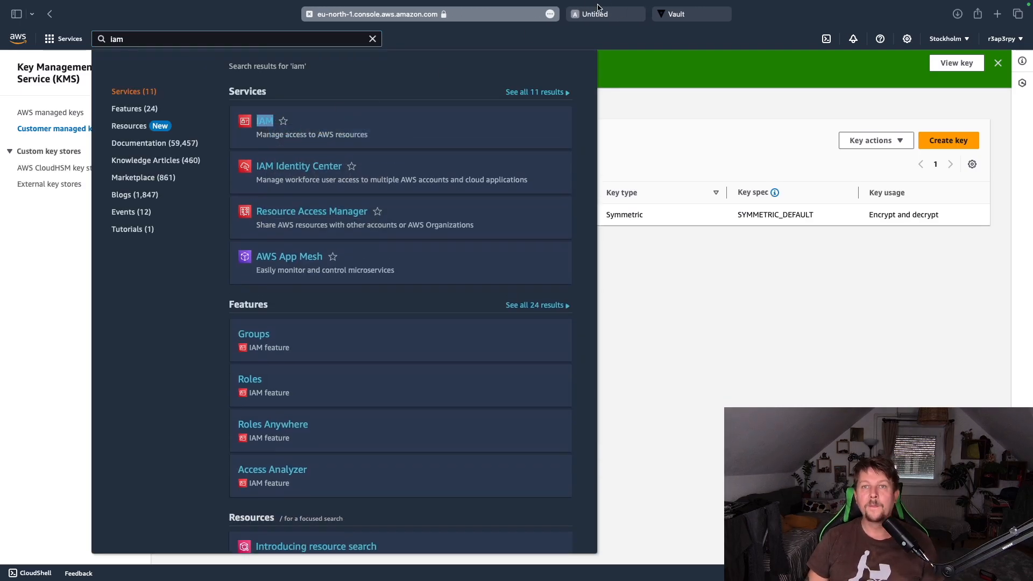
pyautogui.click(265, 125)
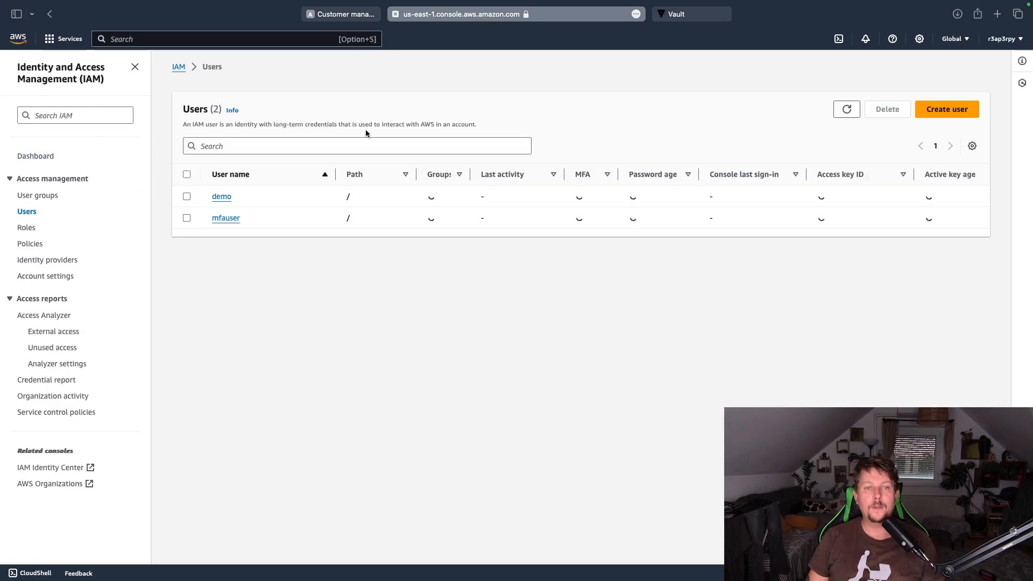
pyautogui.click(947, 109)
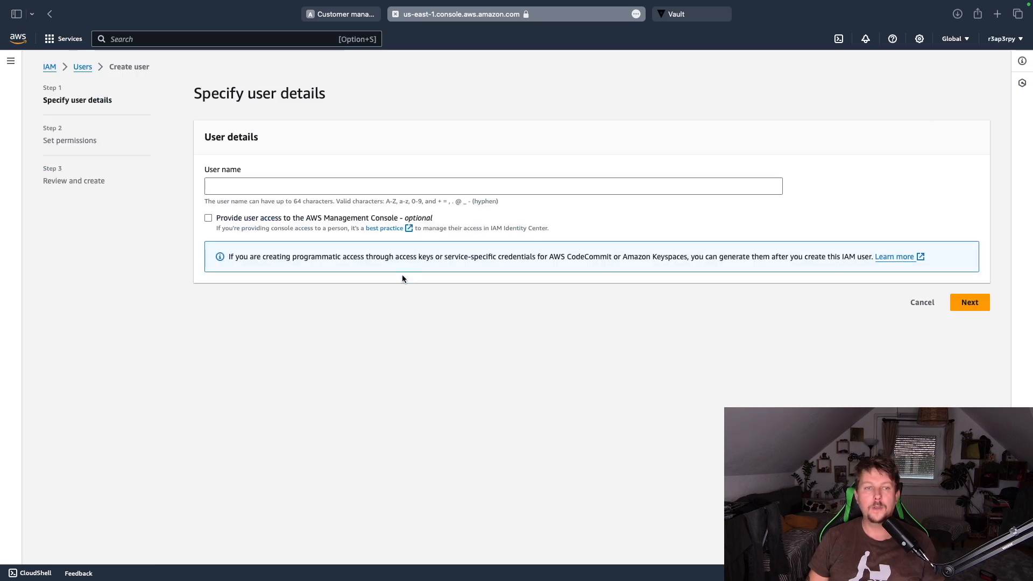
# Name the user vault-seal, keep default permissions, create it and return to the users list
pyautogui.click(493, 187)
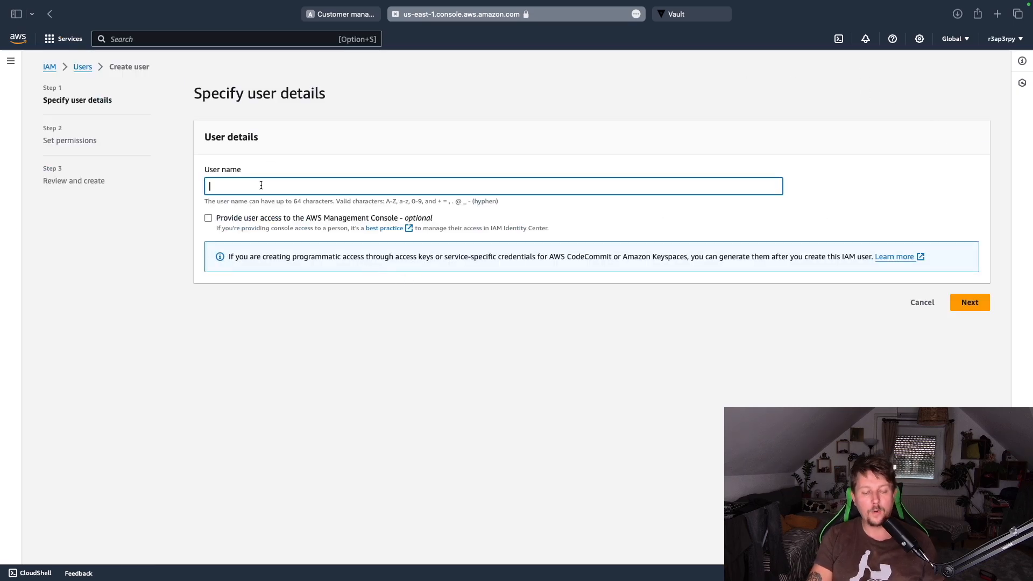
pyautogui.write('seal')
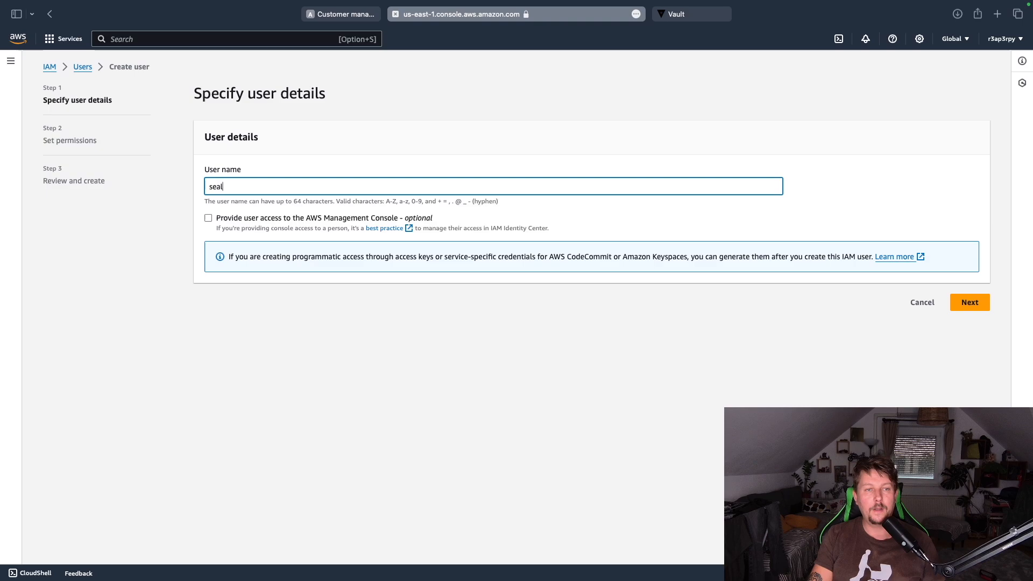
pyautogui.write('vault-')
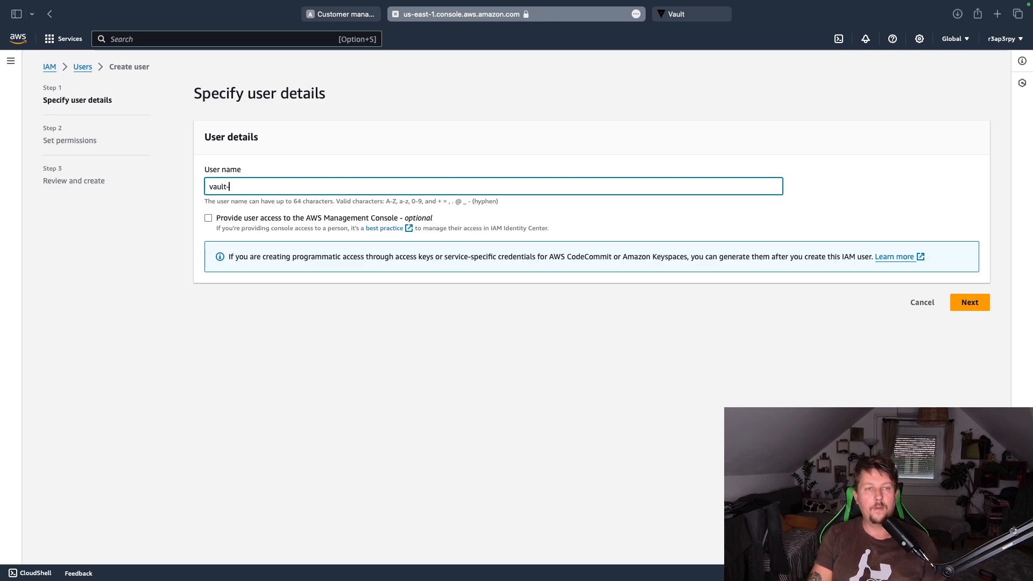
pyautogui.write('seal')
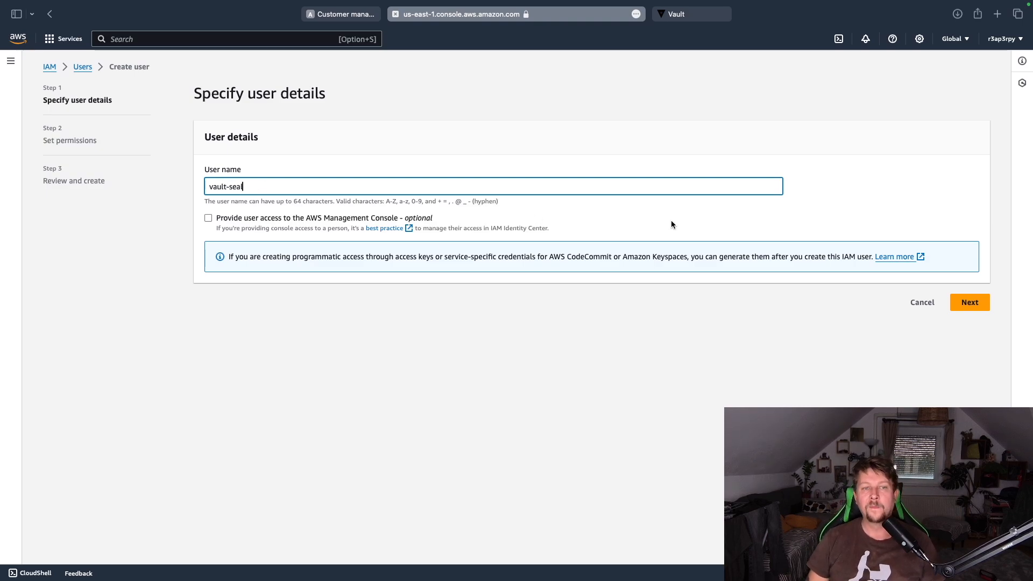
pyautogui.click(208, 219)
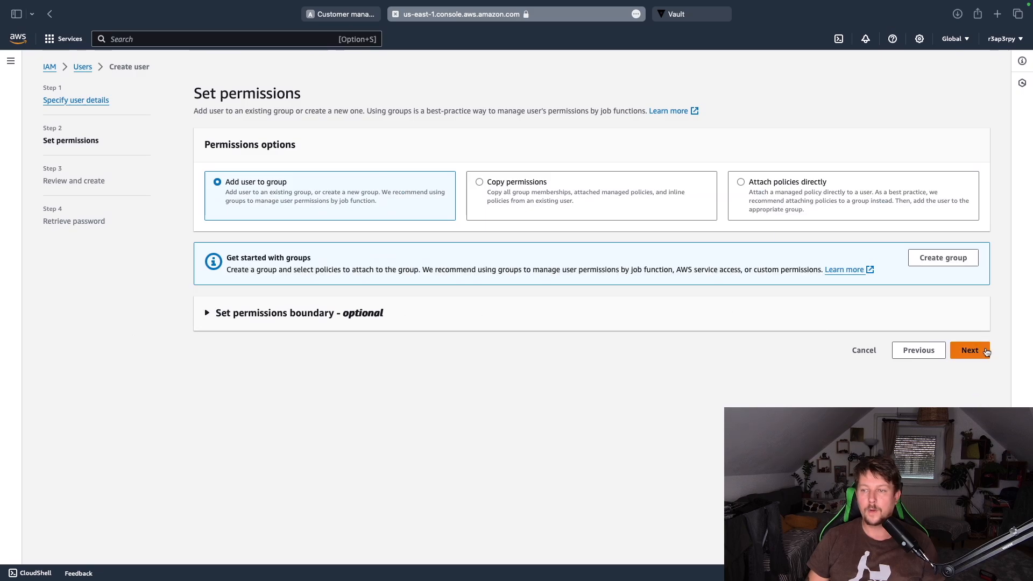
pyautogui.click(970, 349)
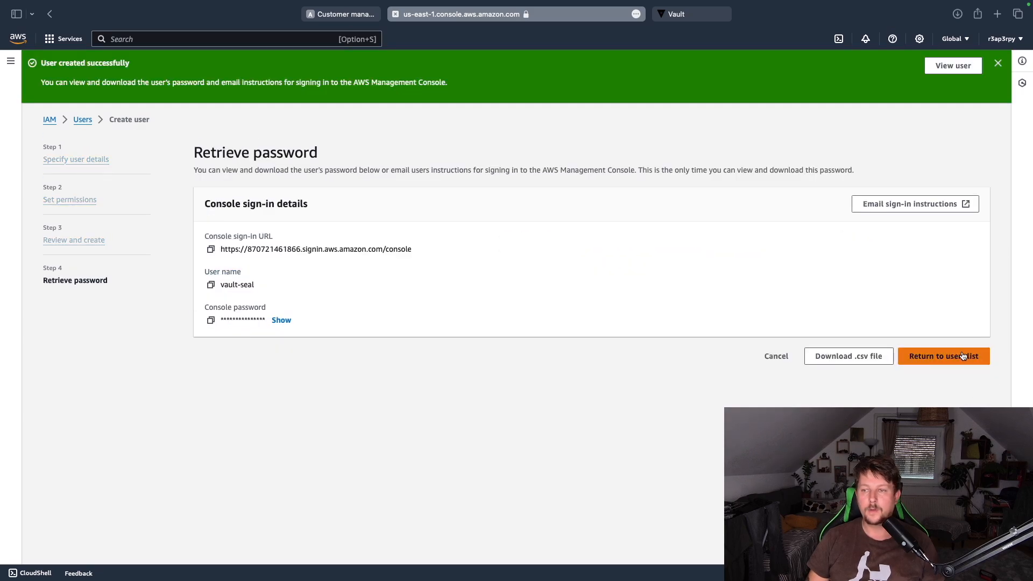
pyautogui.click(943, 356)
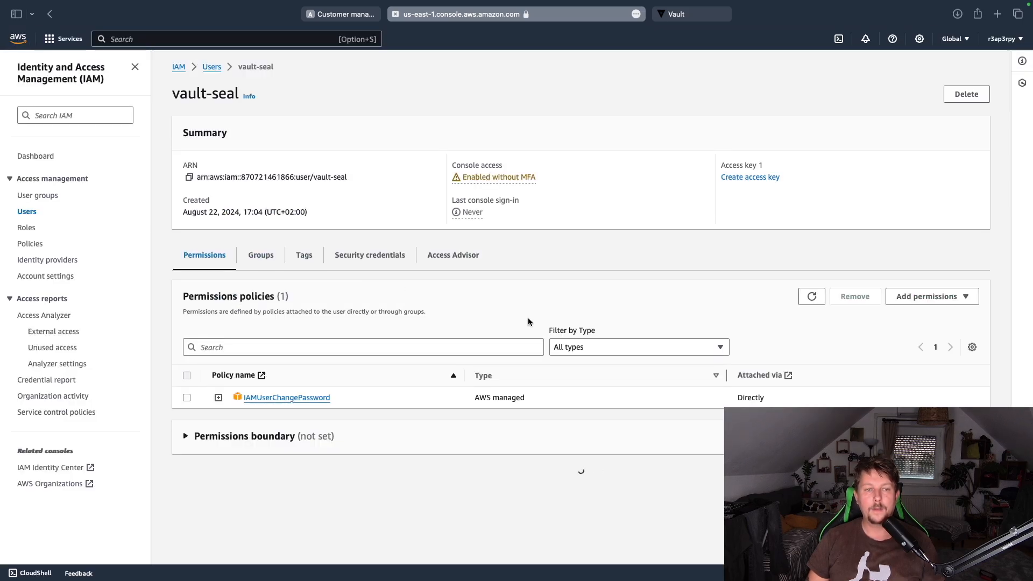
# Attach the AdministratorAccess policy directly to the vault-seal user
pyautogui.click(930, 296)
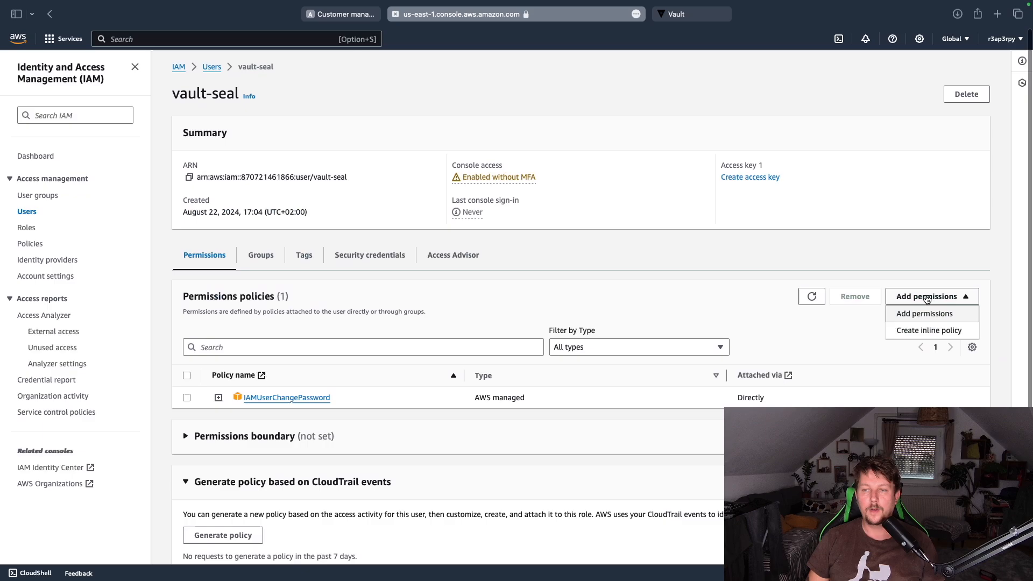
pyautogui.click(924, 314)
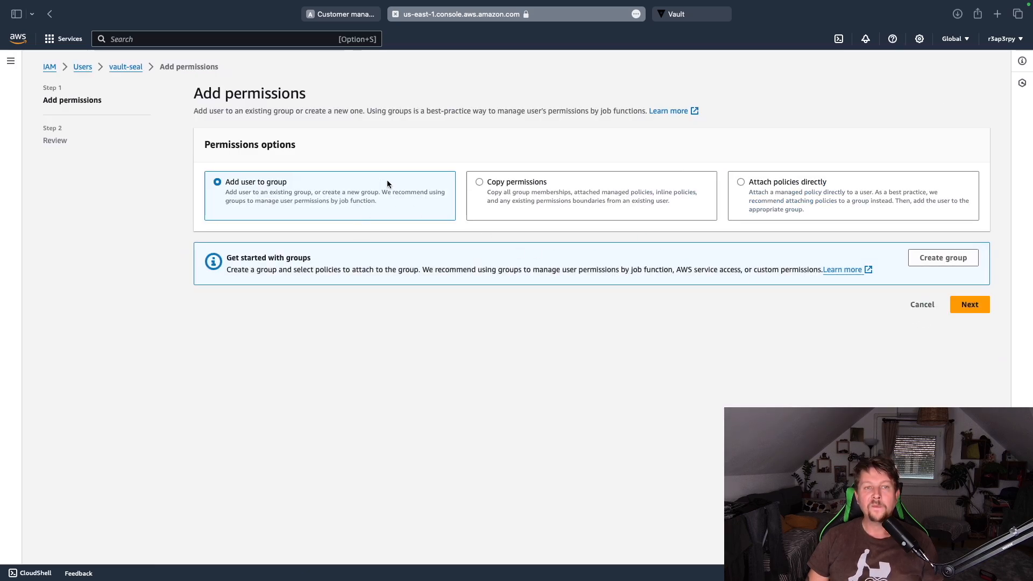
pyautogui.click(742, 182)
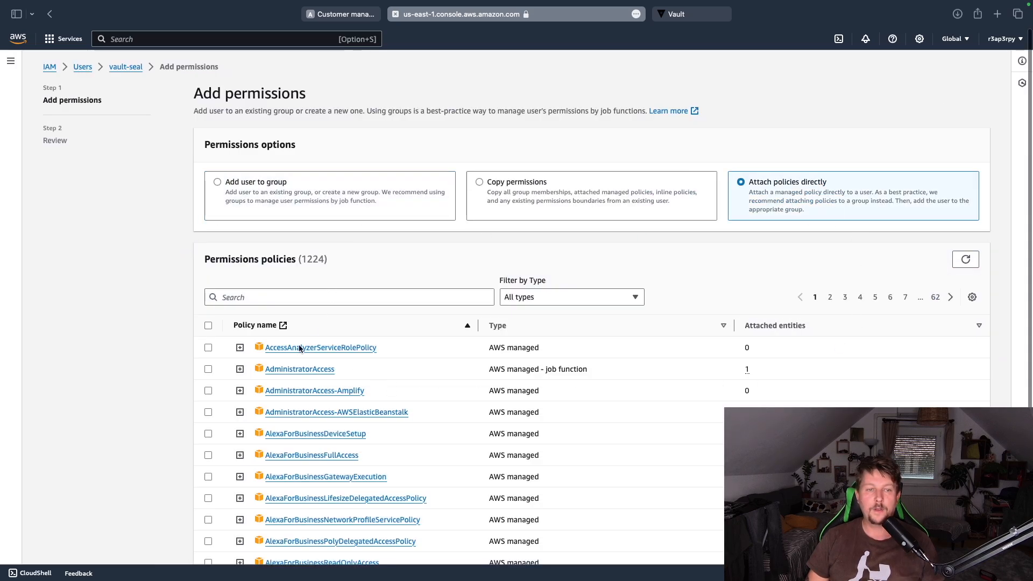
pyautogui.click(208, 369)
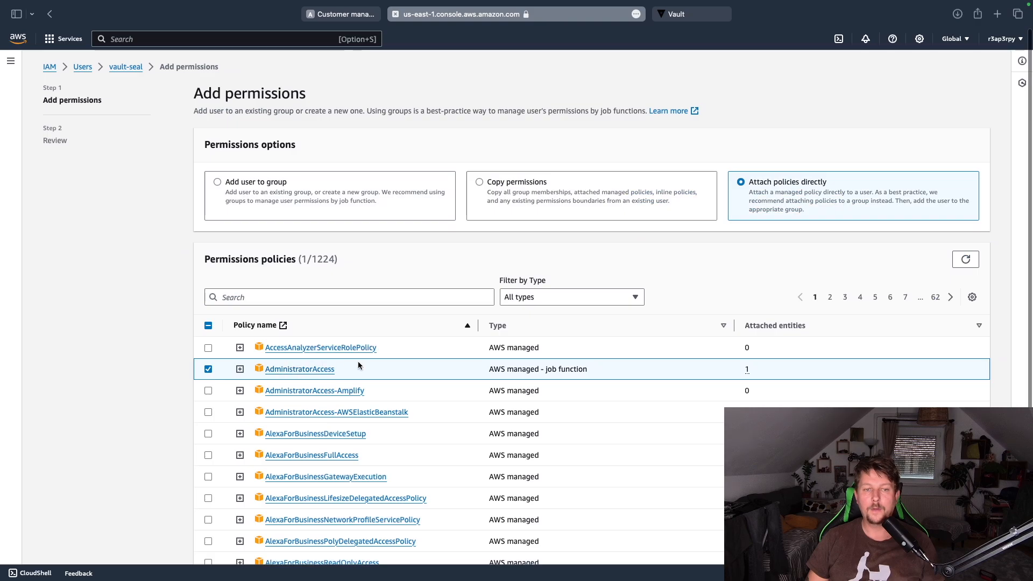
pyautogui.scroll(-3)
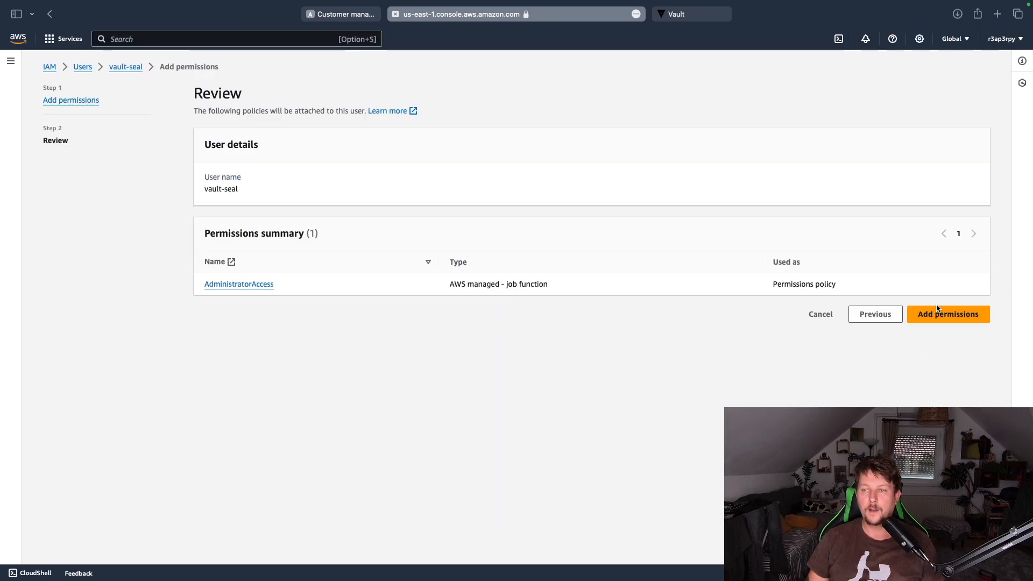
pyautogui.click(947, 314)
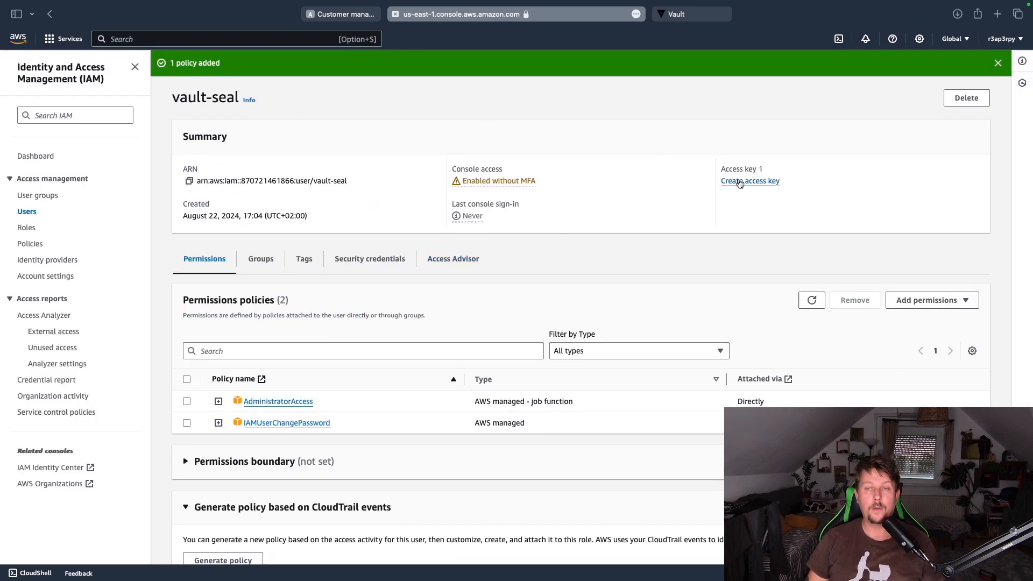
# Create an access key for vault-seal with the Third-party service use case
pyautogui.click(750, 181)
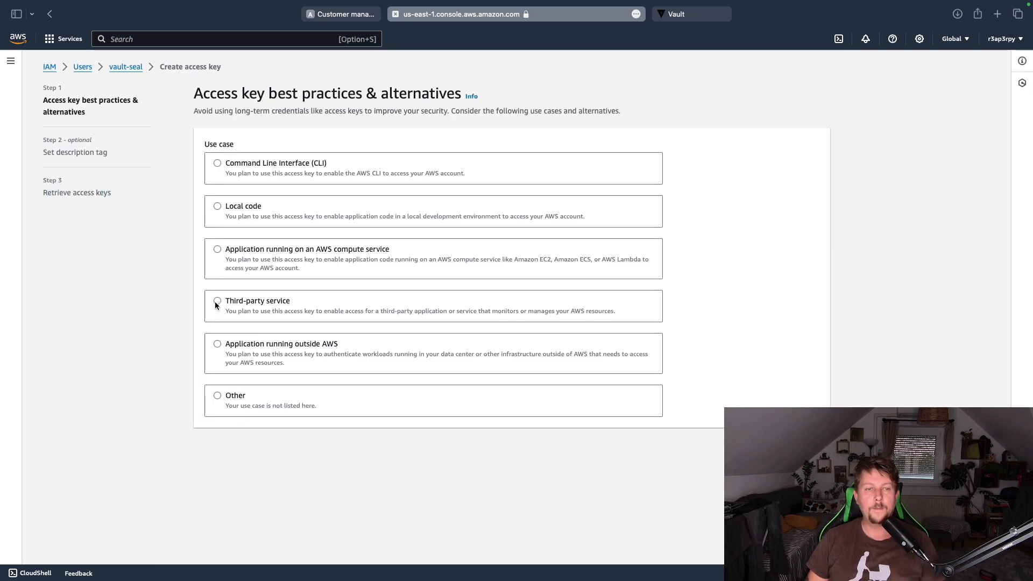
pyautogui.click(216, 300)
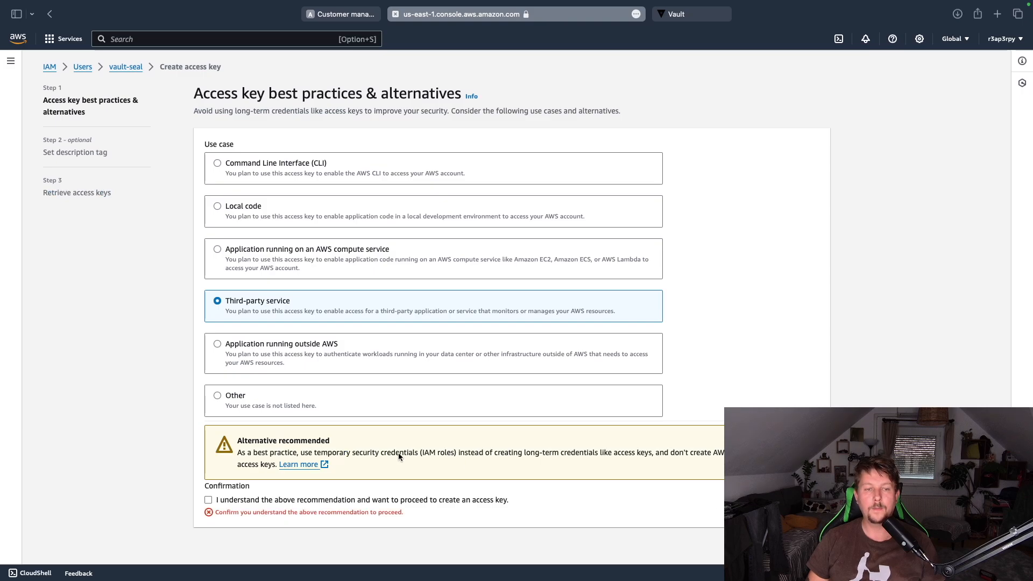
pyautogui.click(208, 501)
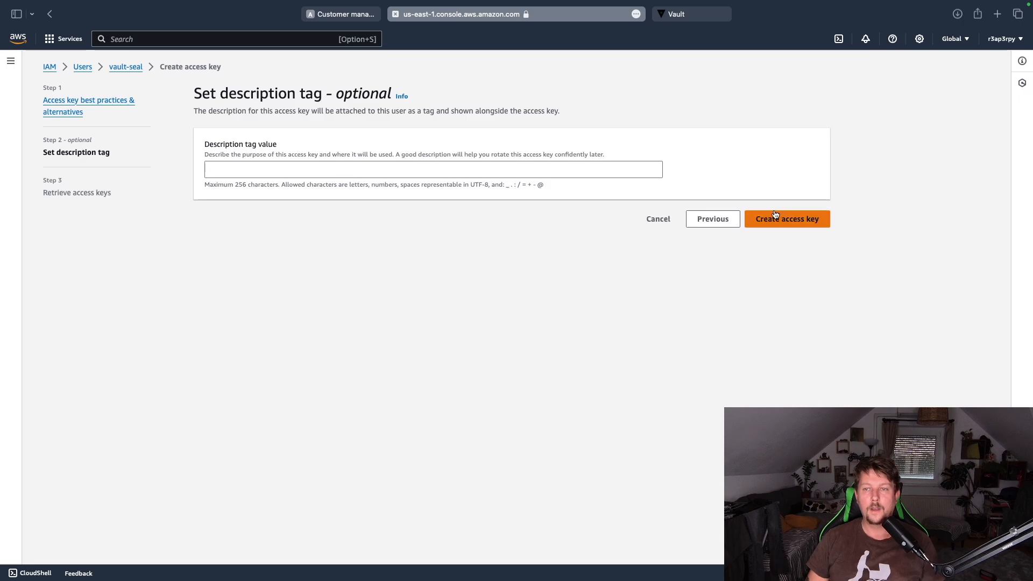
pyautogui.click(786, 218)
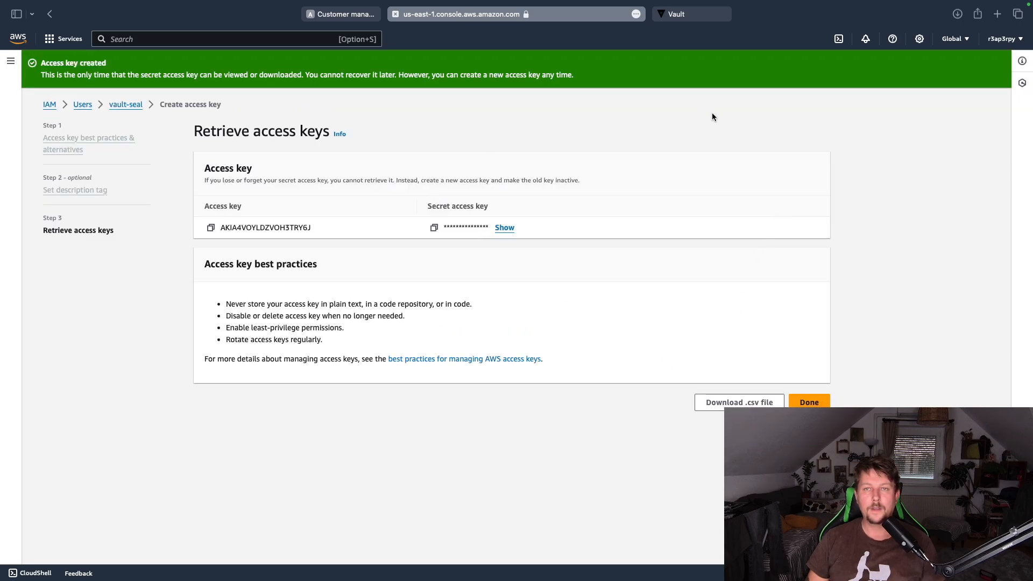
pyautogui.moveTo(582, 185)
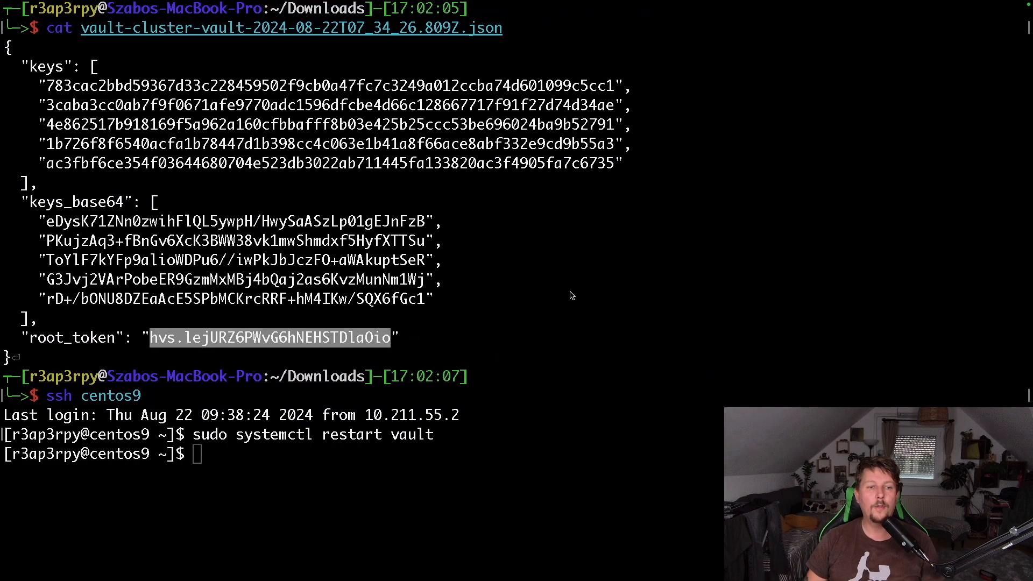
# Edit /etc/vault.d/vault.hcl with sudo vi, find the seal section and uncomment the awskms block
pyautogui.write('sudo')
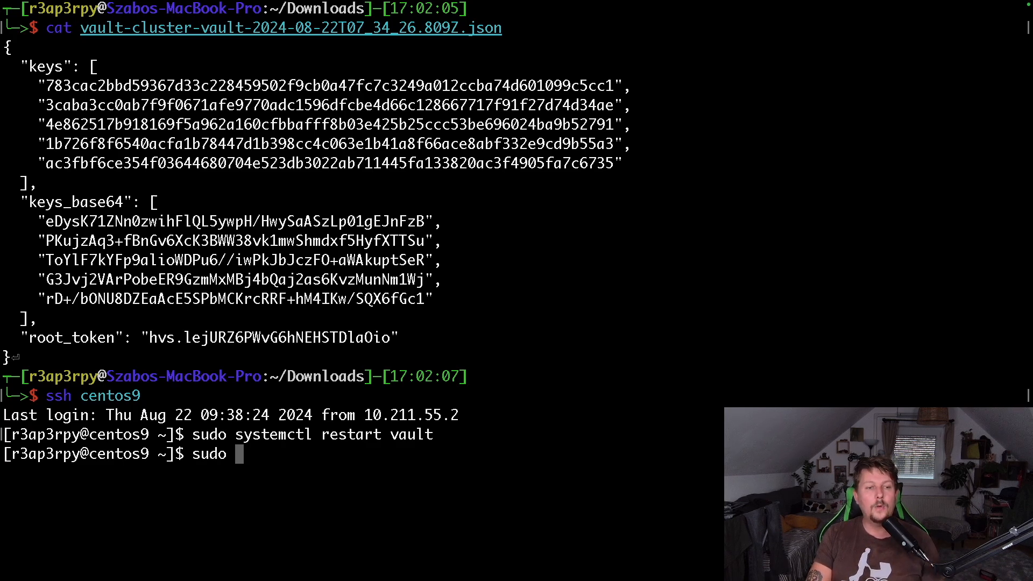
pyautogui.write('vi /etc/')
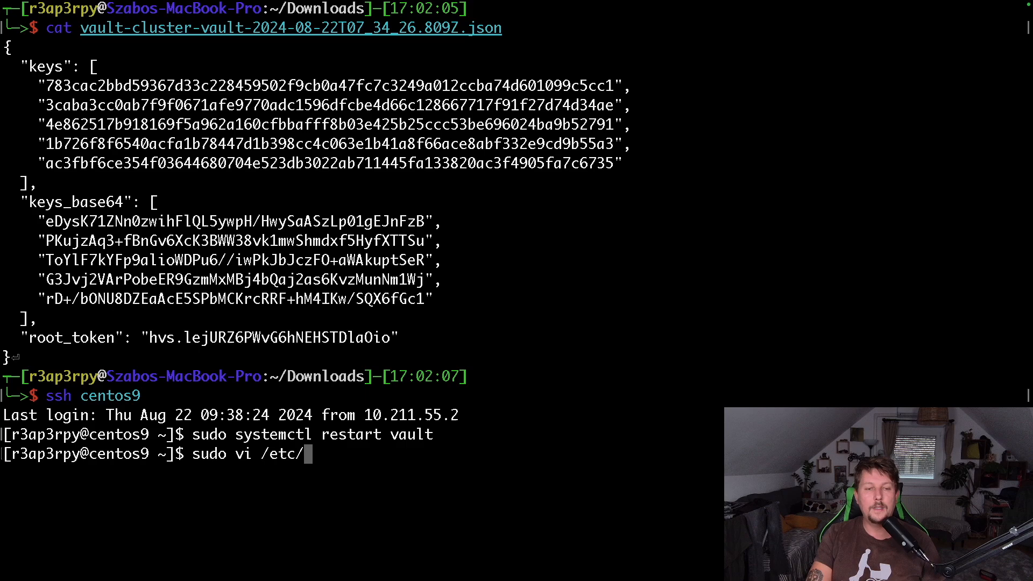
pyautogui.write('vault.d/vau')
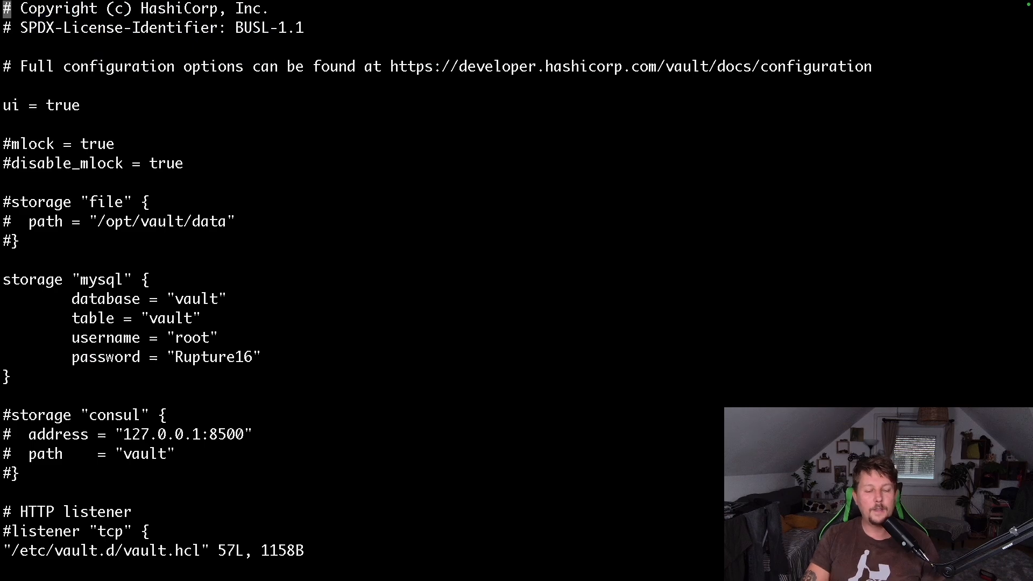
pyautogui.write('/seal')
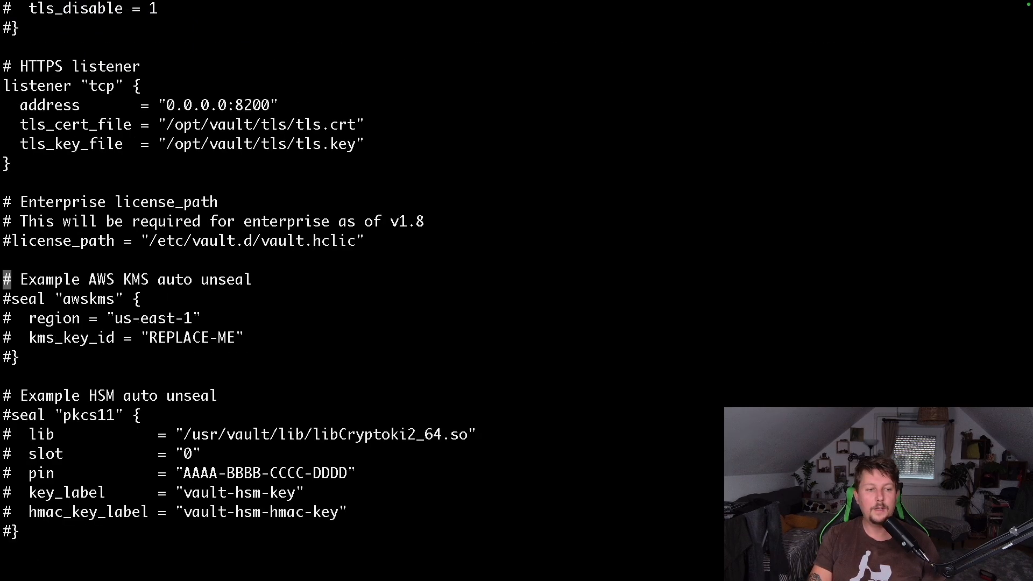
pyautogui.press('i')
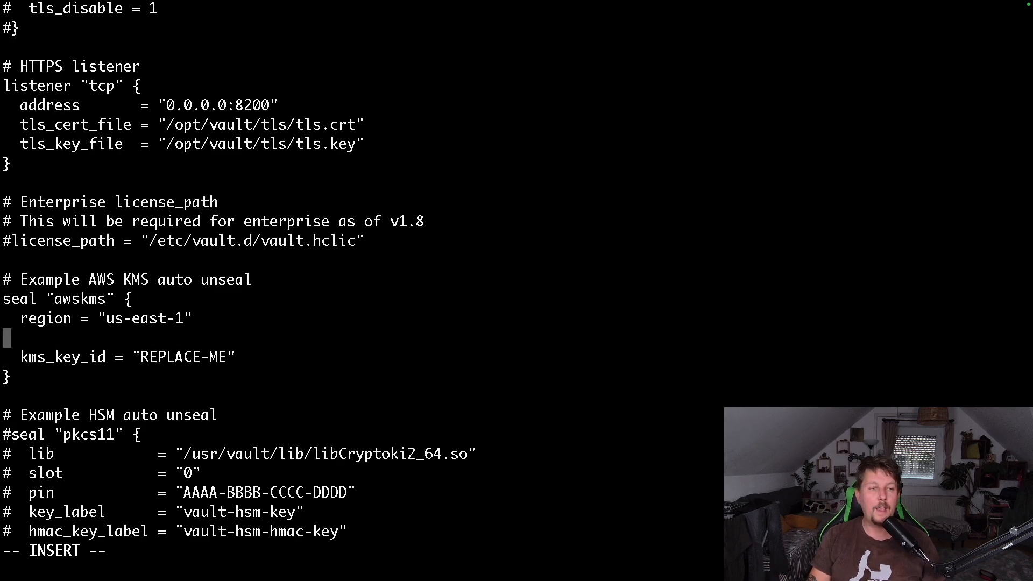
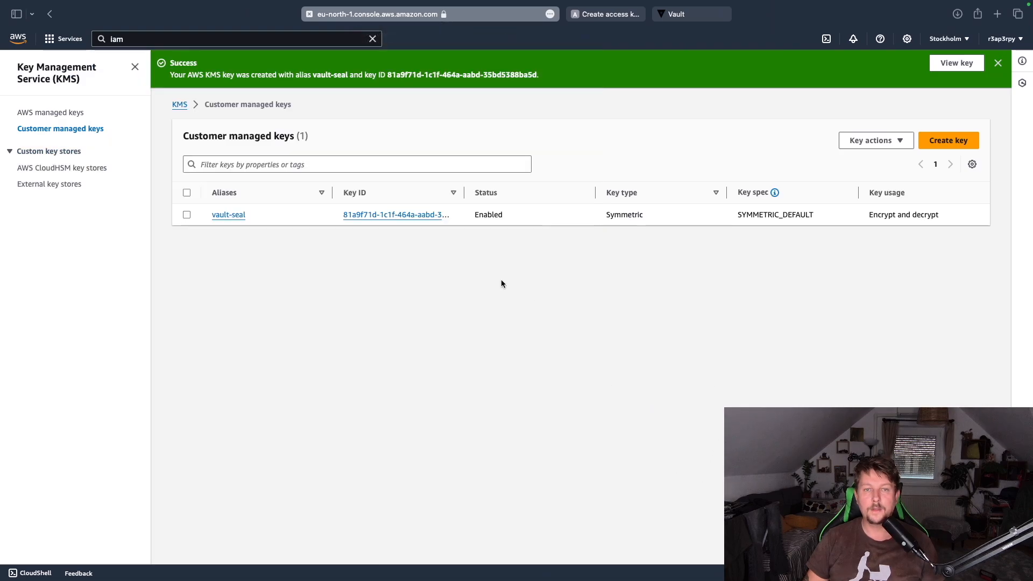
# Fill in access_key, secret_key and the vault-seal KMS key ID, then save the file
pyautogui.click(228, 214)
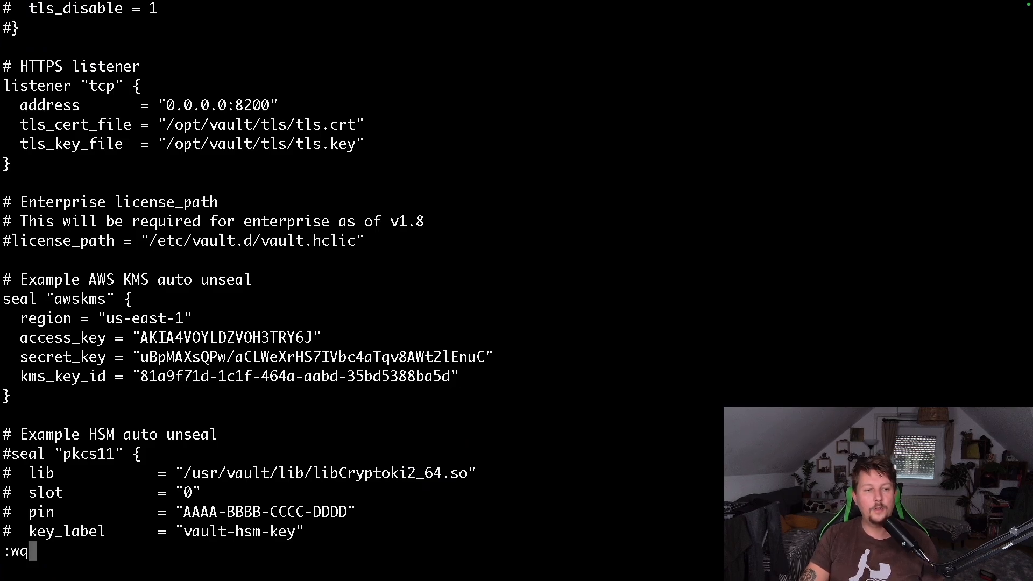
pyautogui.write('!')
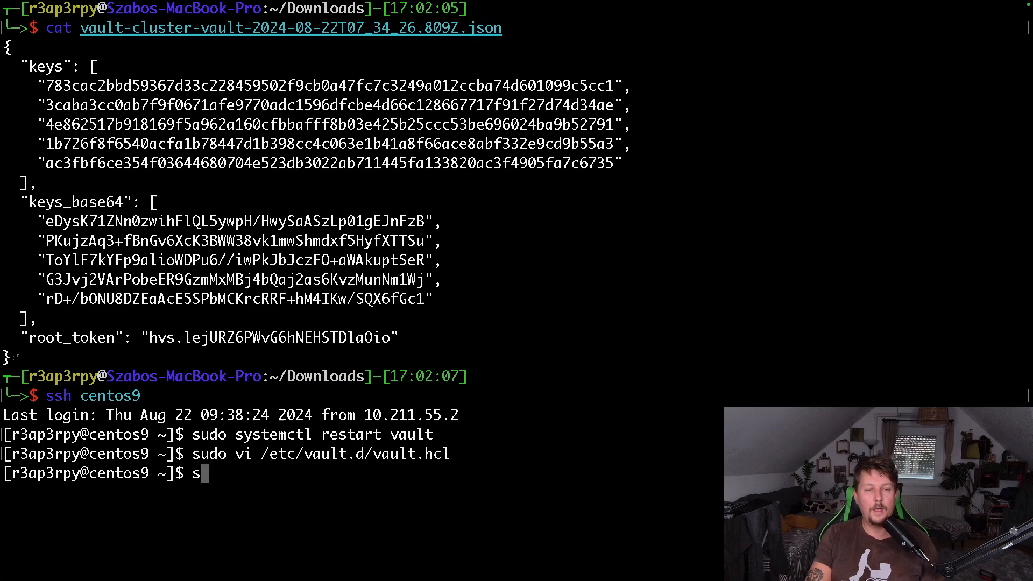
# Restart Vault, read the KMS wrapping-key error in journalctl -xeu vault.service, and quit the pager
pyautogui.write('udo systemctl restart vault')
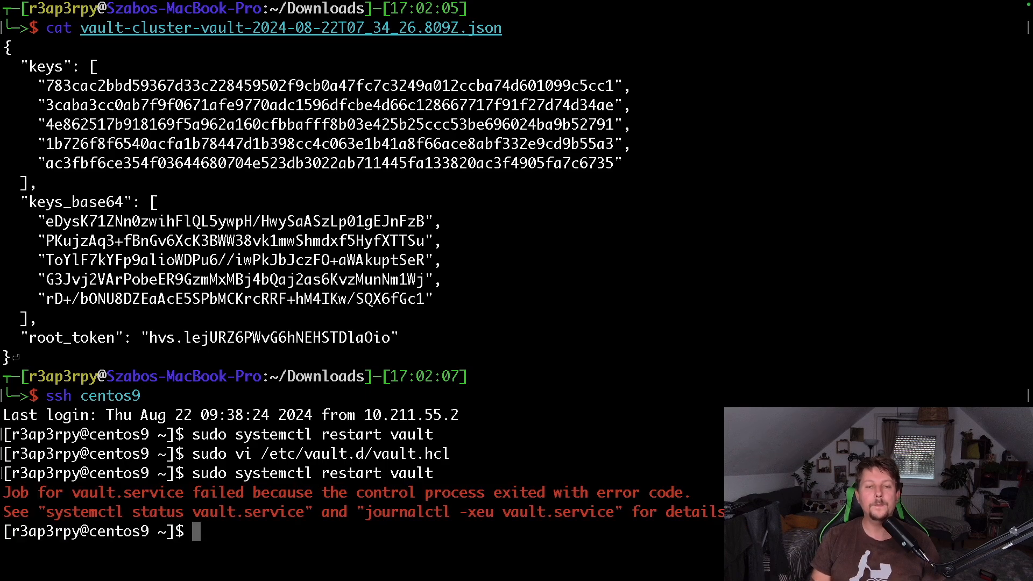
pyautogui.write('jopu')
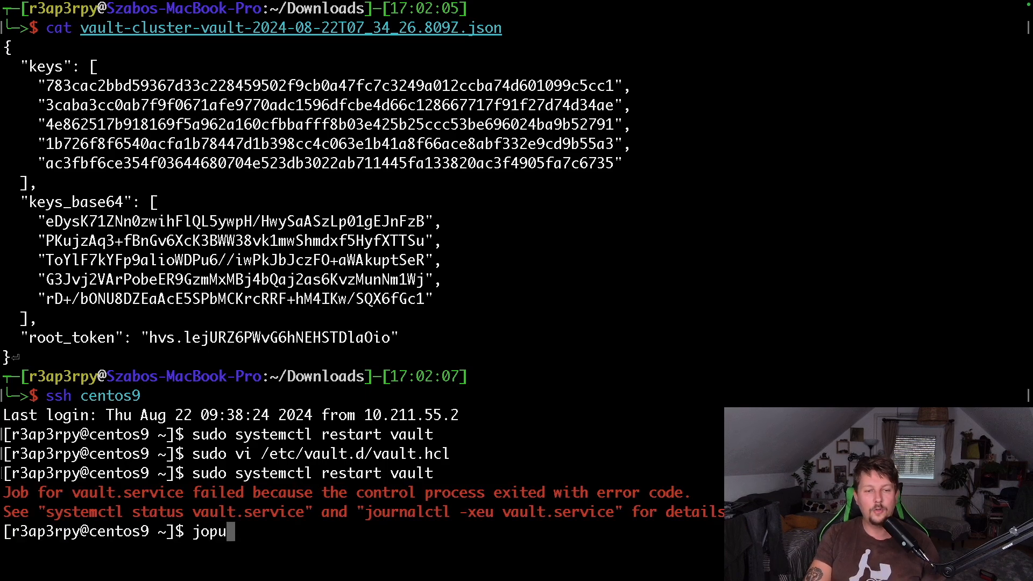
pyautogui.write('journal')
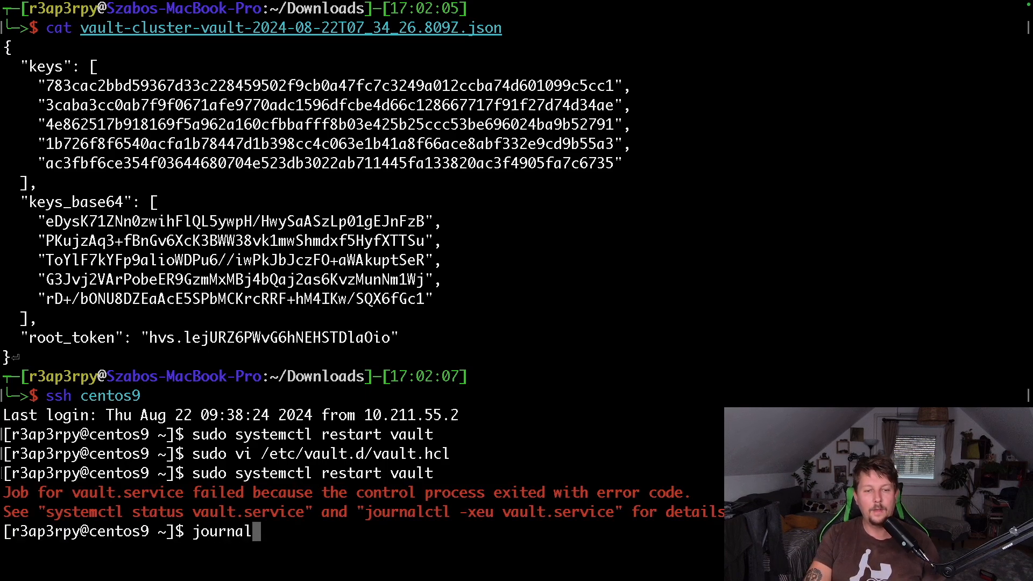
pyautogui.write('ctl -x')
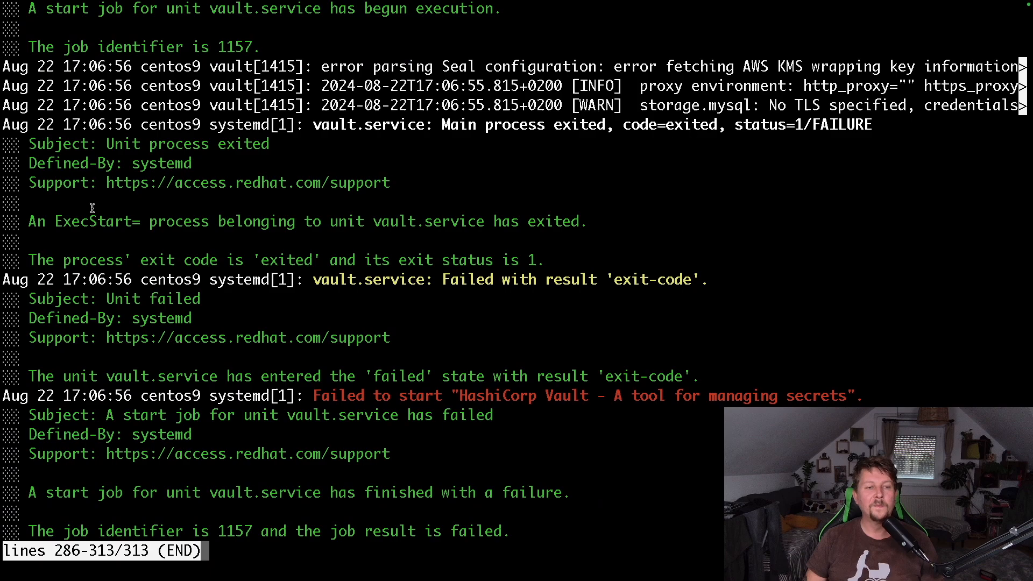
pyautogui.moveTo(480, 164)
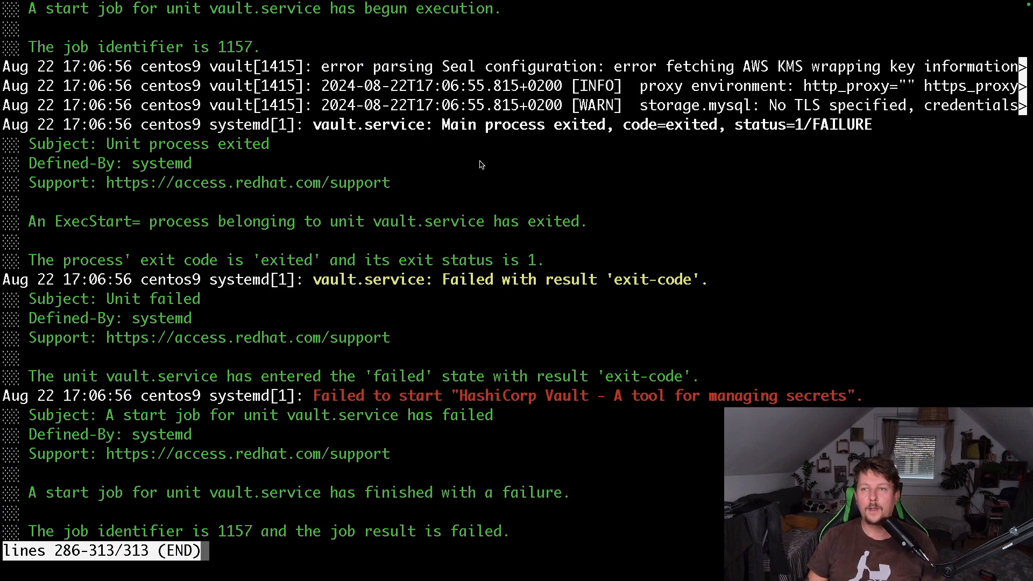
pyautogui.moveTo(649, 145)
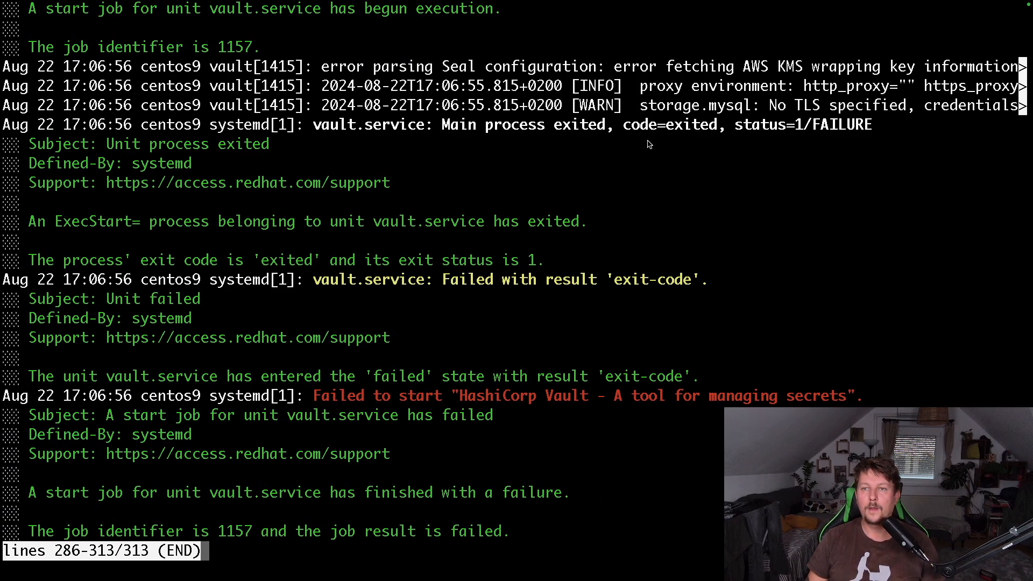
pyautogui.press('q')
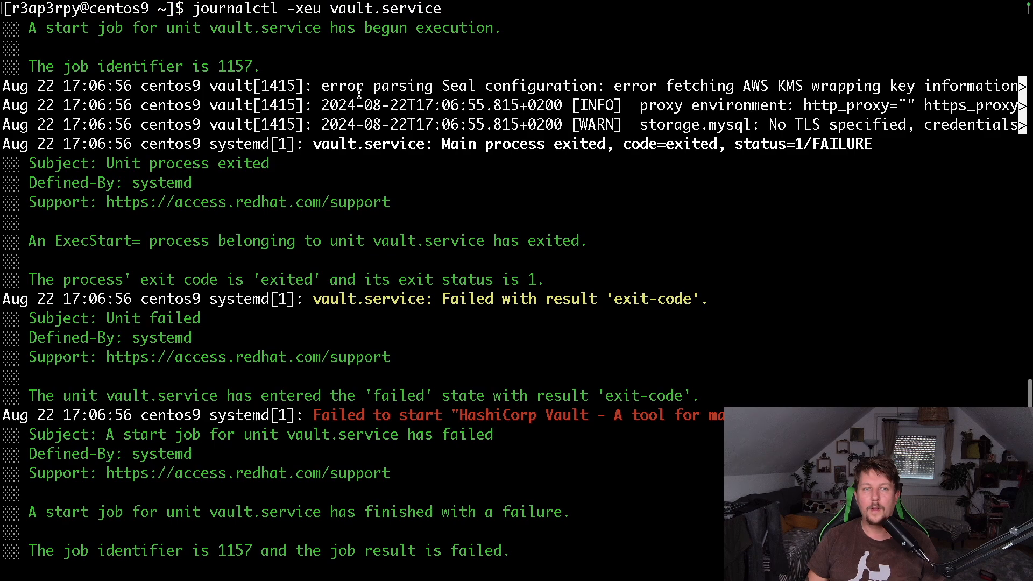
# Inspect the vault-seal KMS key's rotation settings and key policy, noting its eu-north-1 ARN
pyautogui.moveTo(322, 85); pyautogui.dragTo(882, 105)
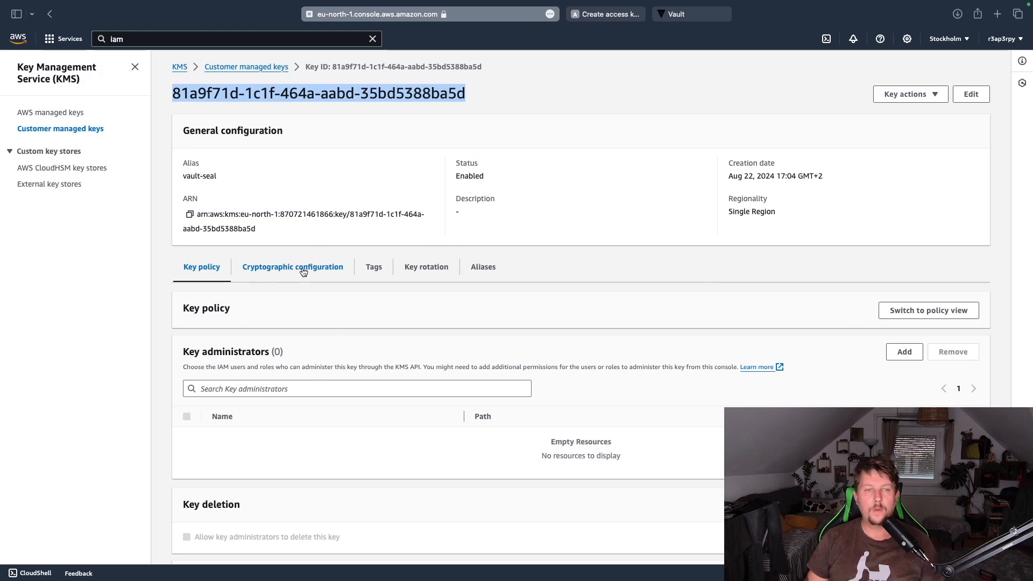
pyautogui.click(427, 267)
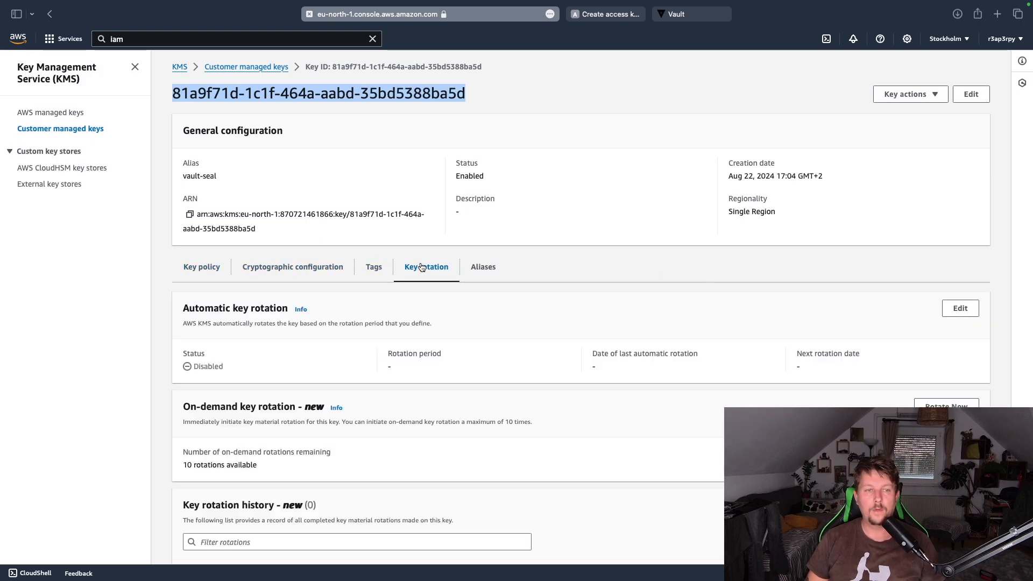
pyautogui.click(201, 267)
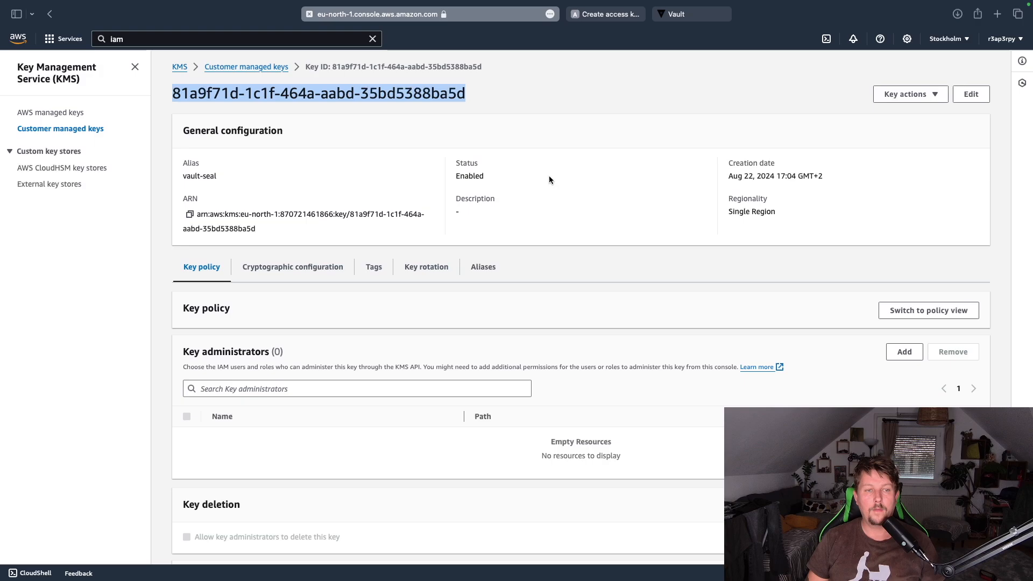
pyautogui.scroll(-3)
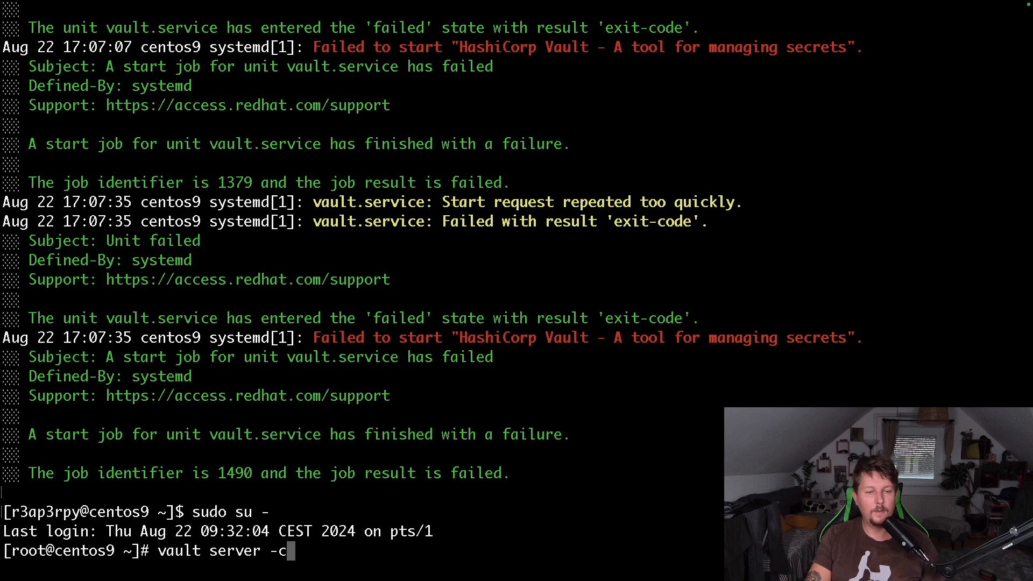
# Run vault server -config=/etc/vault.d/vault.hcl manually to surface the us-east-1 key-not-found error
pyautogui.write('onfig=')
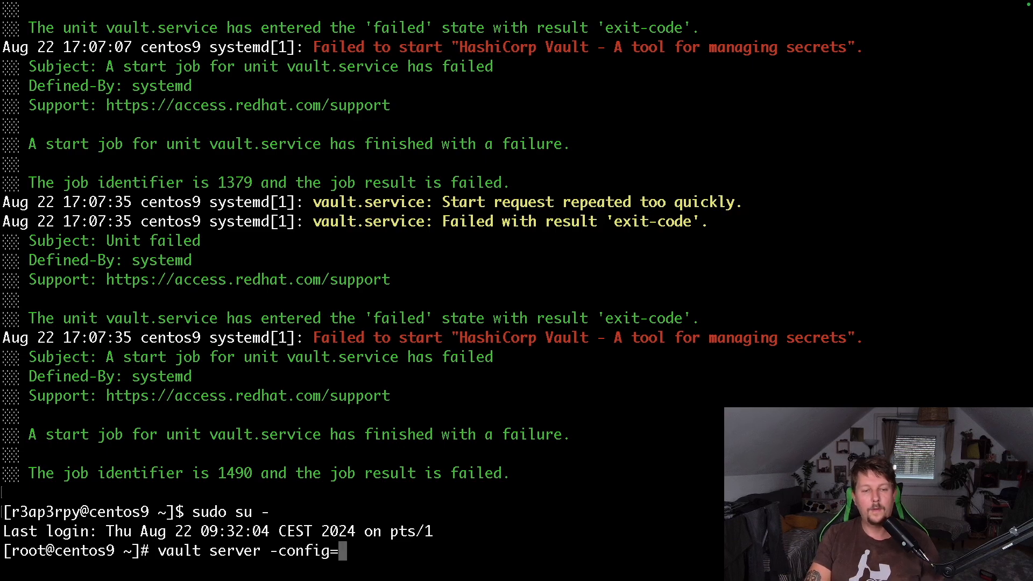
pyautogui.write('/etc')
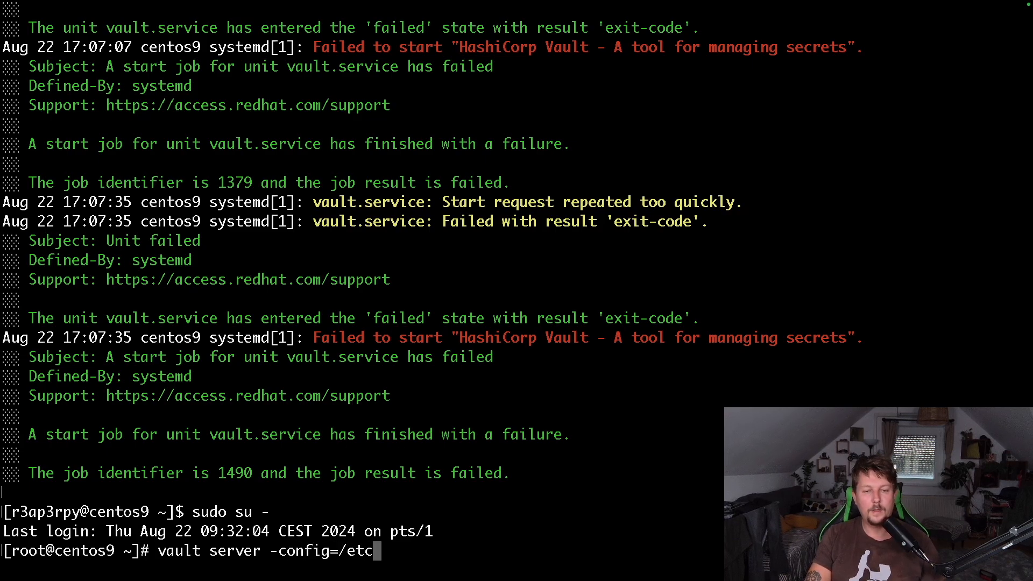
pyautogui.write('vaul')
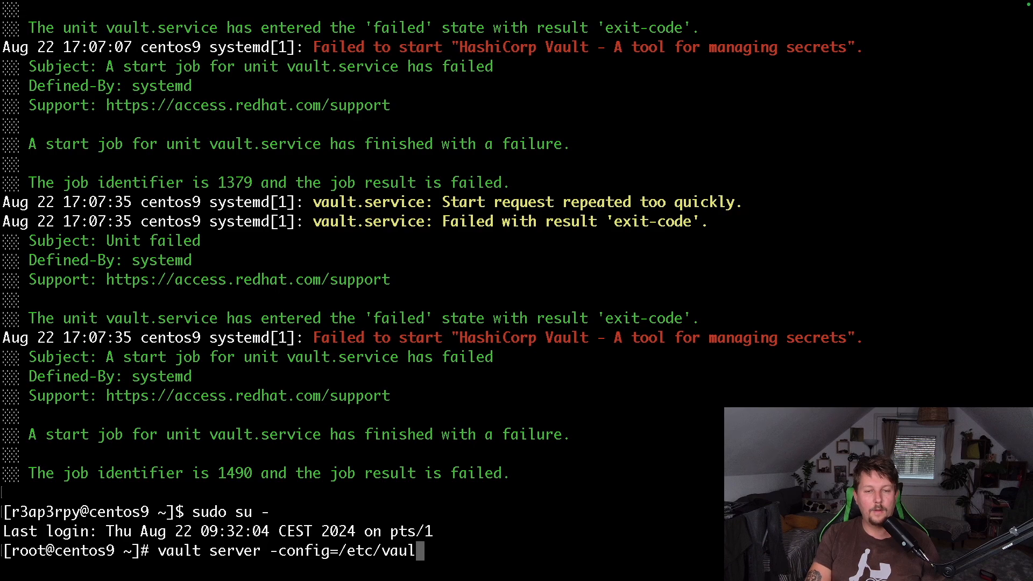
pyautogui.write('.d/')
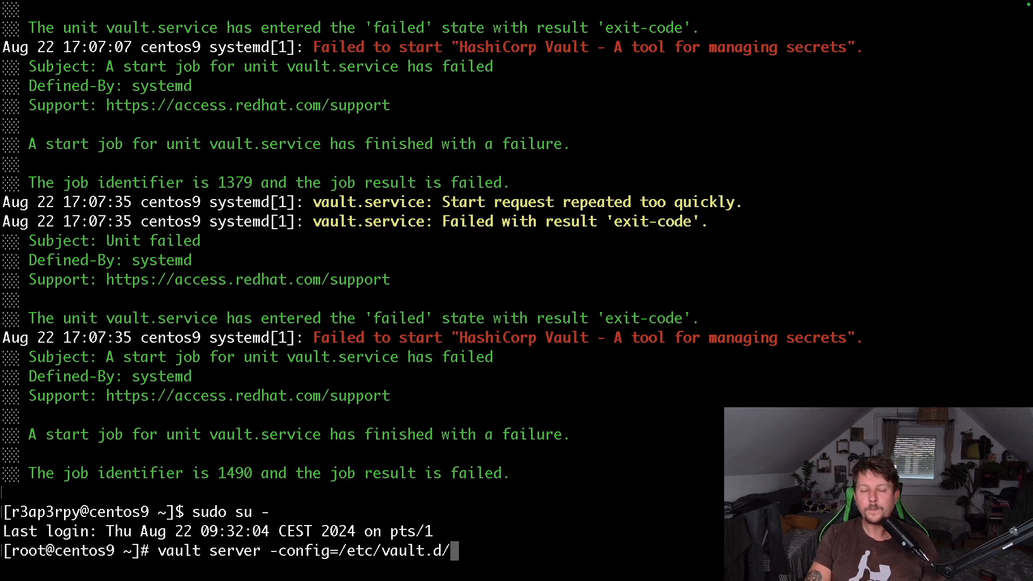
pyautogui.write('vault.hcl')
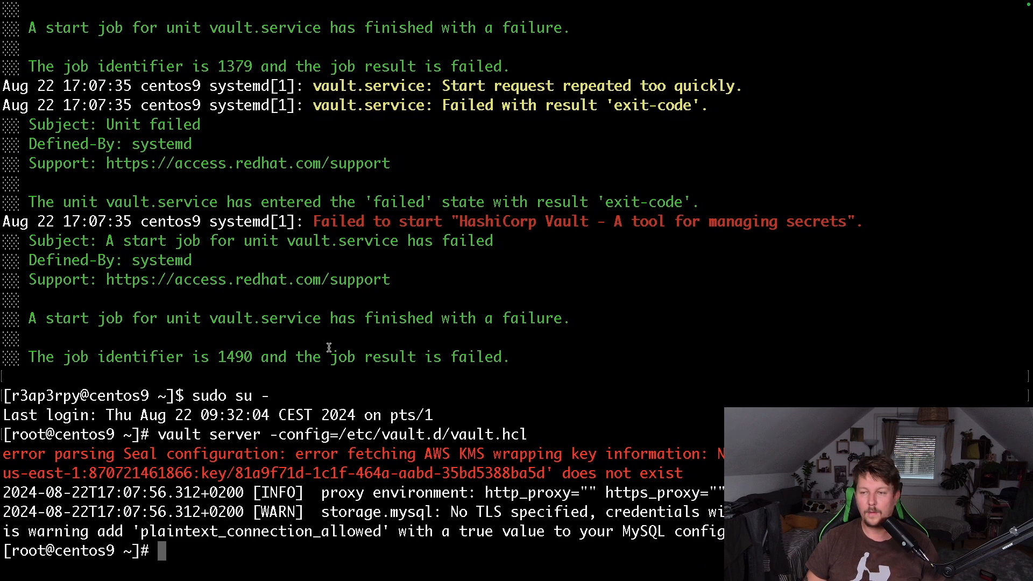
pyautogui.moveTo(482, 307)
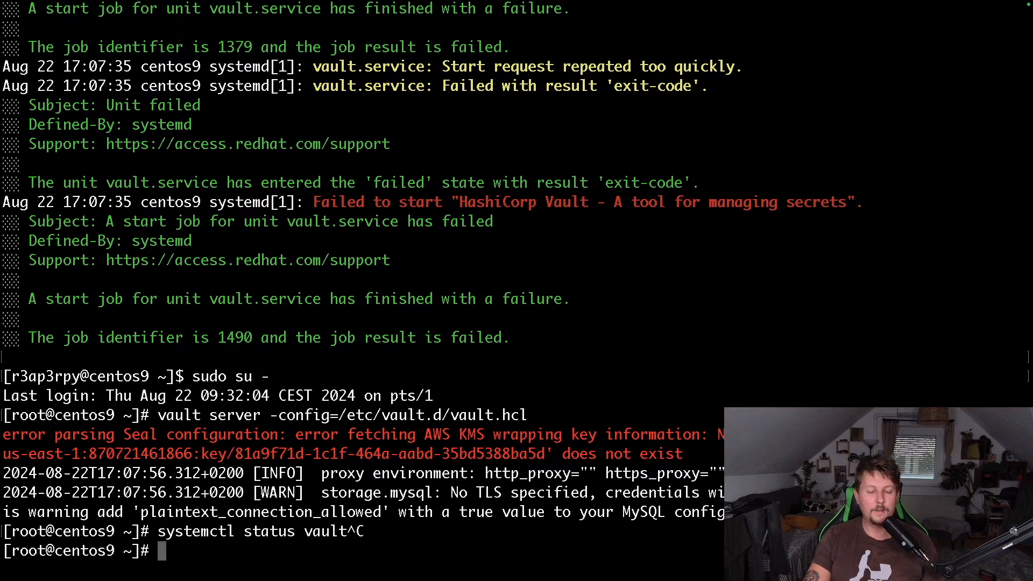
pyautogui.write('vi /etc/vault.d/')
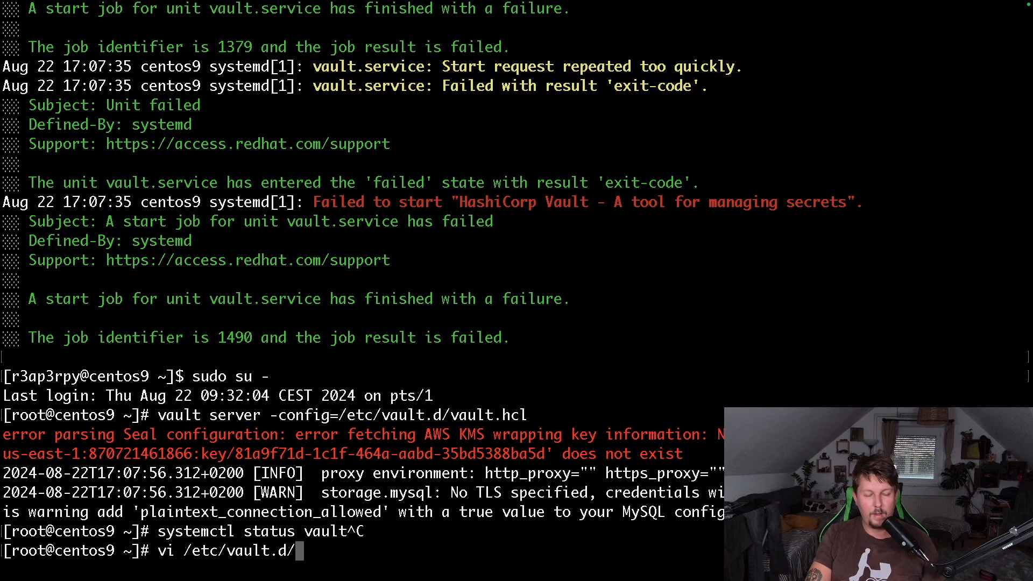
pyautogui.write('vaul')
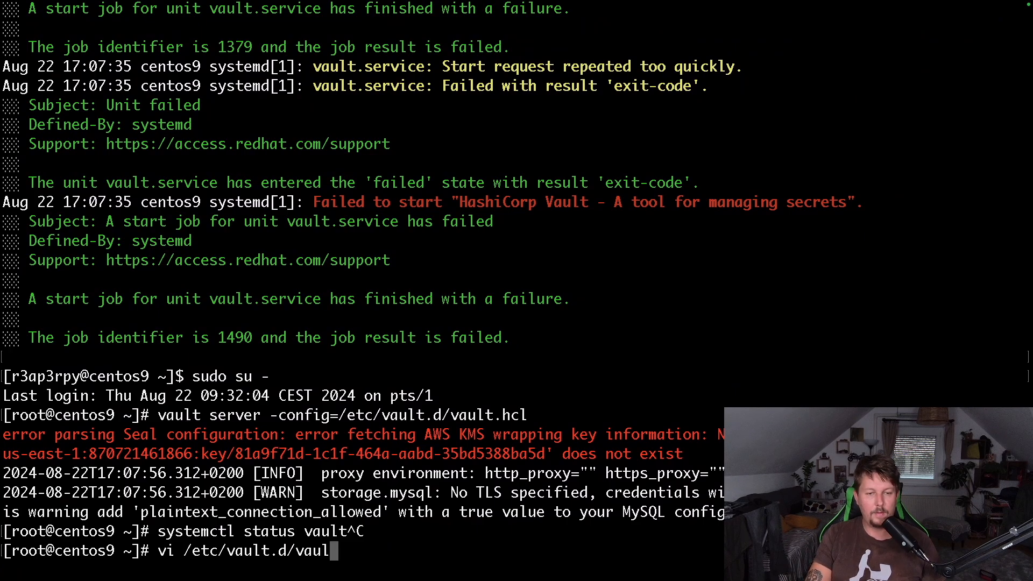
pyautogui.press('Enter')
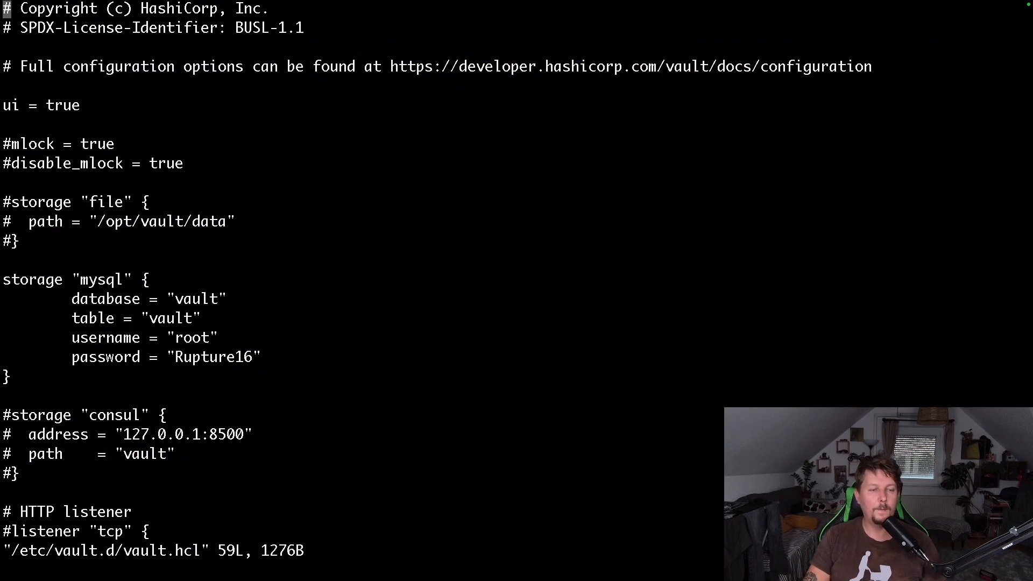
pyautogui.scroll(-3)
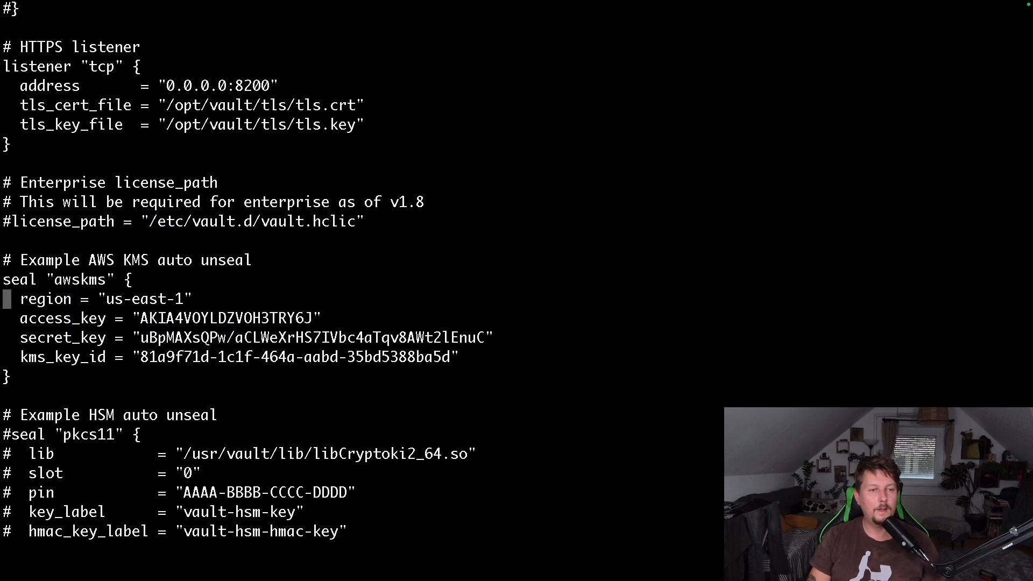
pyautogui.press('i')
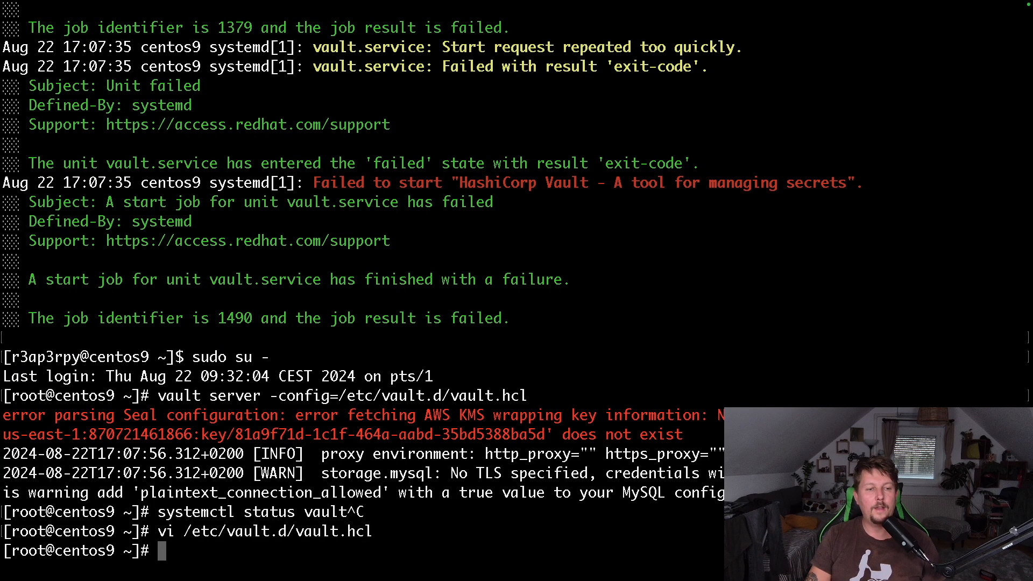
pyautogui.write('vault server -config=/etc/vault.d/vault.hcl')
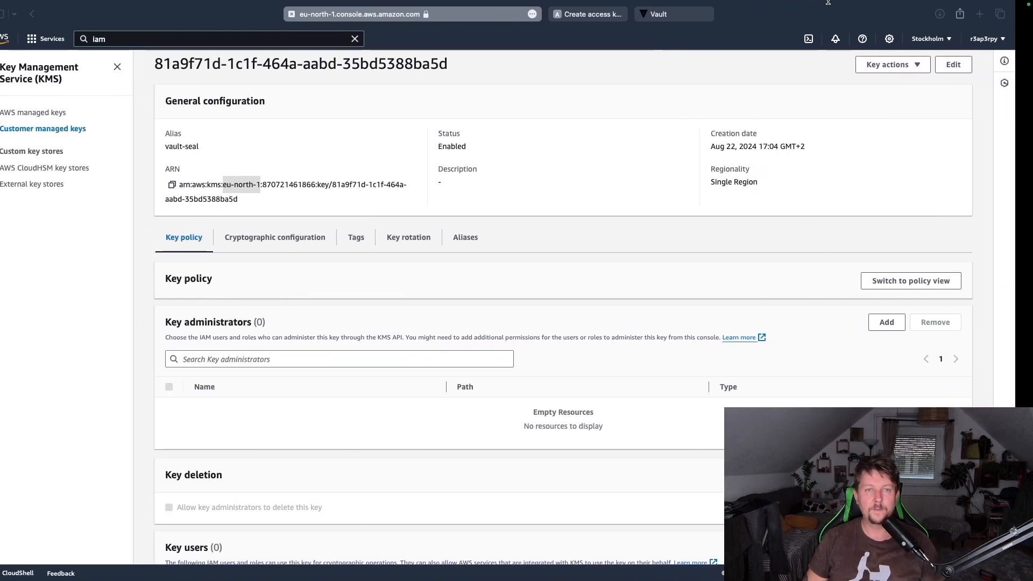
# Switch to the AWS KMS console to check the vault-seal key's ARN region
pyautogui.click(529, 14)
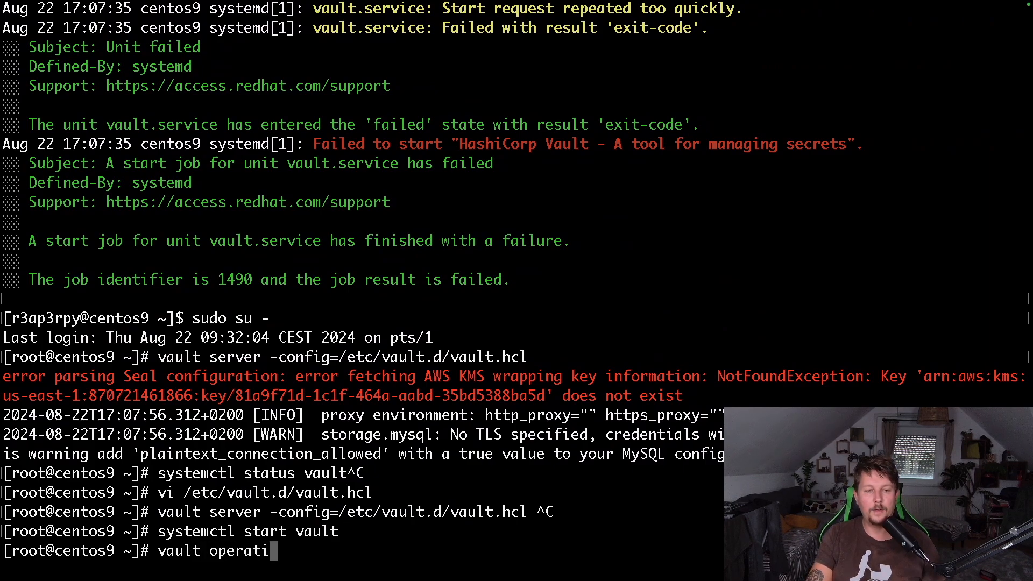
pyautogui.write('init')
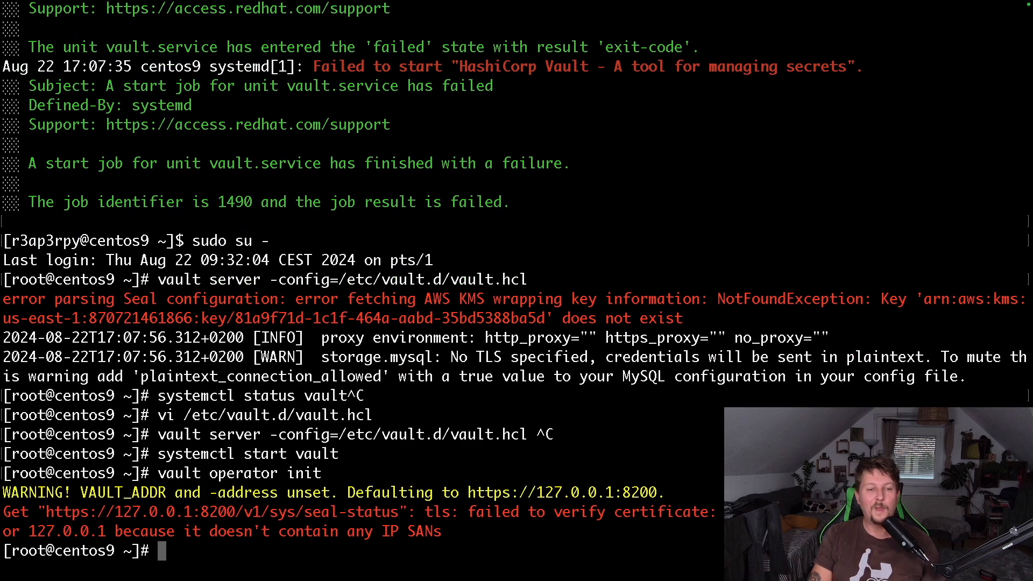
pyautogui.write('export VAULT')
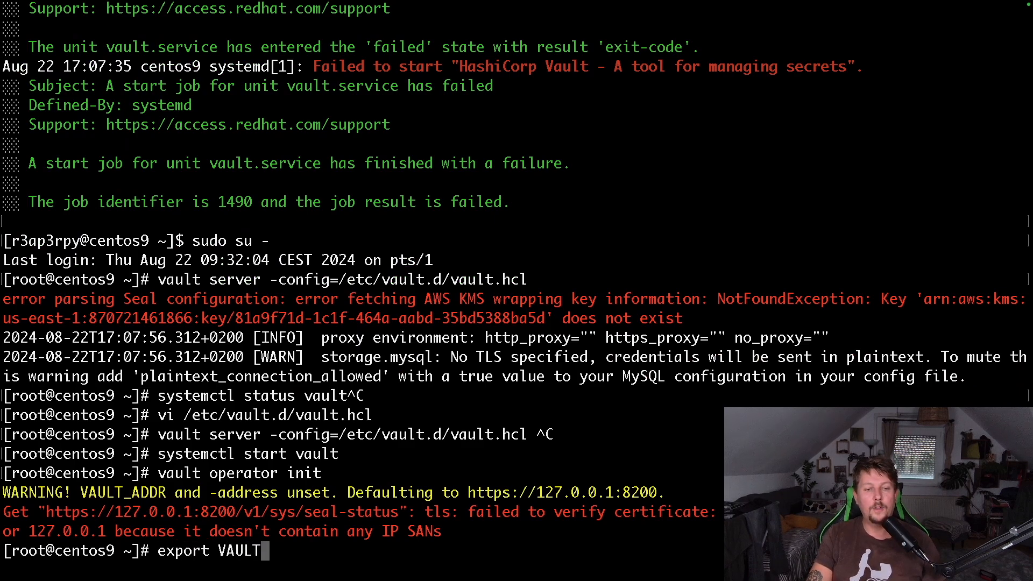
pyautogui.write('_ADDR=')
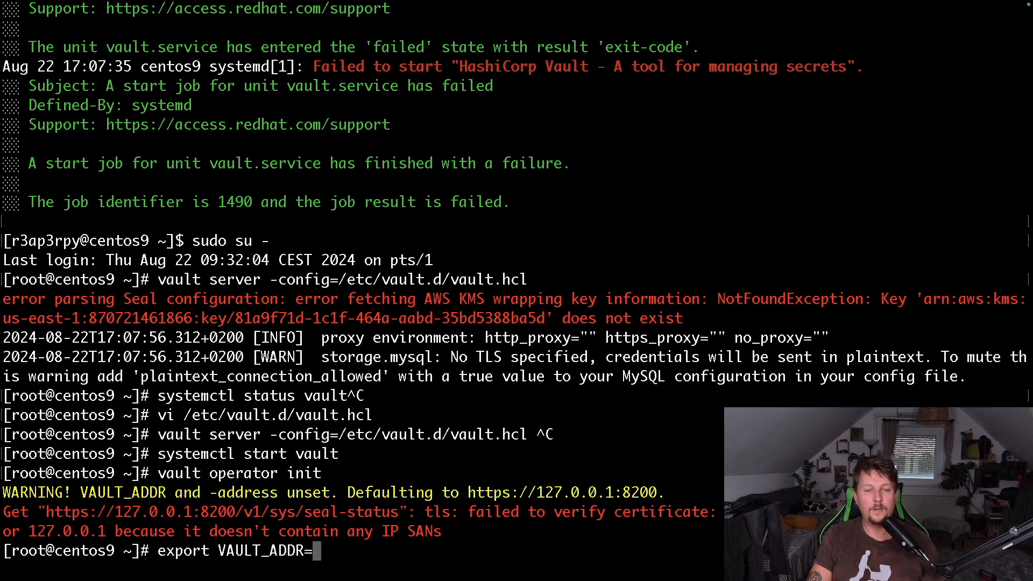
pyautogui.write('"ht')
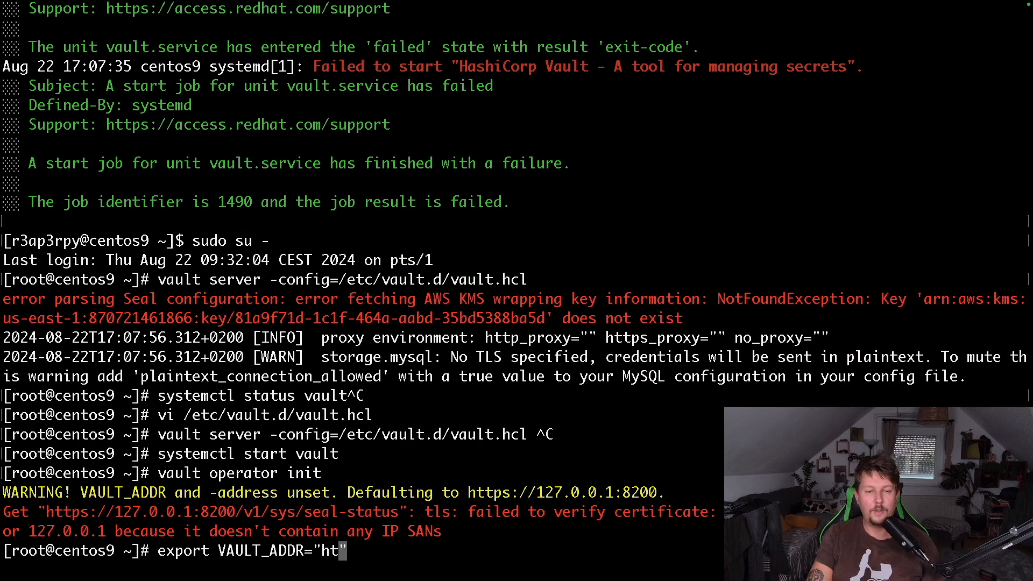
pyautogui.write('tps://127')
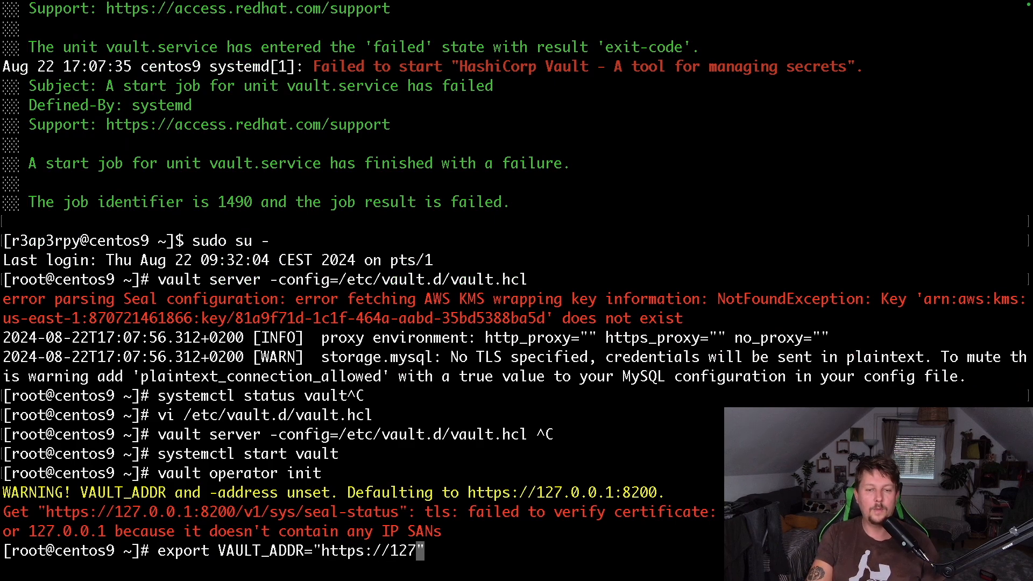
pyautogui.write('.0.0.1:8200')
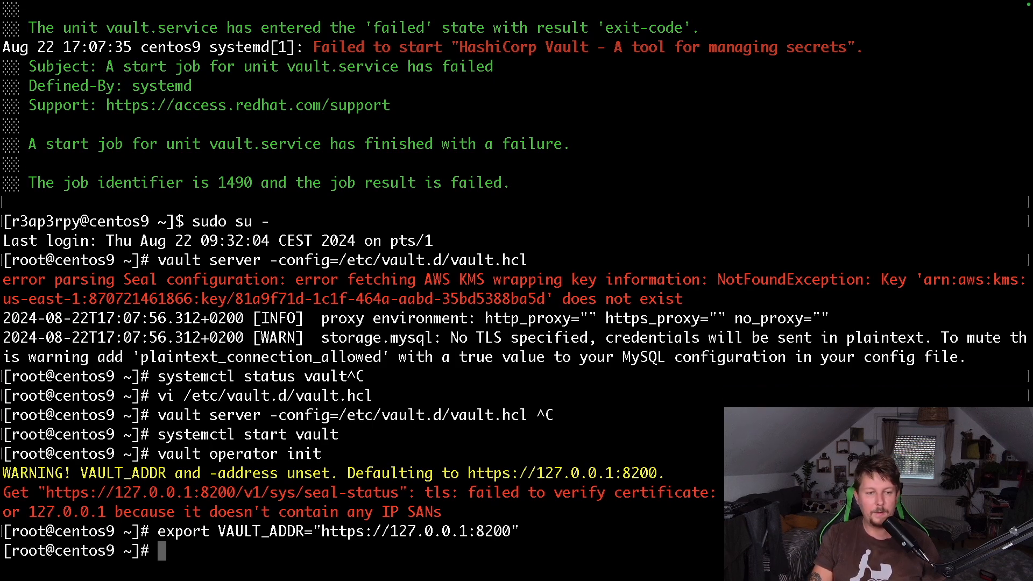
pyautogui.write('export VAU')
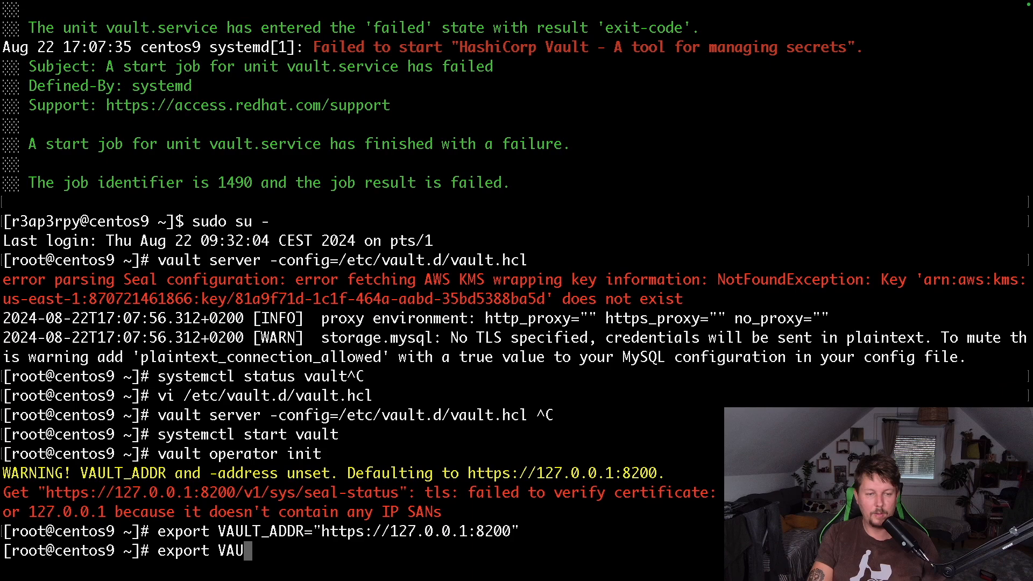
pyautogui.write('LT_')
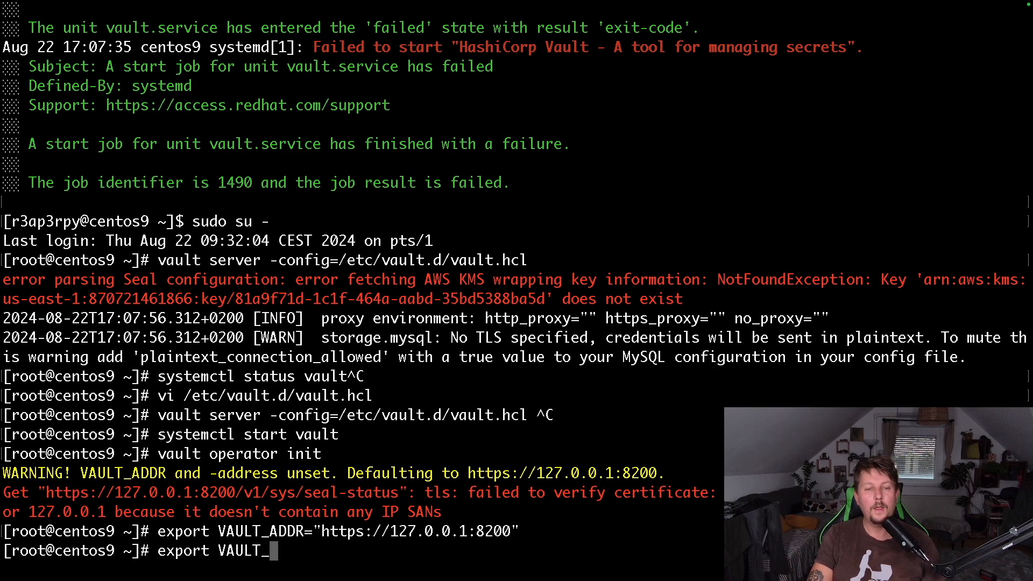
pyautogui.write('S')
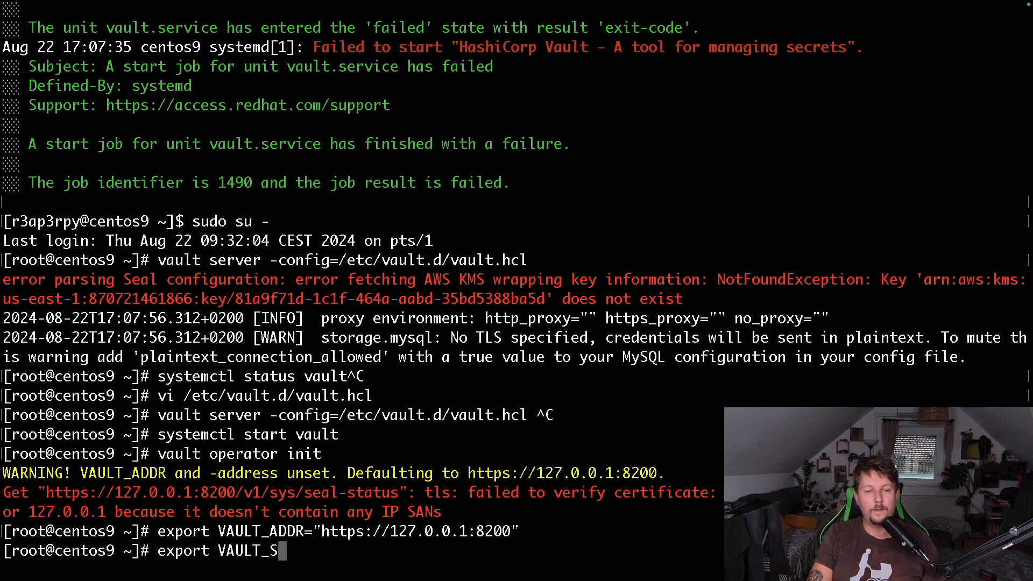
pyautogui.write('KIP_VERIF')
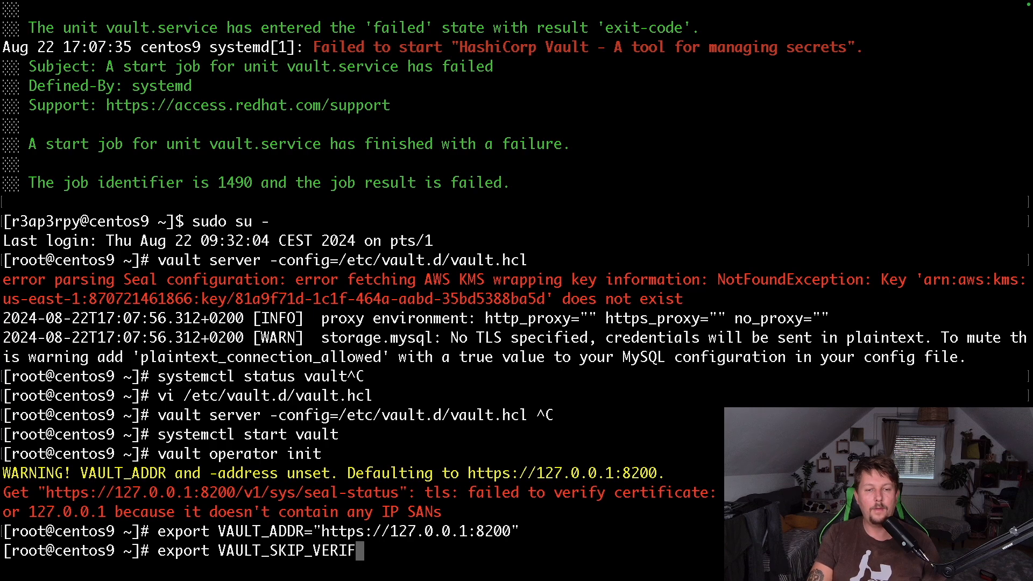
pyautogui.write('Y=TRUE')
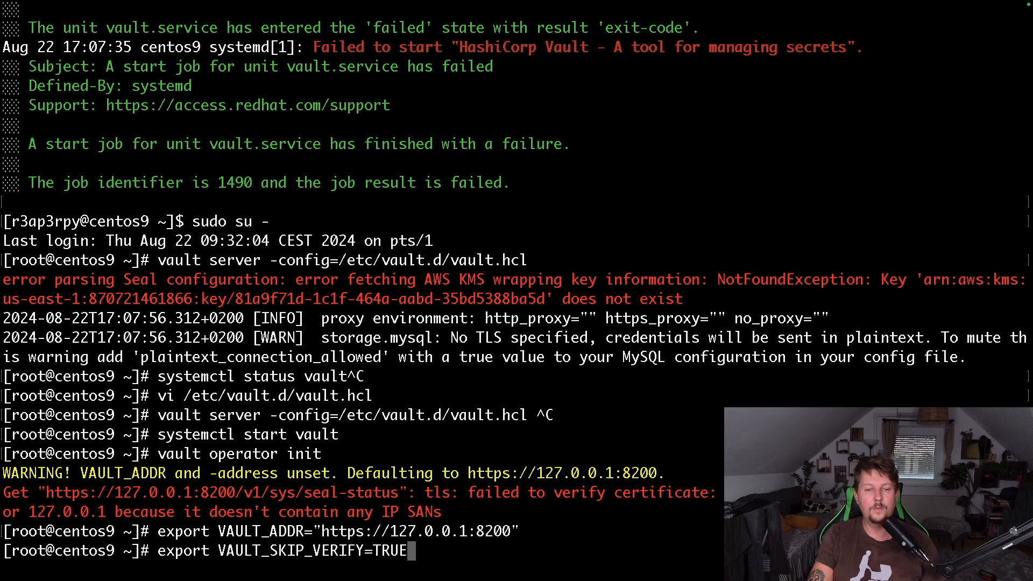
# Run vault operator init, then review the vault command list and operator subcommand help
pyautogui.write('vault operator init')
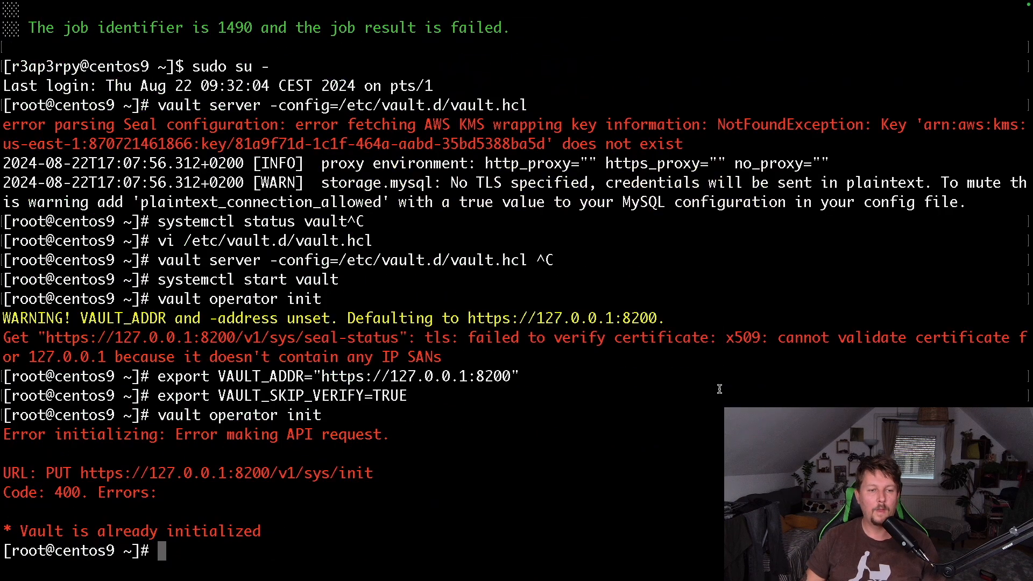
pyautogui.write('vault operator unseal')
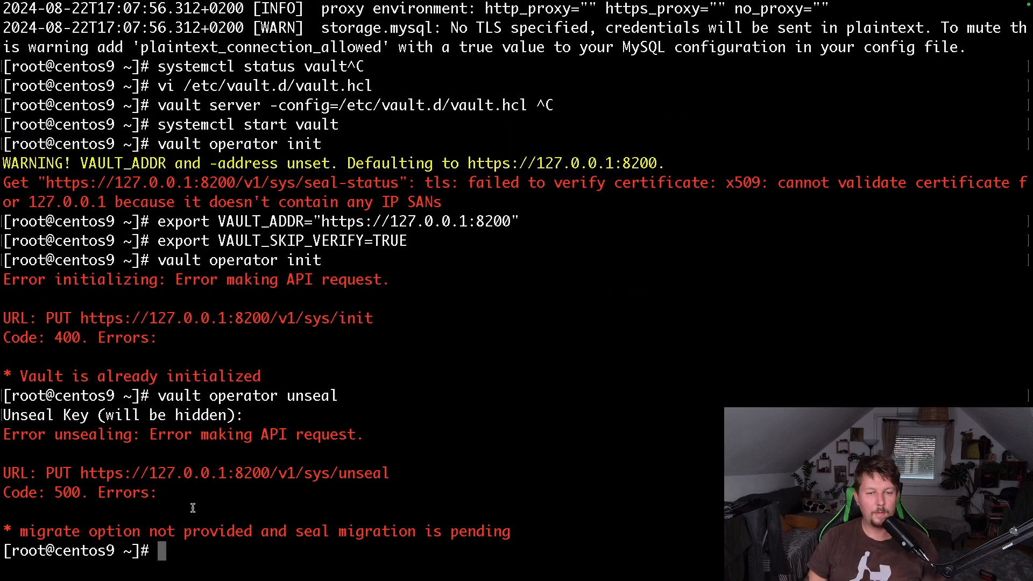
pyautogui.moveTo(187, 531); pyautogui.dragTo(484, 530)
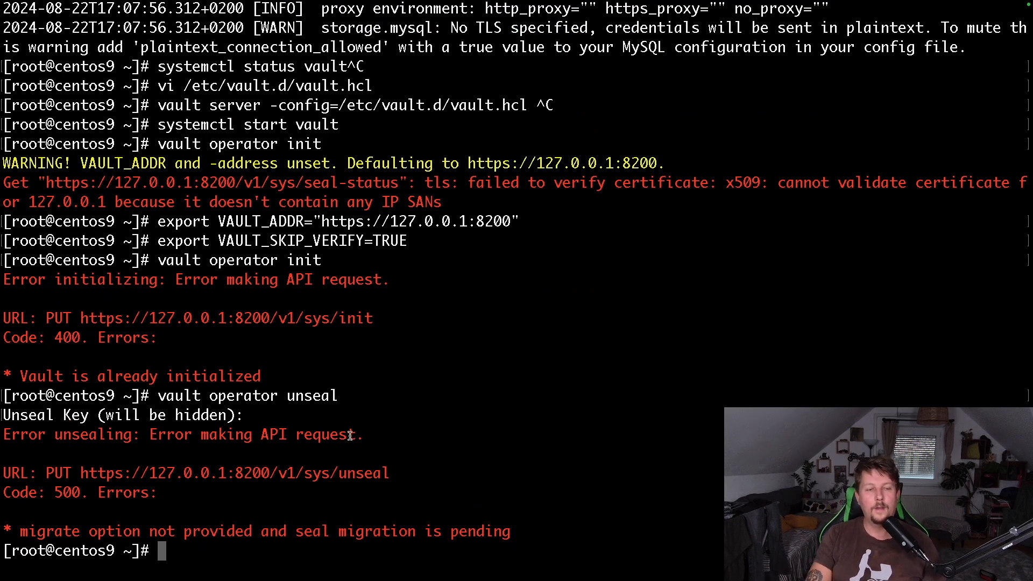
pyautogui.write('vault s')
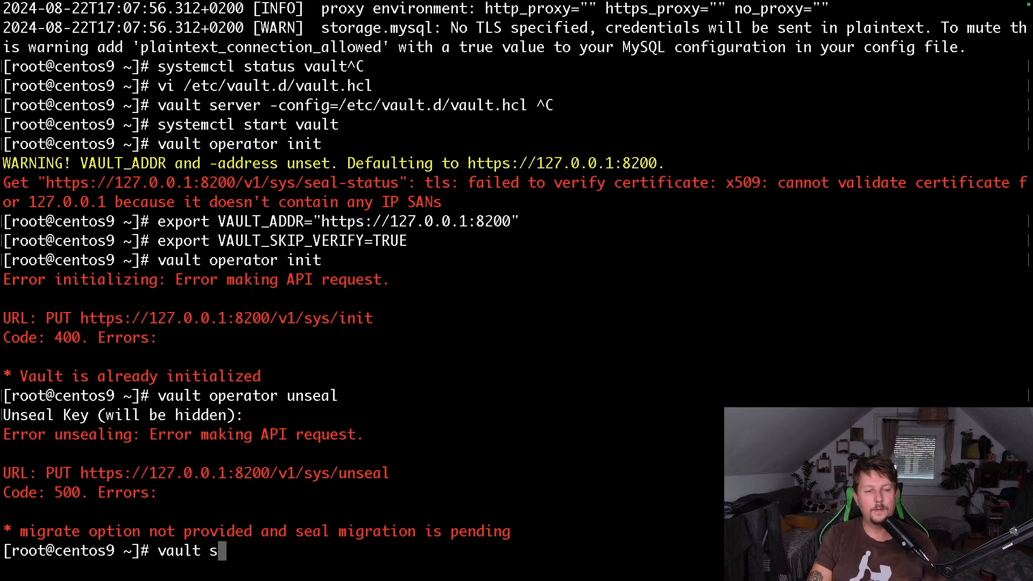
pyautogui.press('enter')
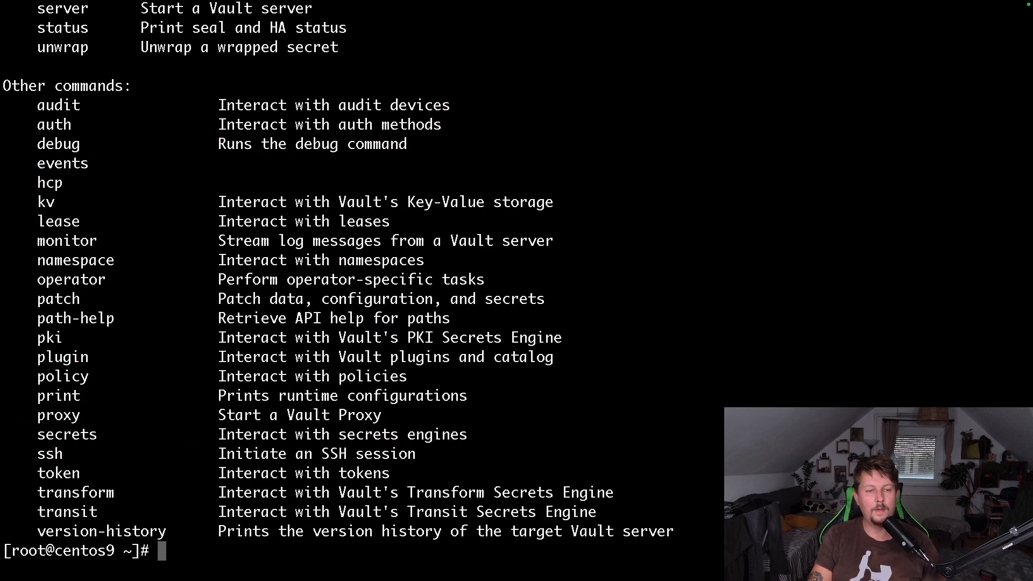
pyautogui.write('vault seal m')
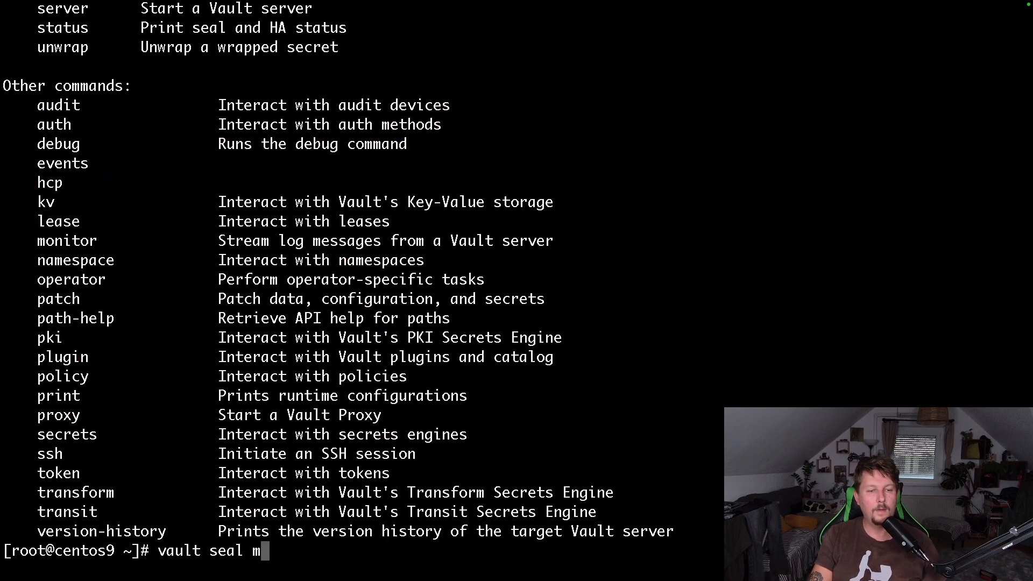
pyautogui.press('BackSpace')
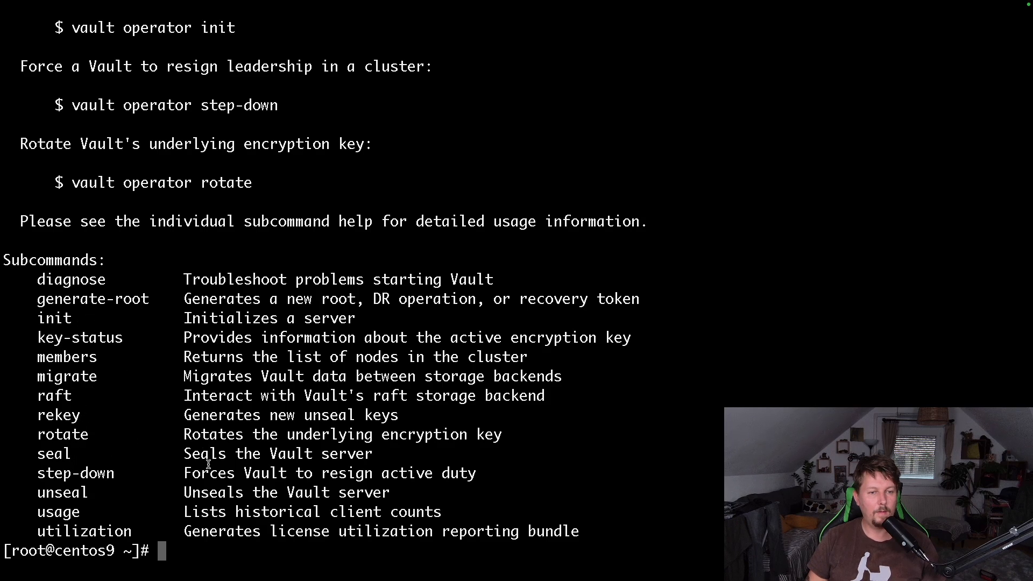
# Retry vault operator unseal around a Vault restart; it keeps failing with seal migration pending
pyautogui.write('vault operator unseal')
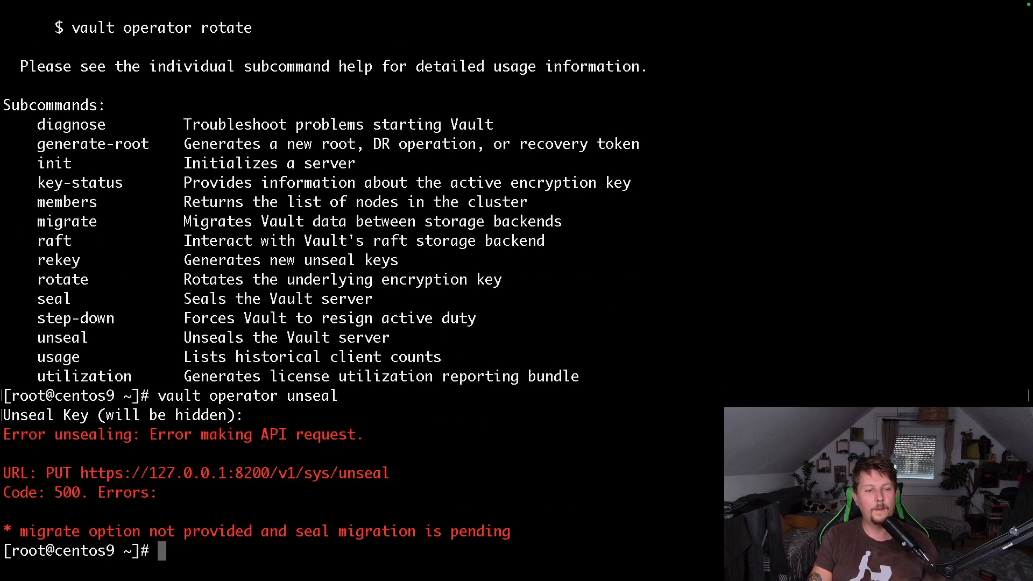
pyautogui.write('vault operator unseal')
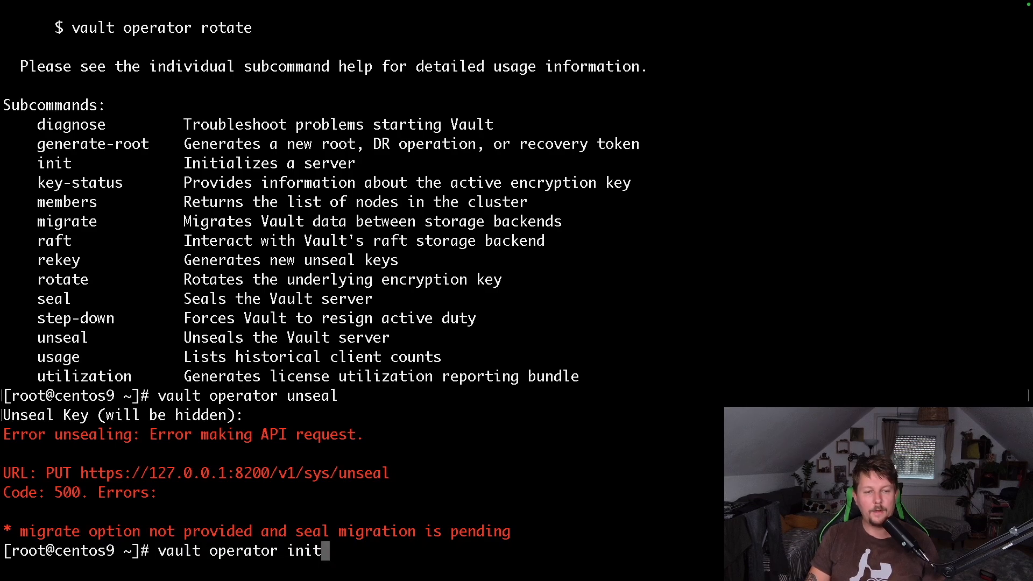
pyautogui.write('systemctl start vault')
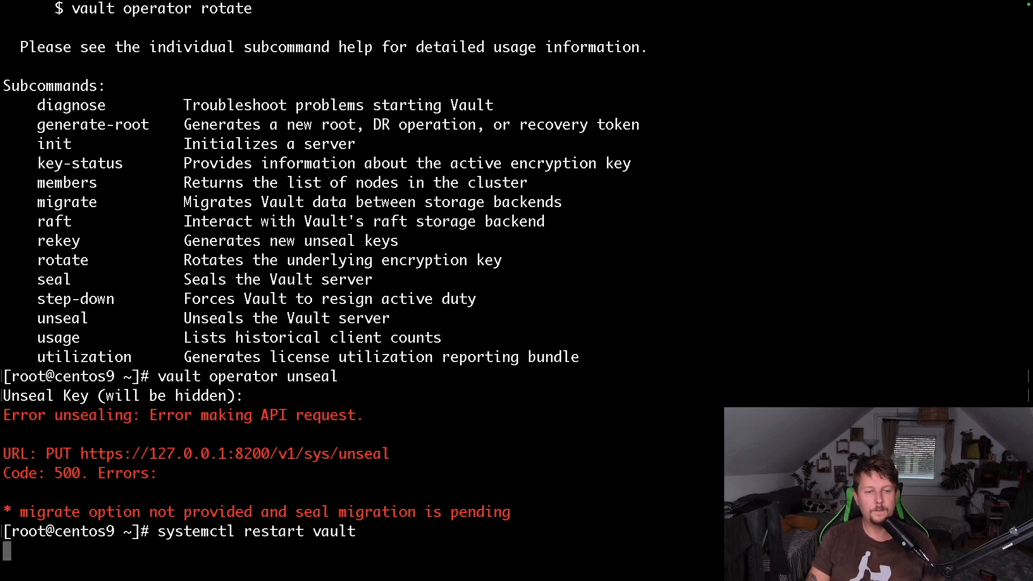
pyautogui.write('vault operator unseal')
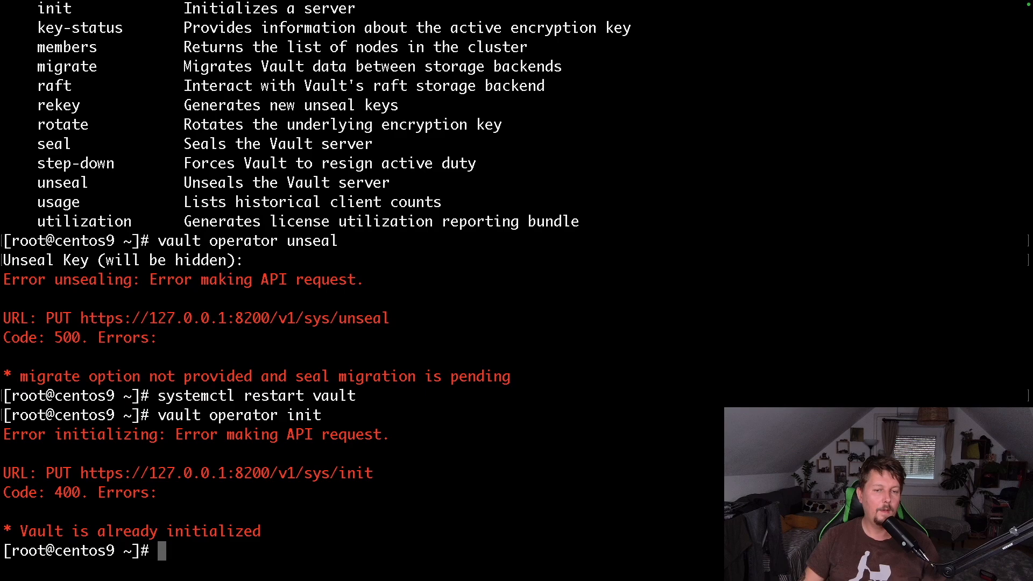
pyautogui.write('vault operator unseal')
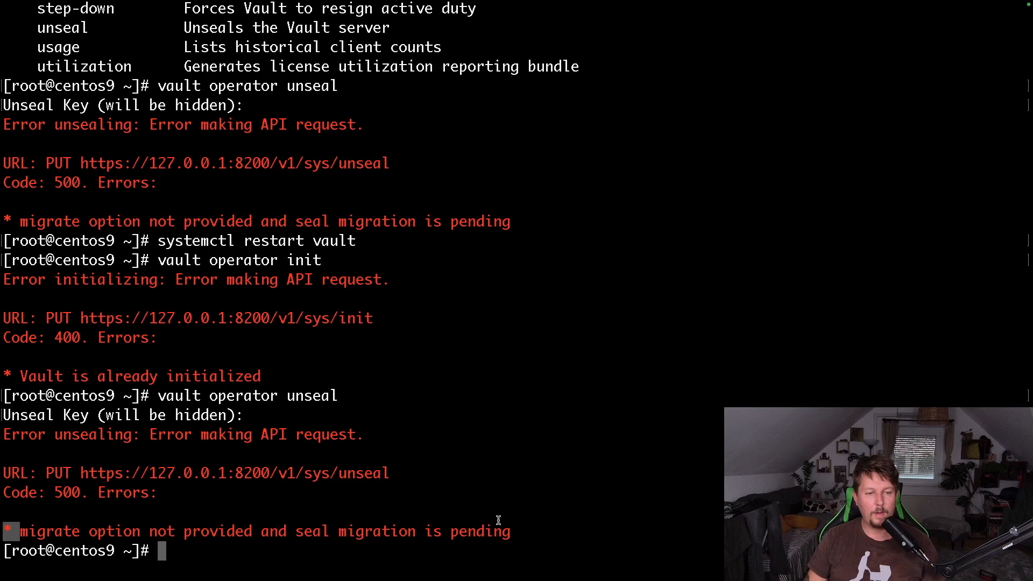
pyautogui.moveTo(401, 307)
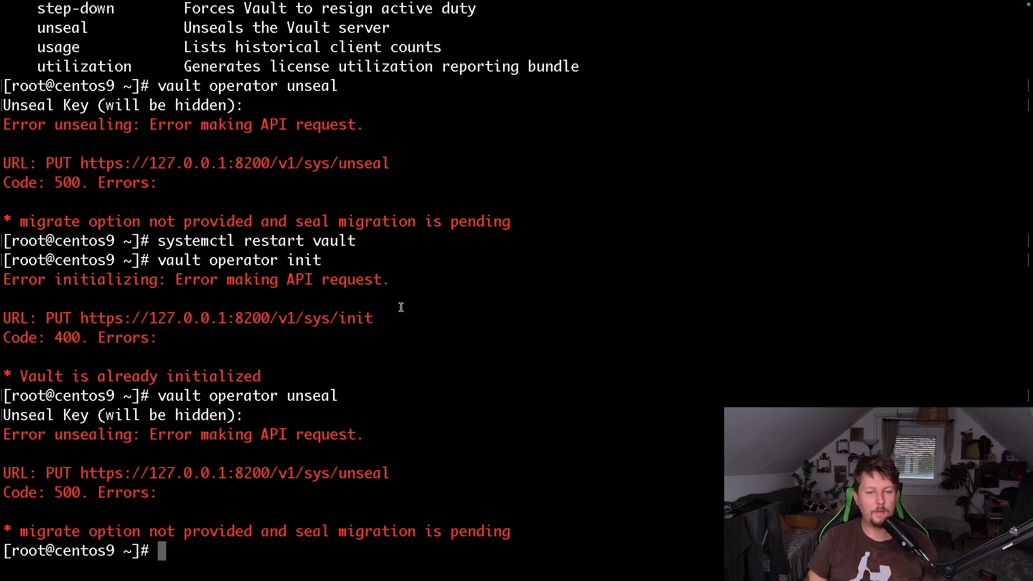
pyautogui.write('vault operator uns')
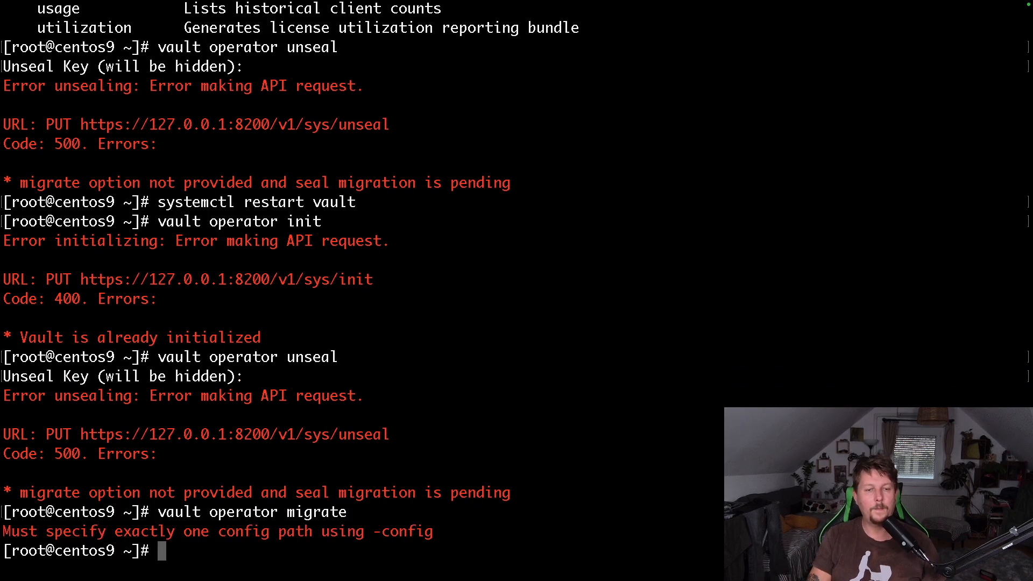
# Run vault operator migrate -config=/etc/vault.d/vault.hcl and read the storage_source error
pyautogui.write('vault operator migrate')
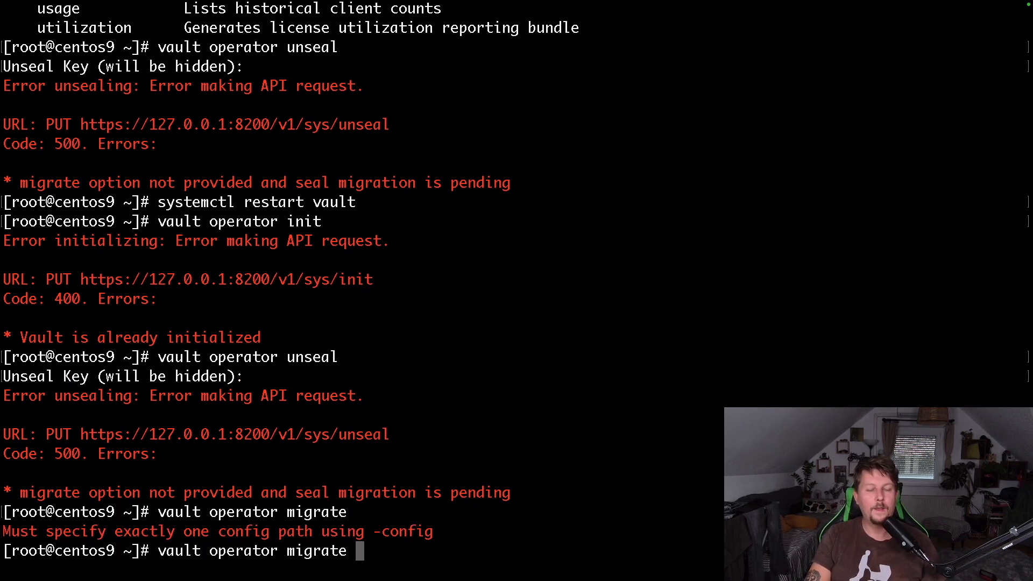
pyautogui.write('-config')
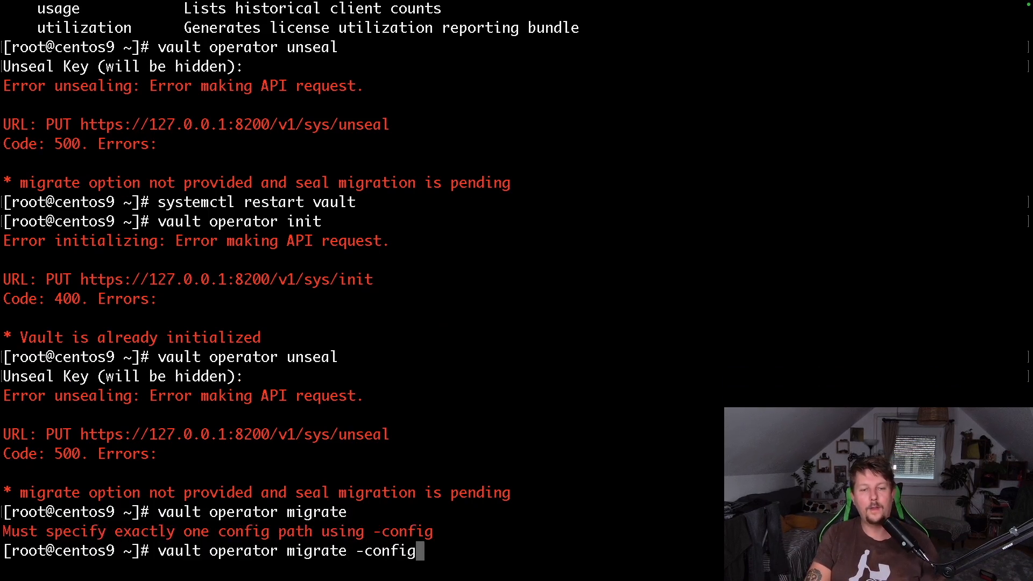
pyautogui.write('=')
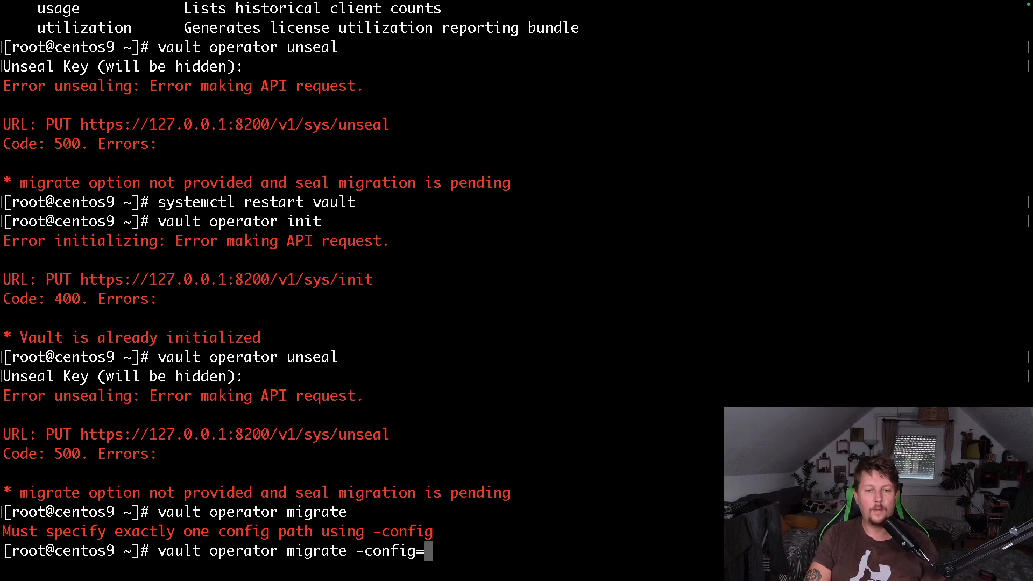
pyautogui.write('/etc/')
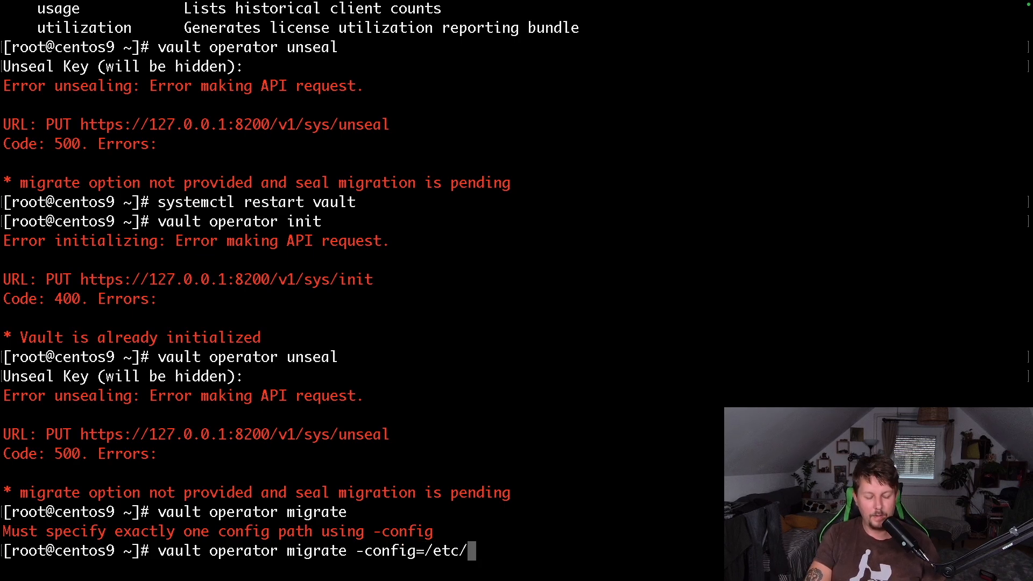
pyautogui.write('vault.d/vault.hcl')
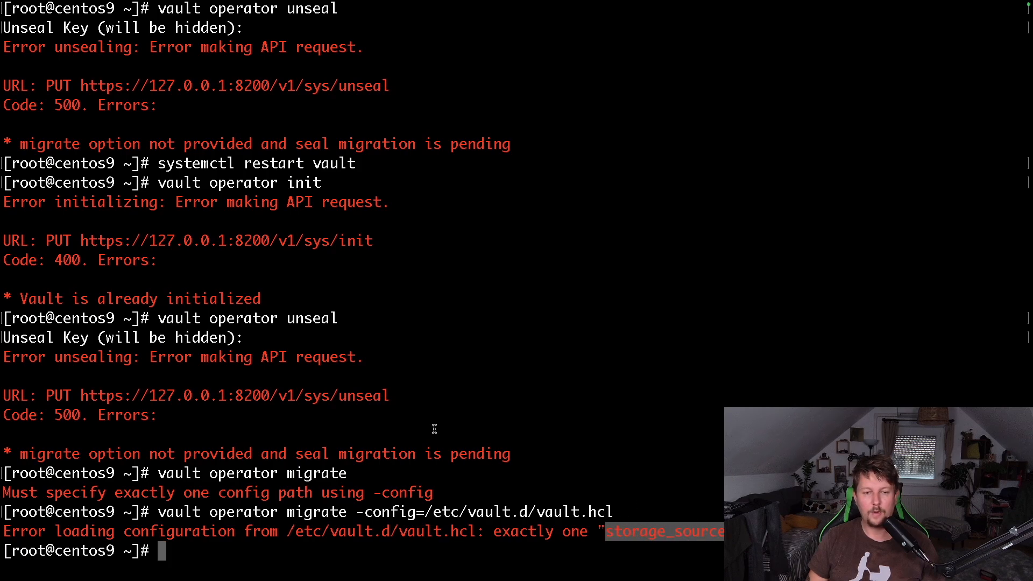
pyautogui.moveTo(518, 463)
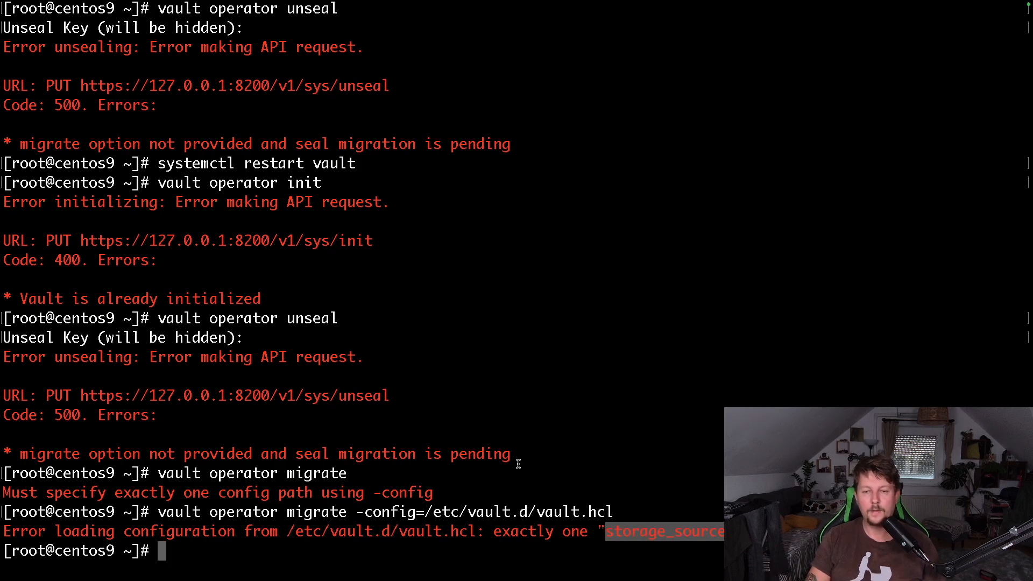
pyautogui.write('vault operator migrate -config=/etc/vault.d/vault.hcl')
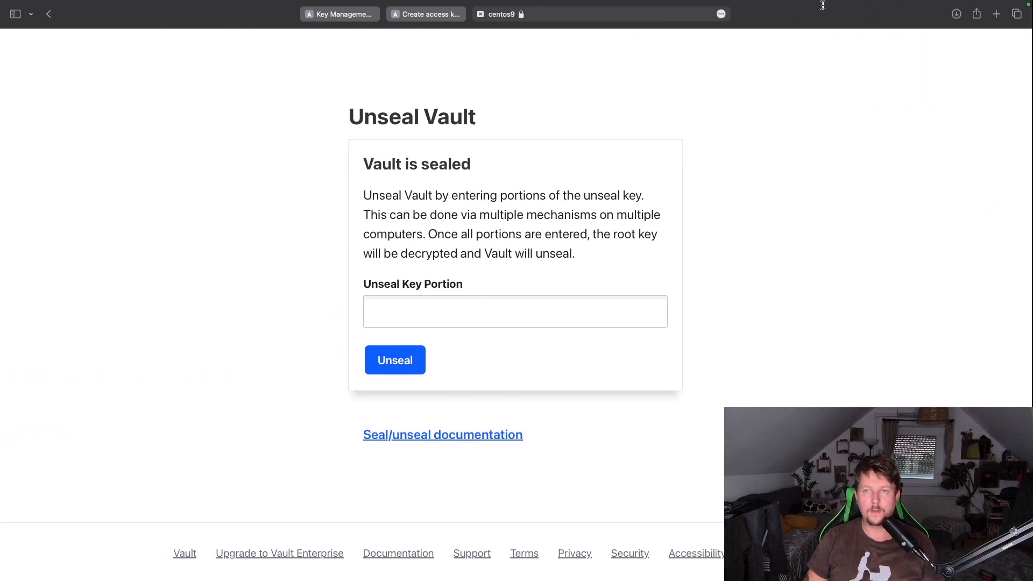
# Google the 'migrate option not provided and seal migration is pending' error and read the HashiCorp Discuss thread
pyautogui.write('migrate option not provided and seal migration is pending')
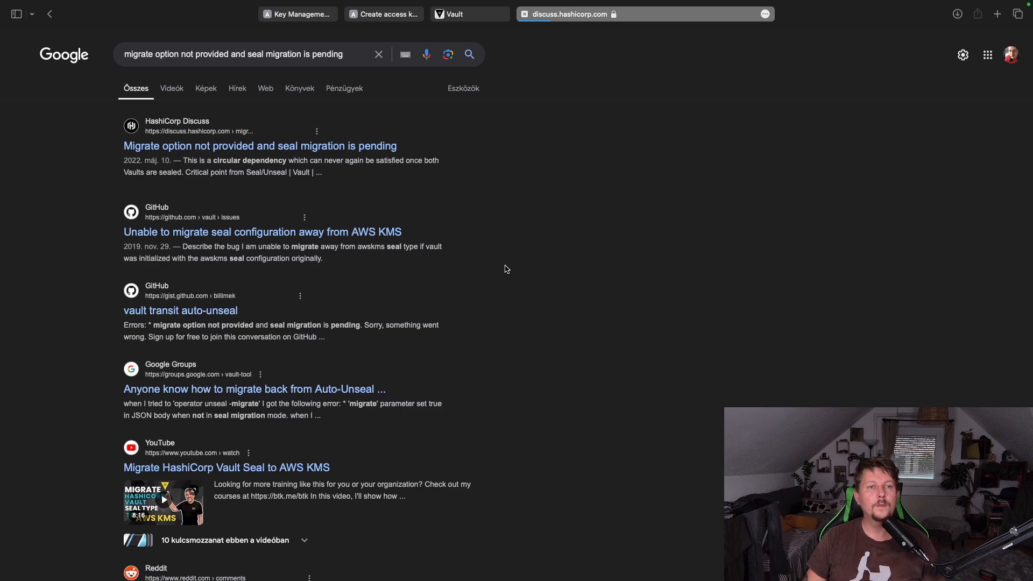
pyautogui.click(260, 145)
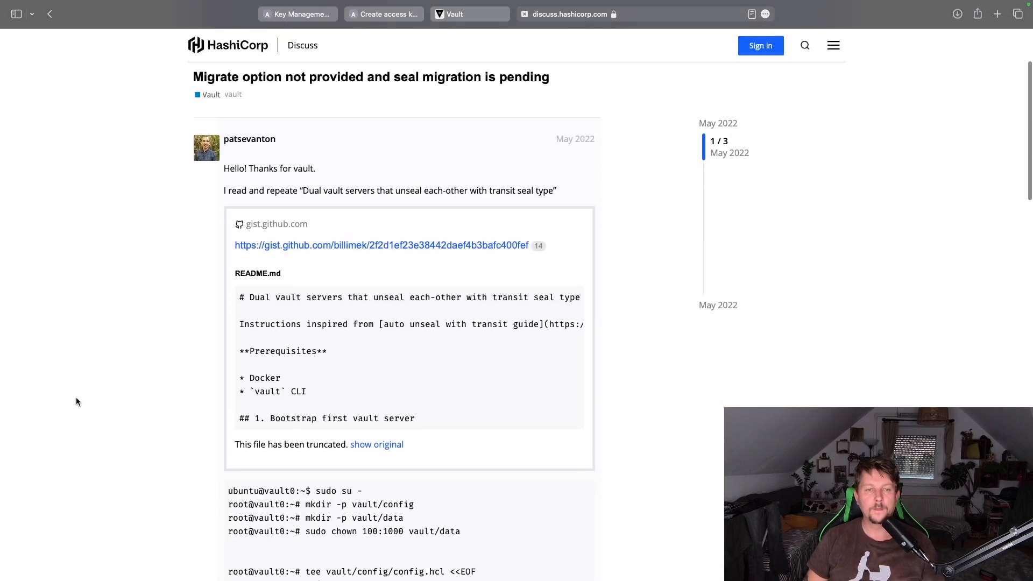
pyautogui.scroll(-3)
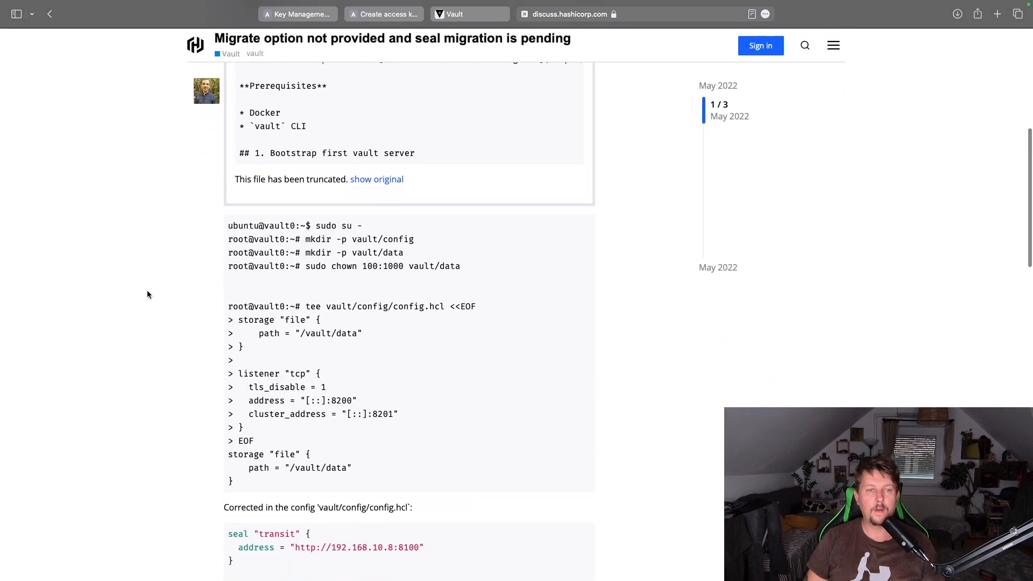
pyautogui.scroll(-3)
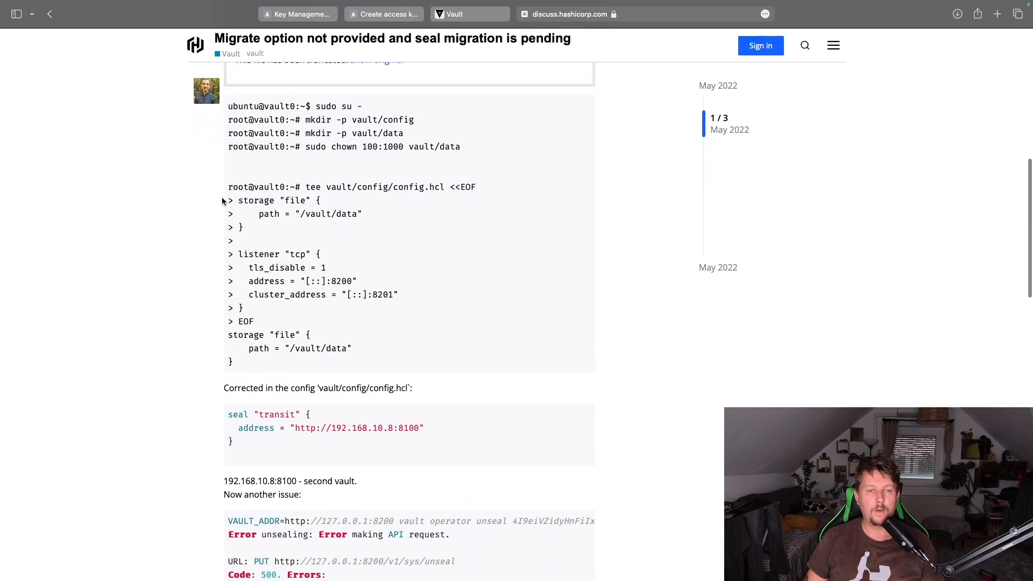
pyautogui.moveTo(215, 339)
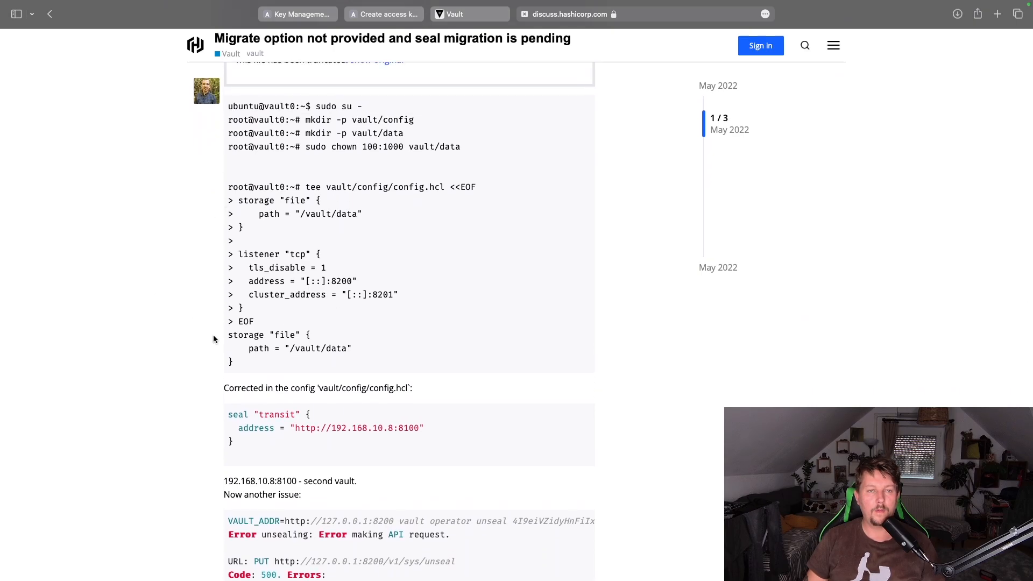
pyautogui.moveTo(161, 303)
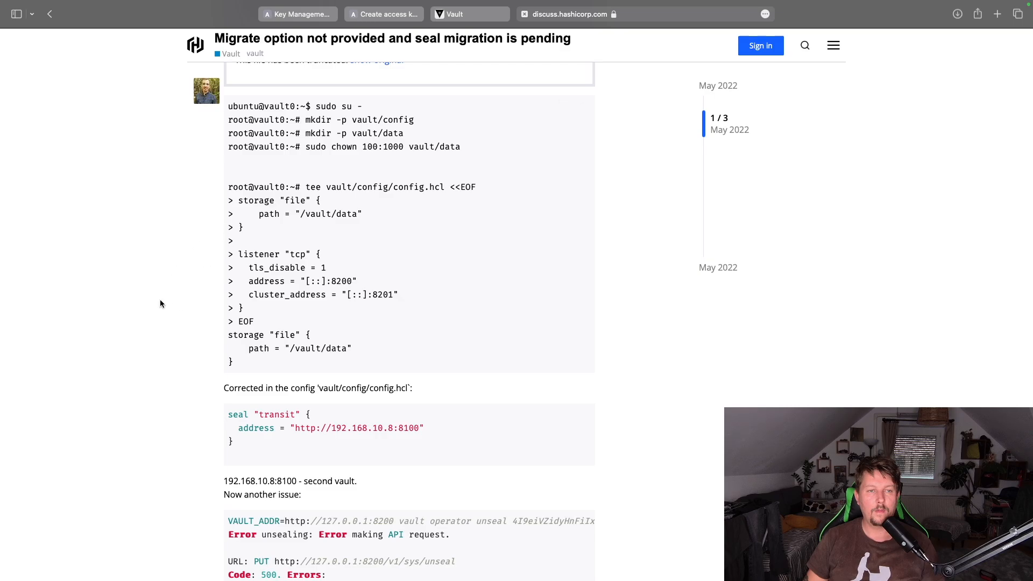
pyautogui.scroll(-3)
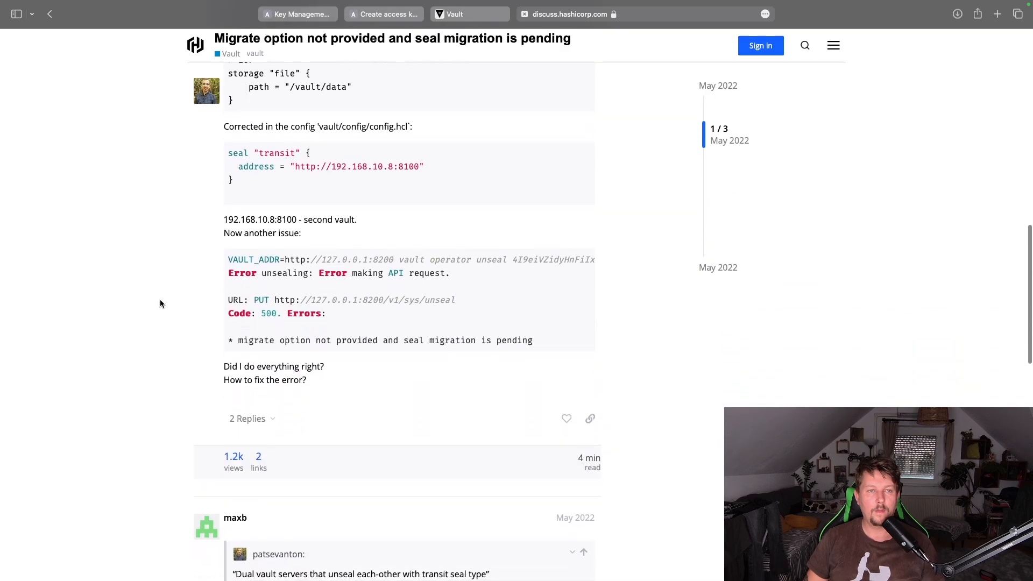
pyautogui.scroll(-3)
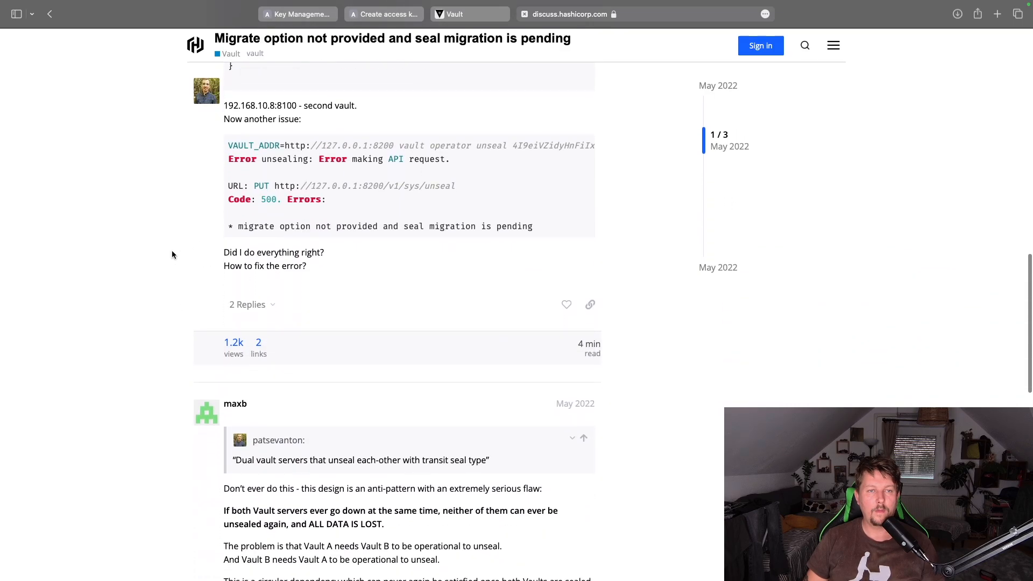
pyautogui.scroll(-3)
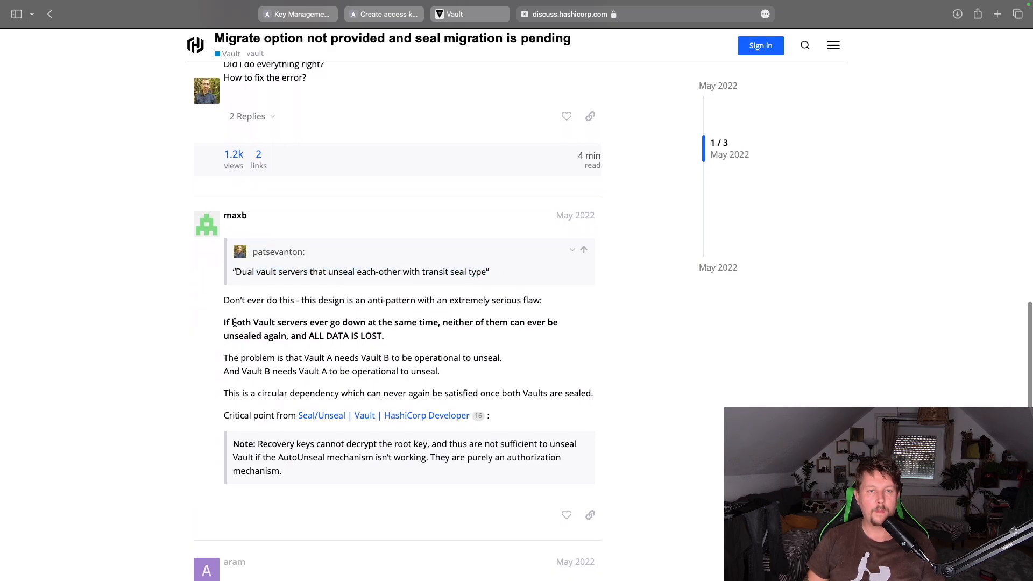
pyautogui.scroll(-3)
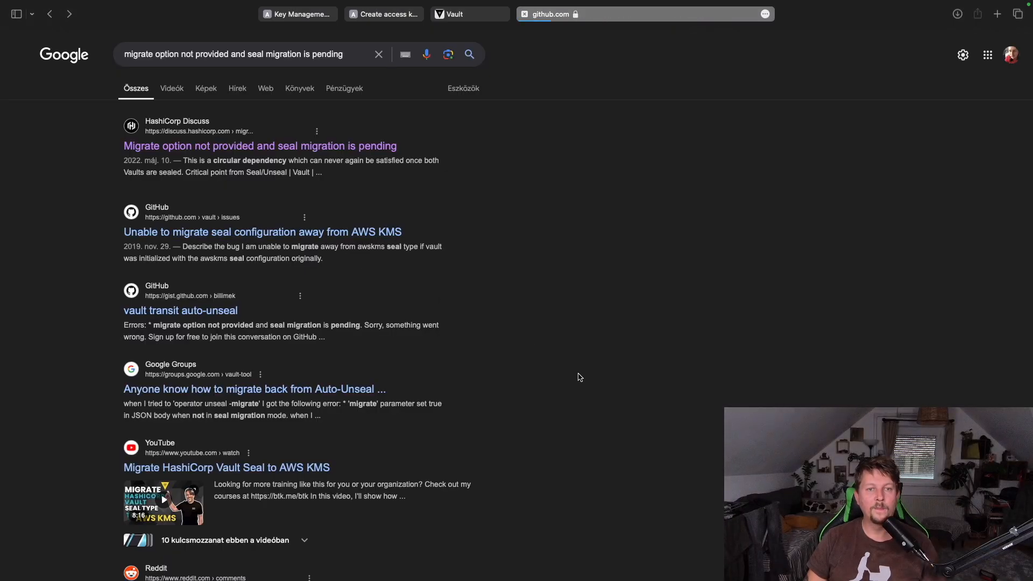
# Read the GitHub issue 'Unable to migrate seal configuration away from AWS KMS' and its comments
pyautogui.click(262, 232)
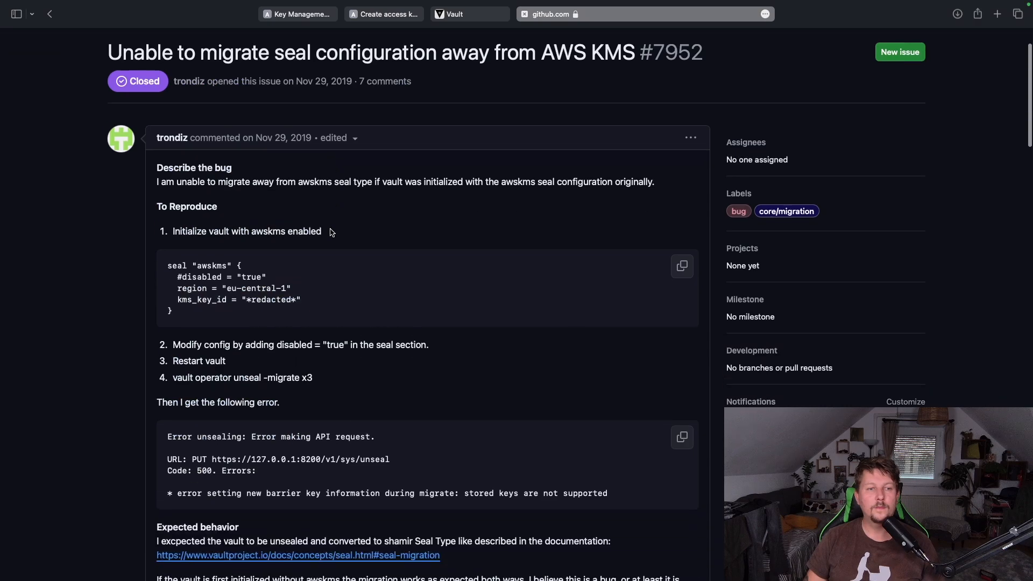
pyautogui.scroll(-3)
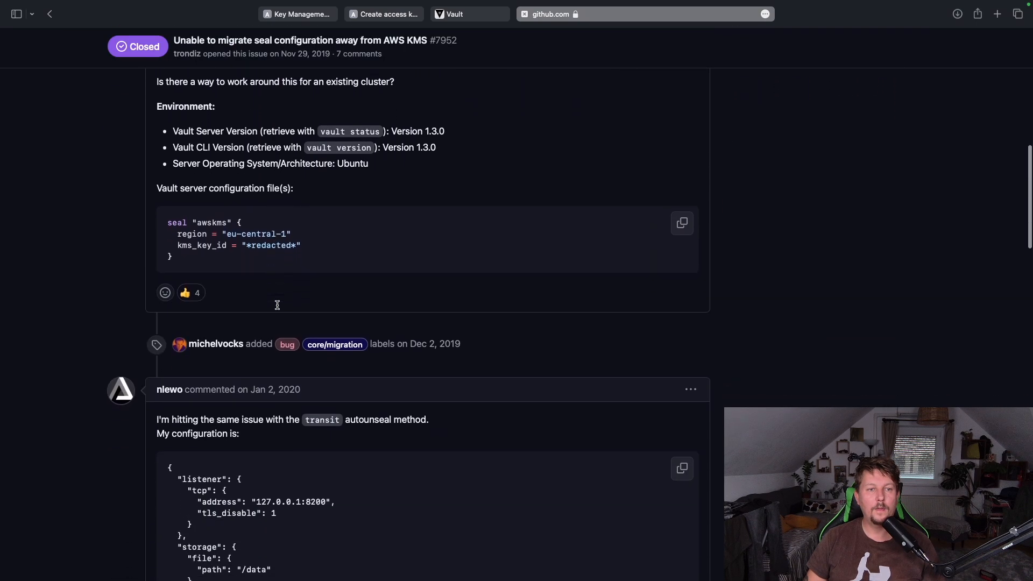
pyautogui.scroll(-3)
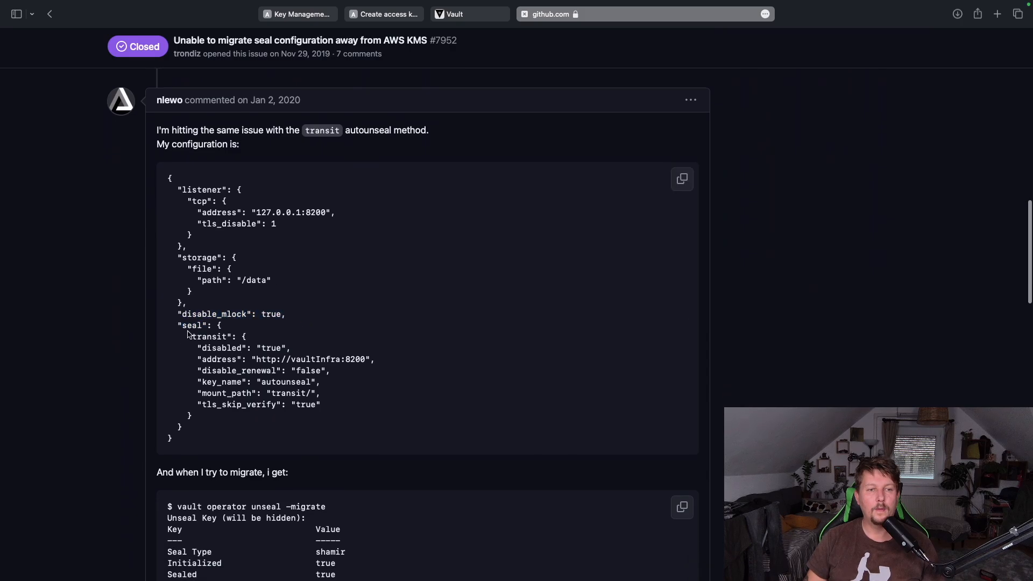
pyautogui.scroll(-3)
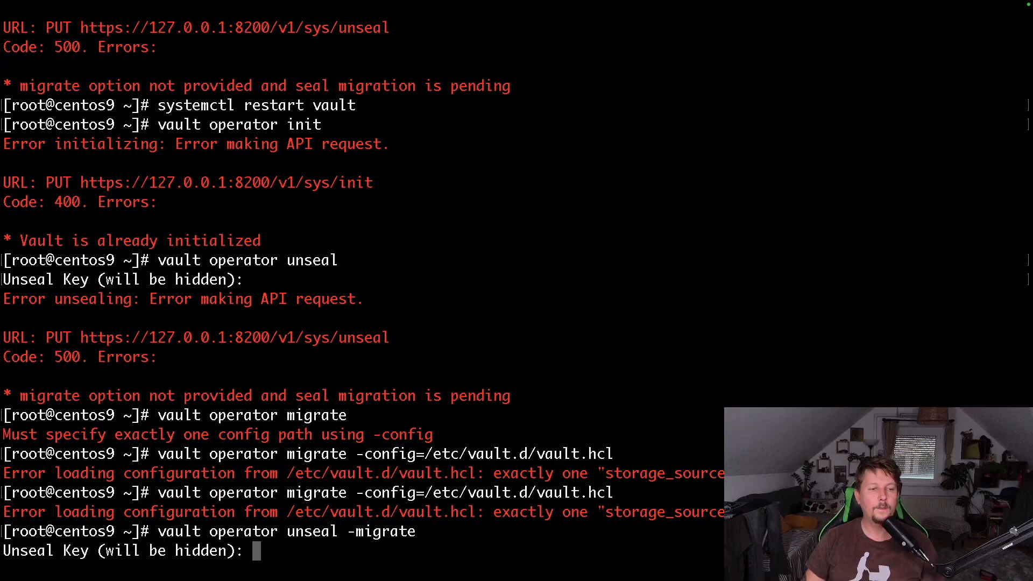
# Complete vault operator unseal -migrate with the unseal keys, then confirm init reports already initialized
pyautogui.press('Return')
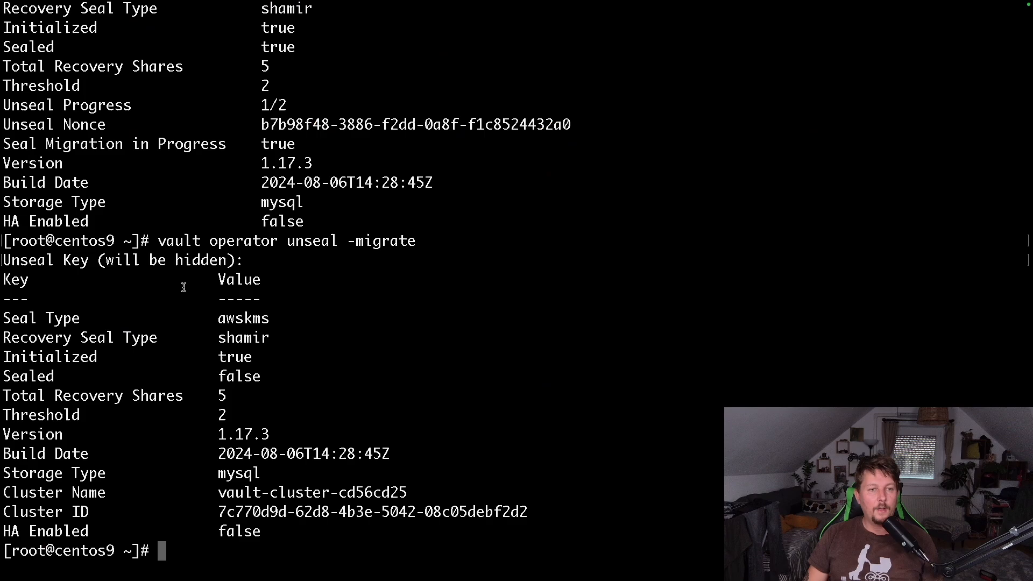
pyautogui.moveTo(300, 263)
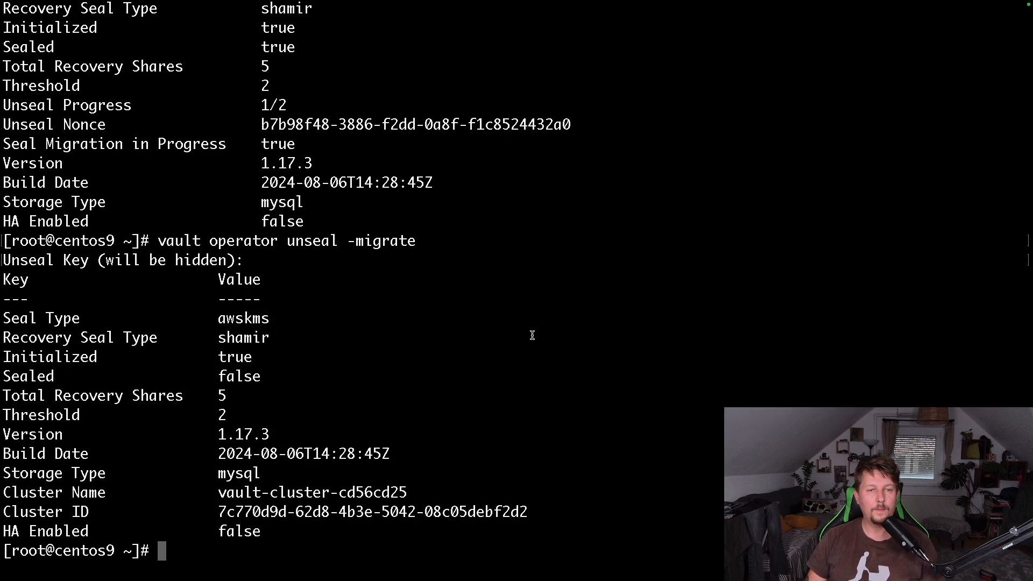
pyautogui.write('vault ioperator init')
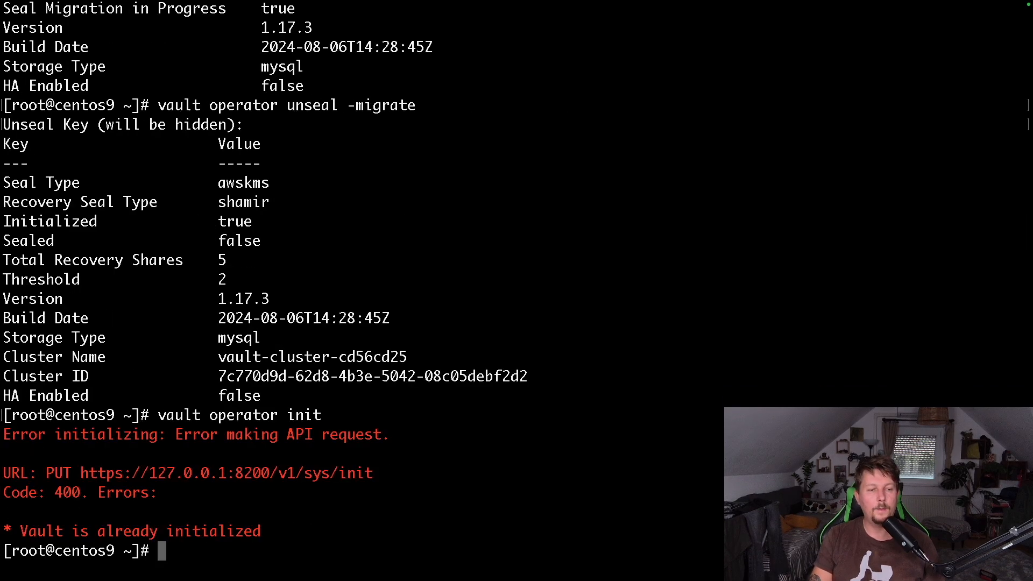
pyautogui.click(466, 14)
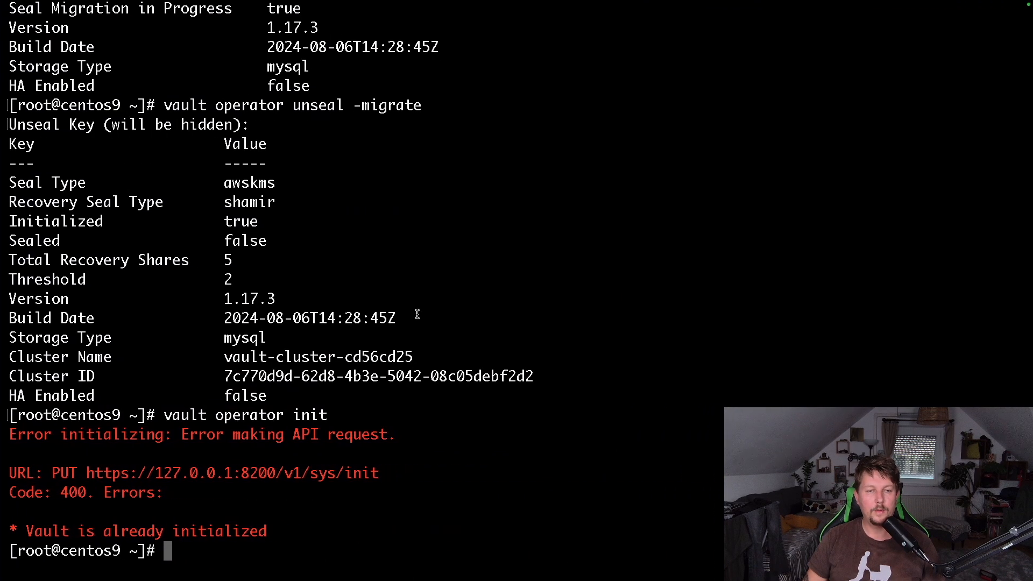
pyautogui.write('systemctl restart vault')
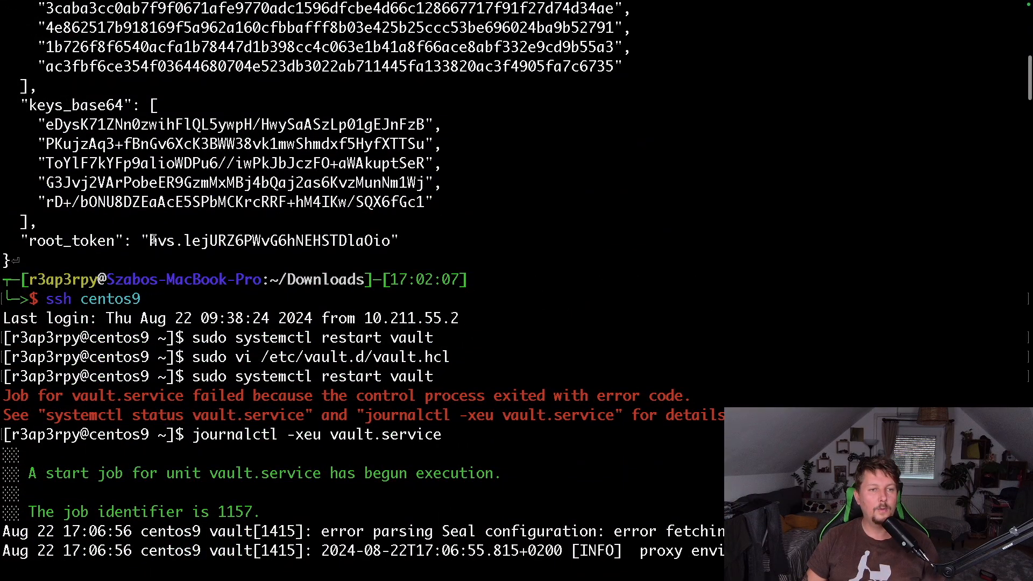
# Sign into the Vault UI with the copied root_token, view the v1.17.3 dashboard, and return to the KMS key page
pyautogui.moveTo(150, 240); pyautogui.dragTo(388, 240)
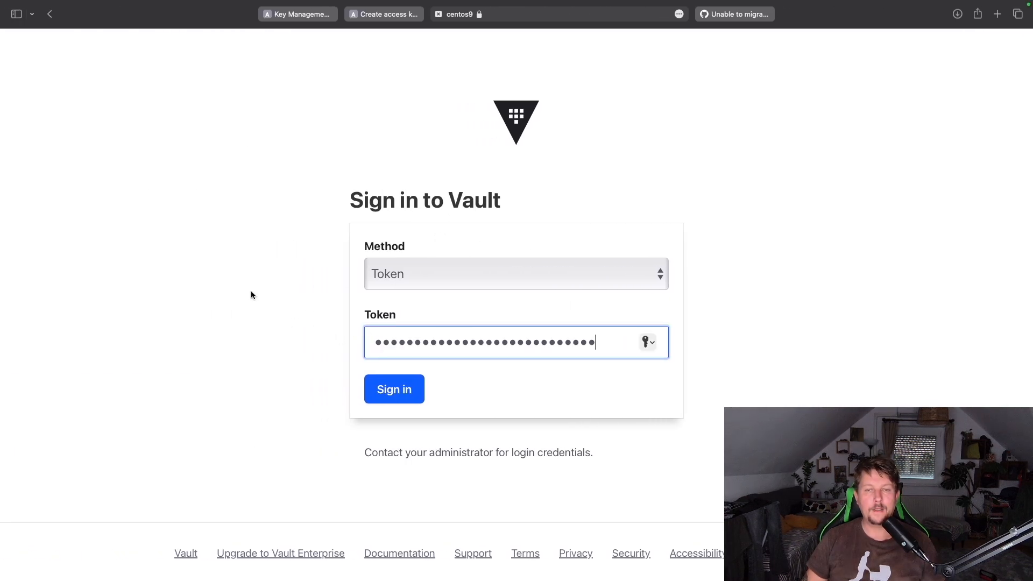
pyautogui.click(394, 388)
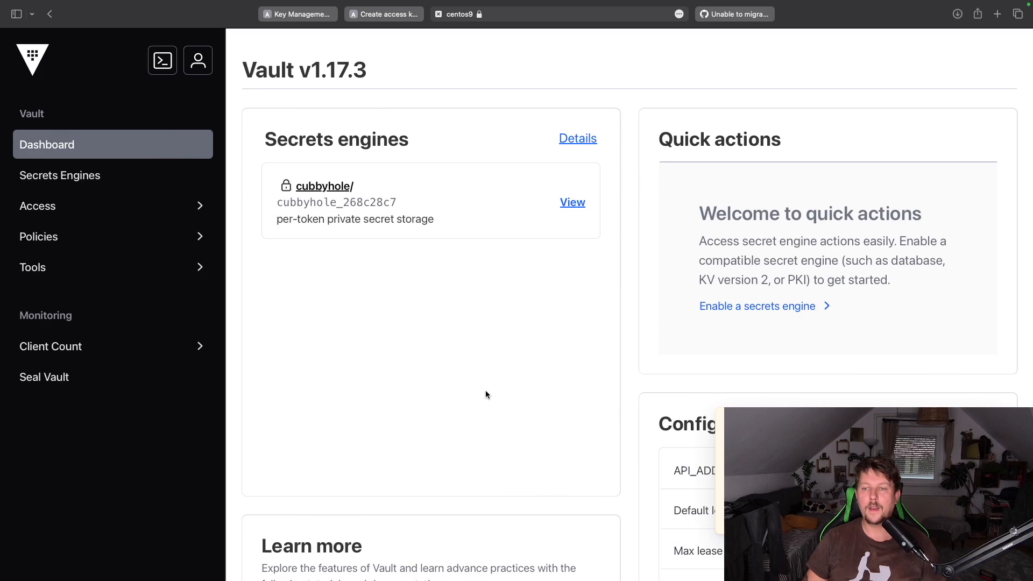
pyautogui.scroll(-3)
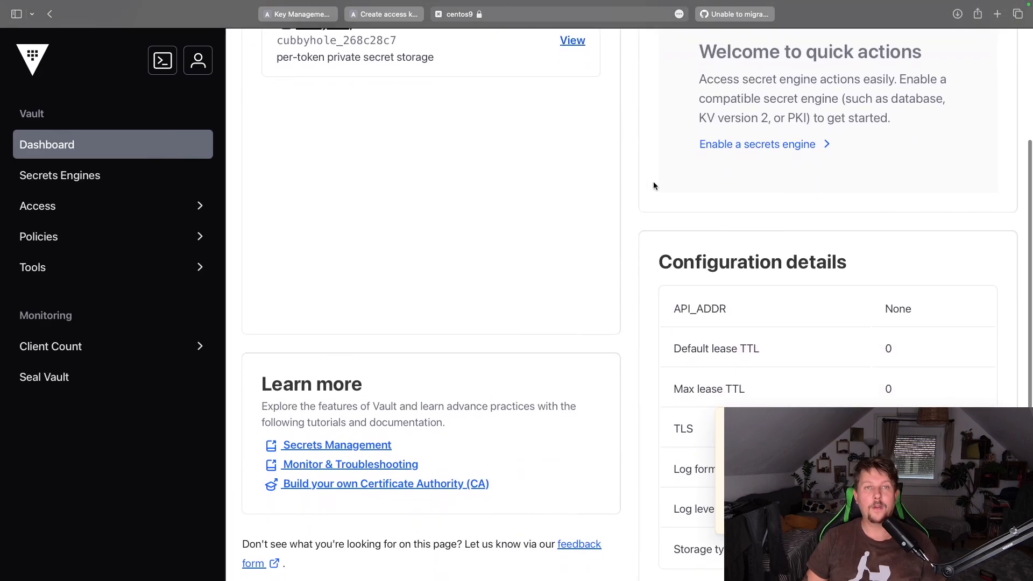
pyautogui.scroll(3)
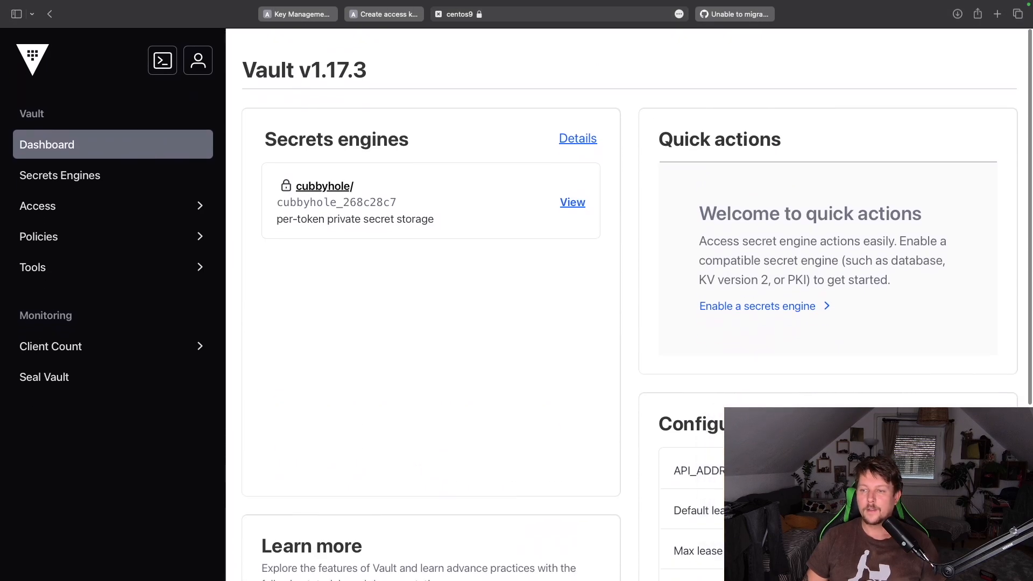
pyautogui.click(297, 14)
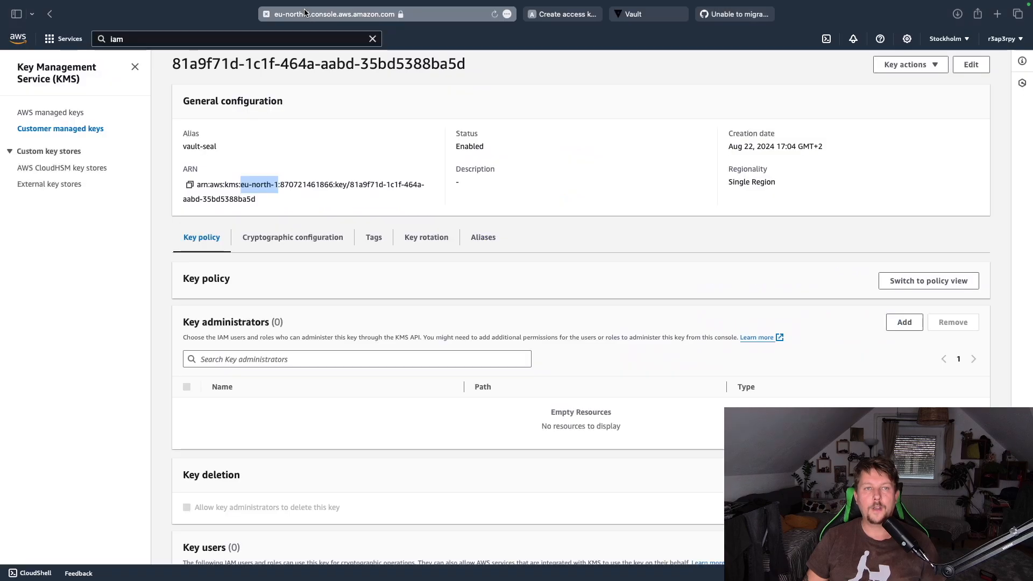